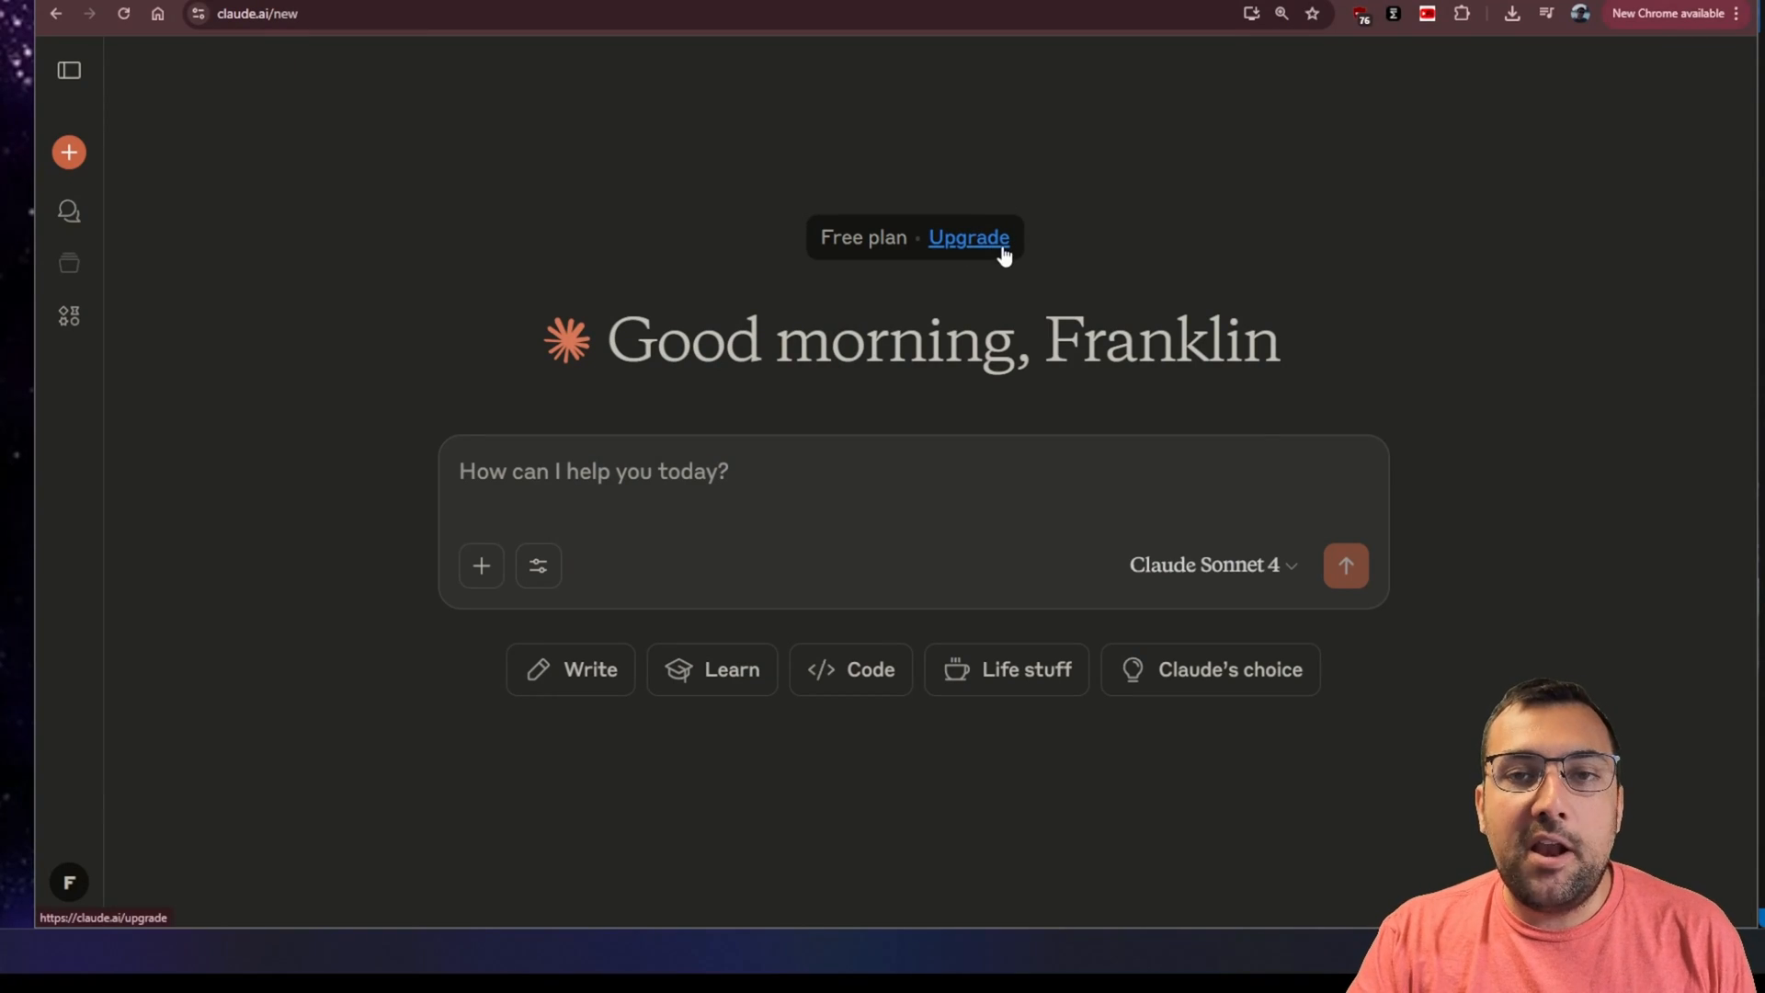
pyautogui.moveTo(962, 261)
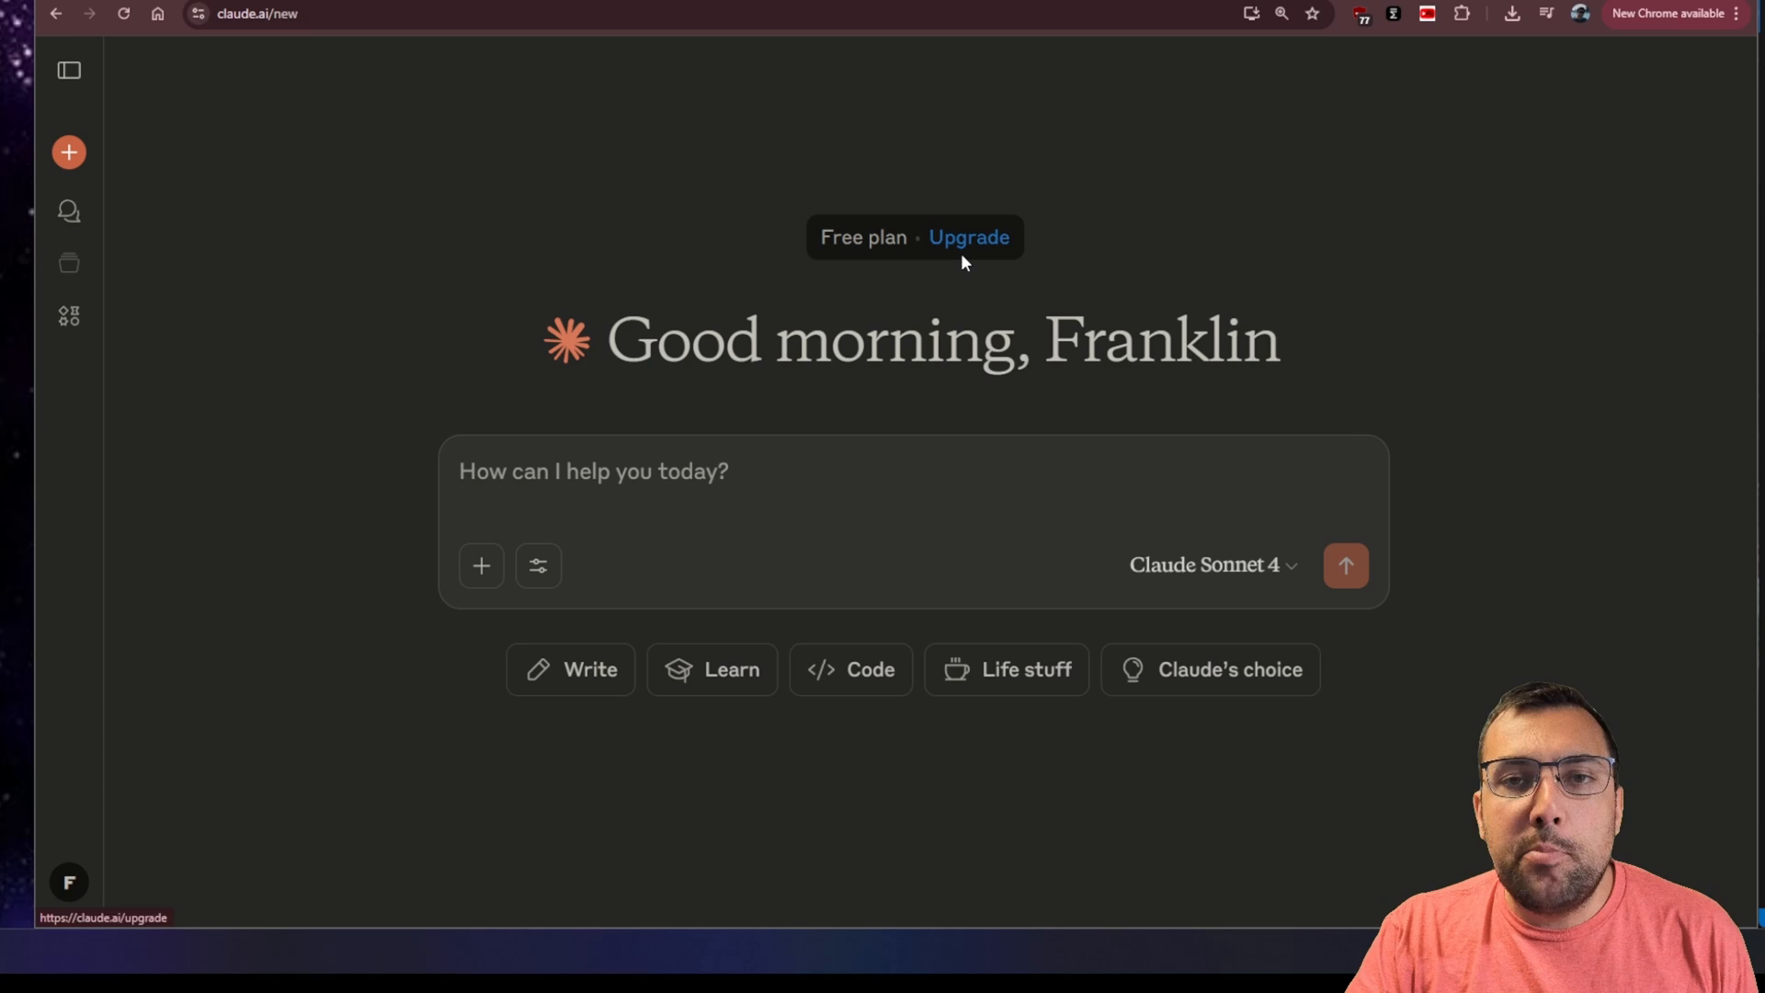
# - Open the chat tools menu showing web search and the Drive, Gmail and Calendar connectors
pyautogui.click(536, 565)
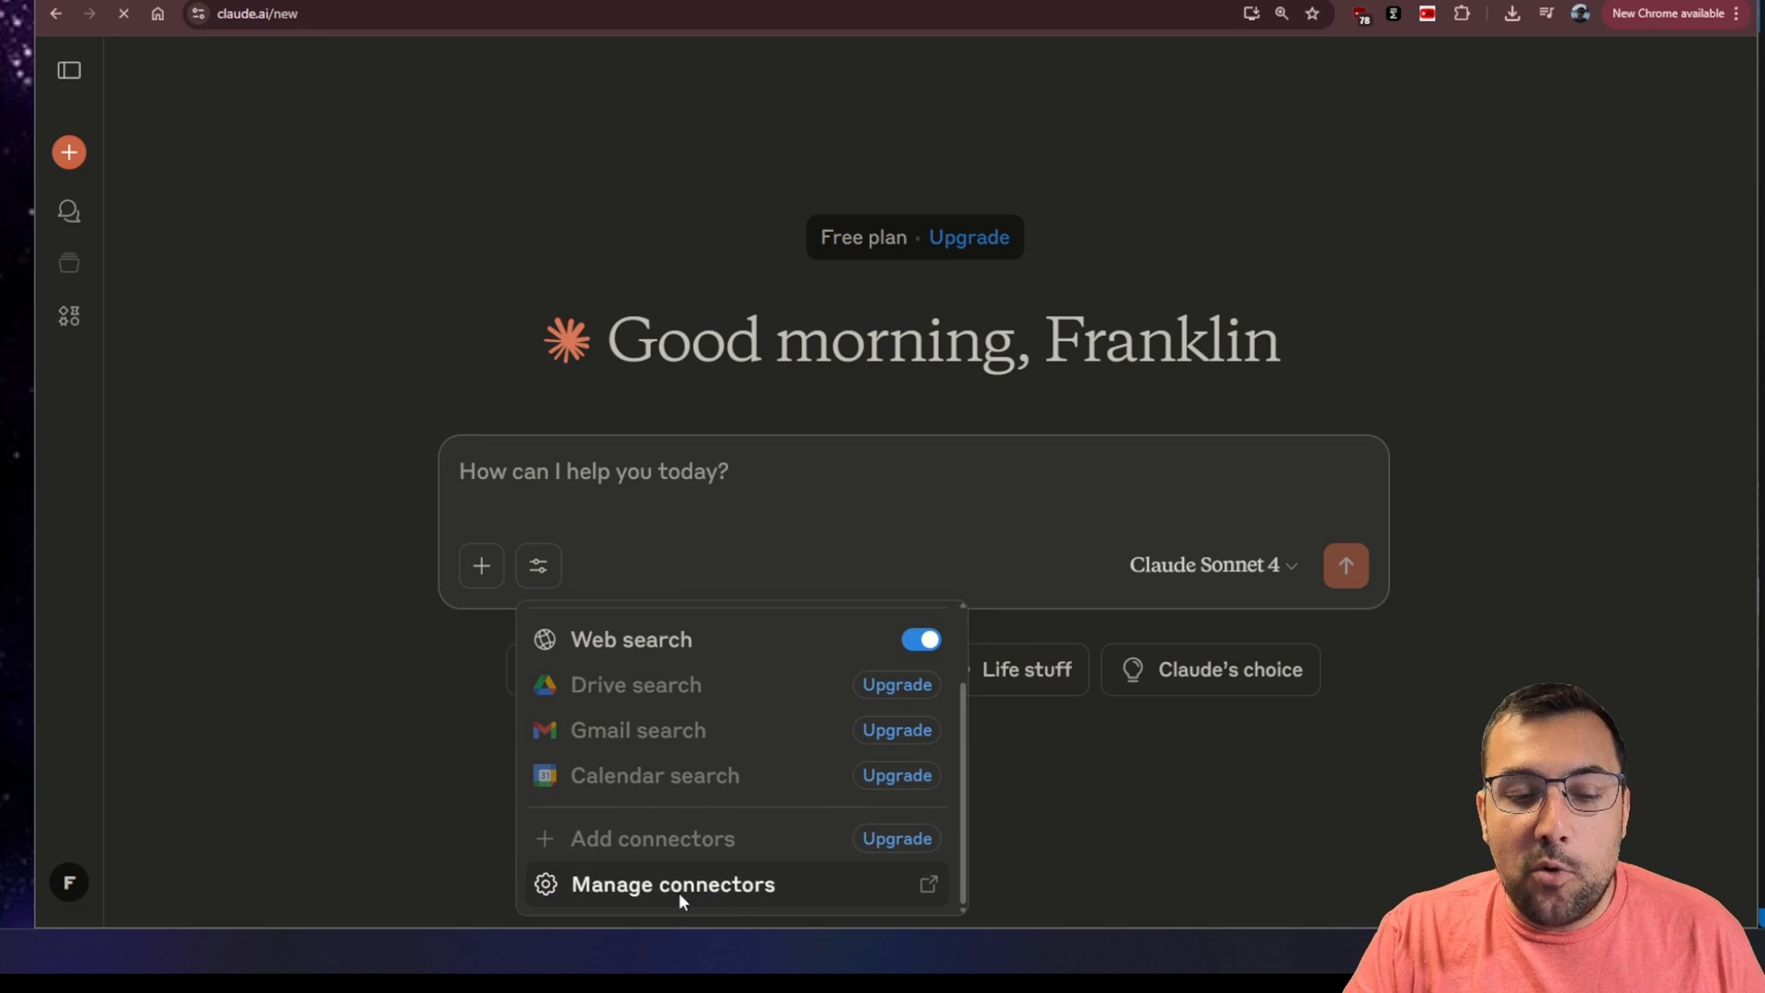
# - Browse the connector catalogue's Web list, view Gmail, then return to connector settings
pyautogui.click(673, 884)
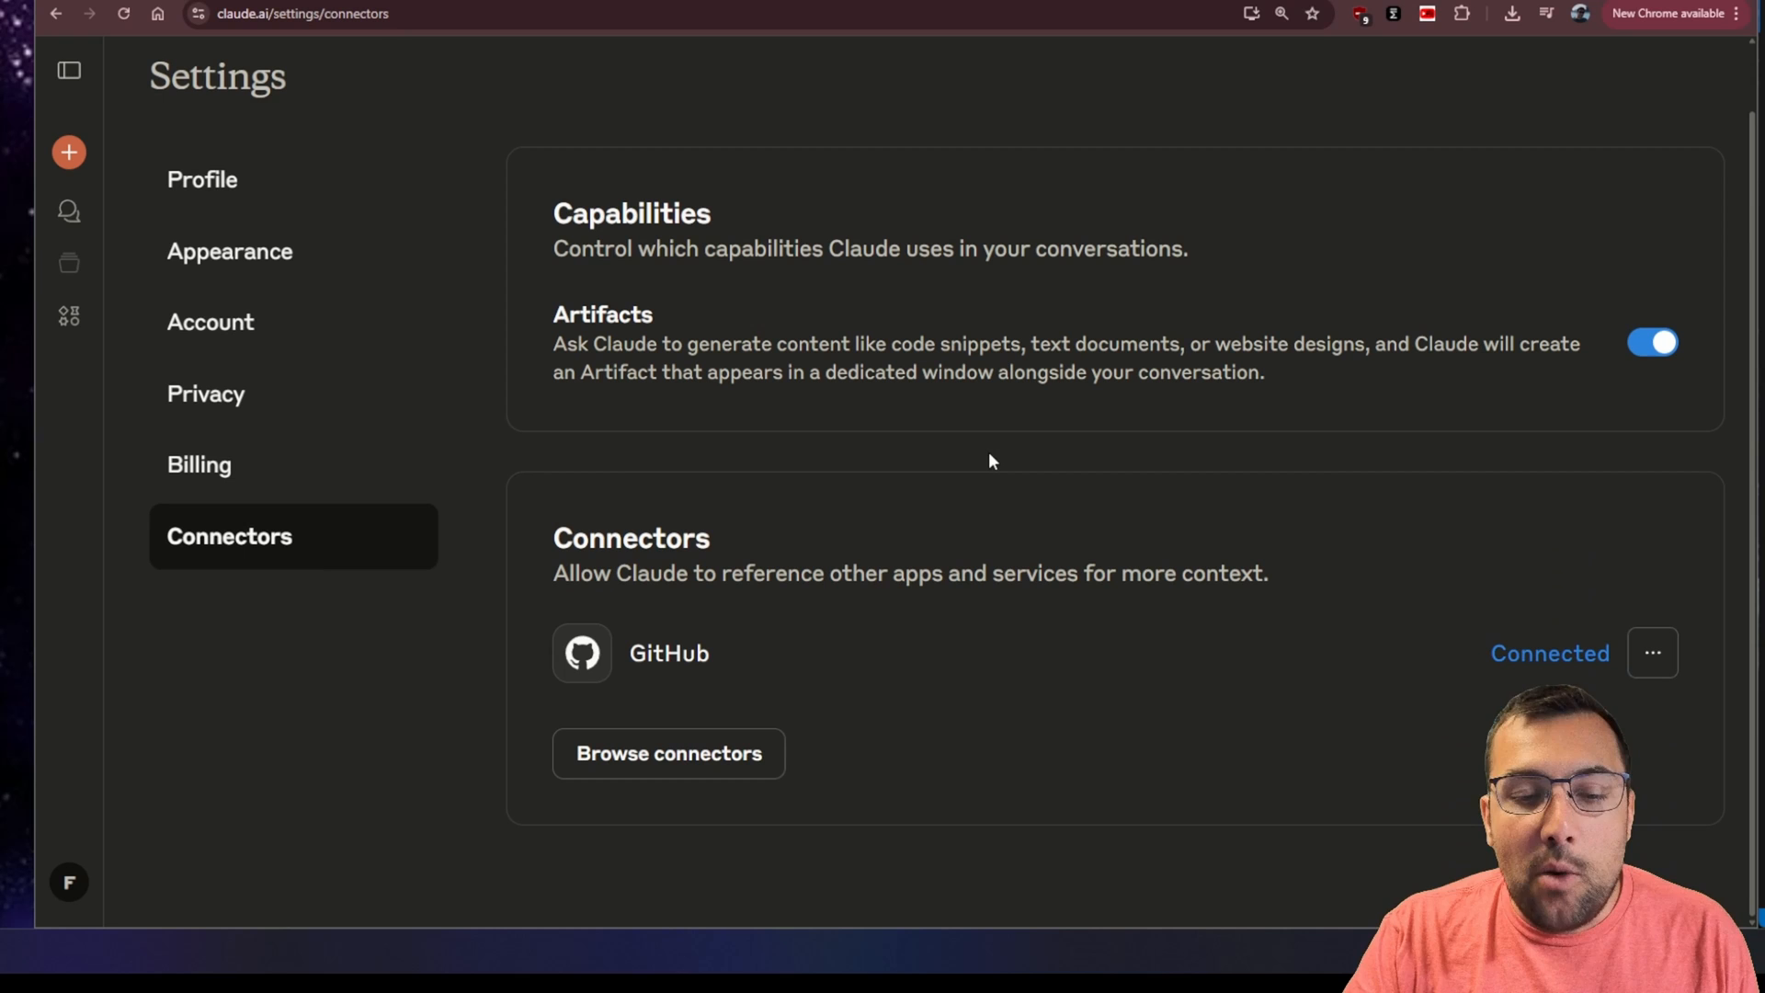
pyautogui.moveTo(669, 753)
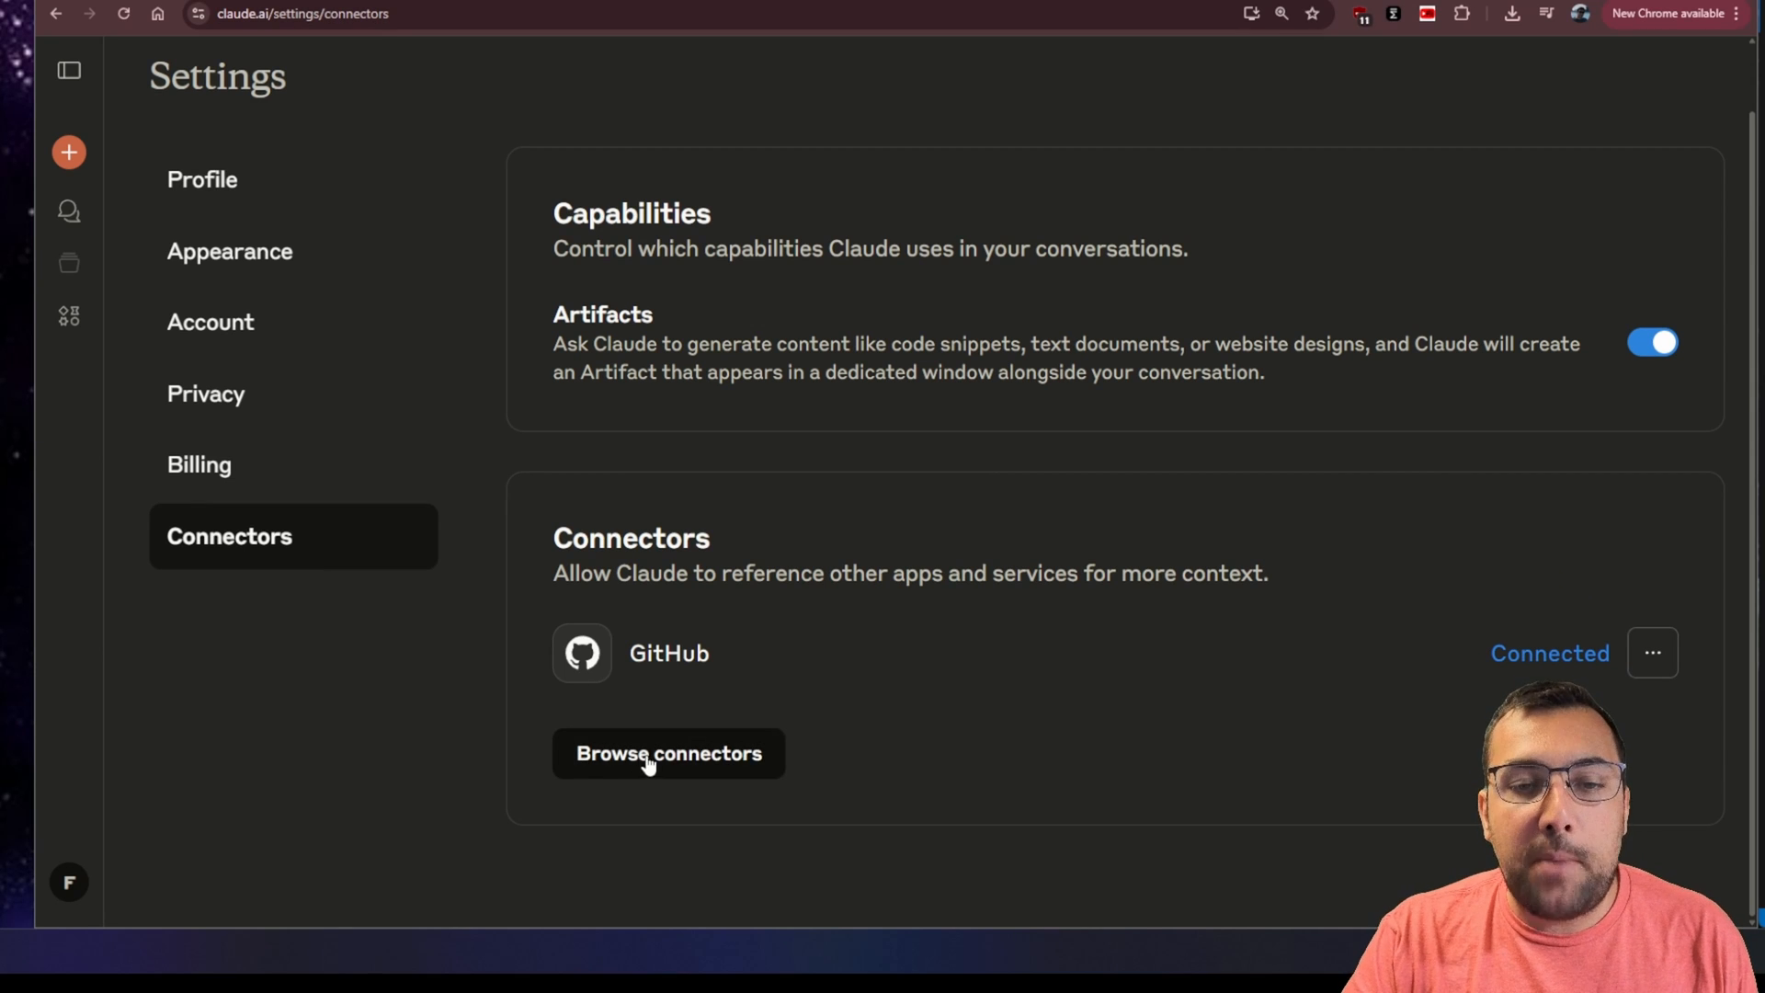
pyautogui.click(667, 753)
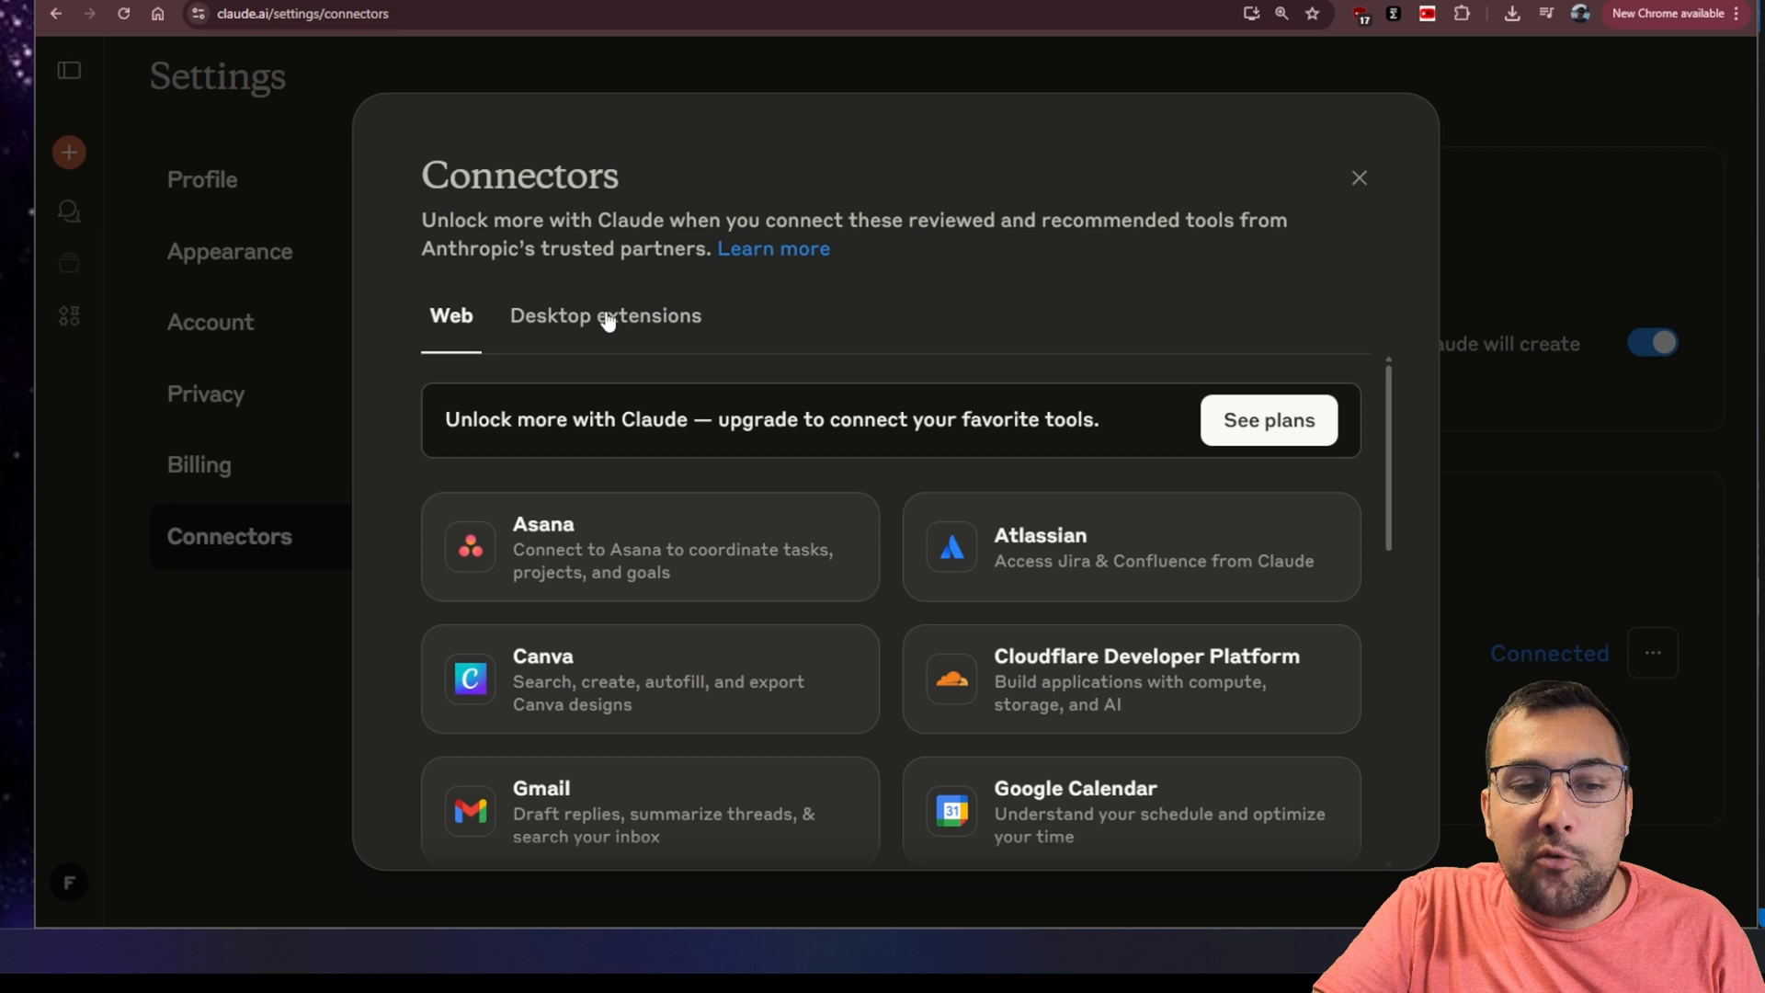
pyautogui.moveTo(692, 362)
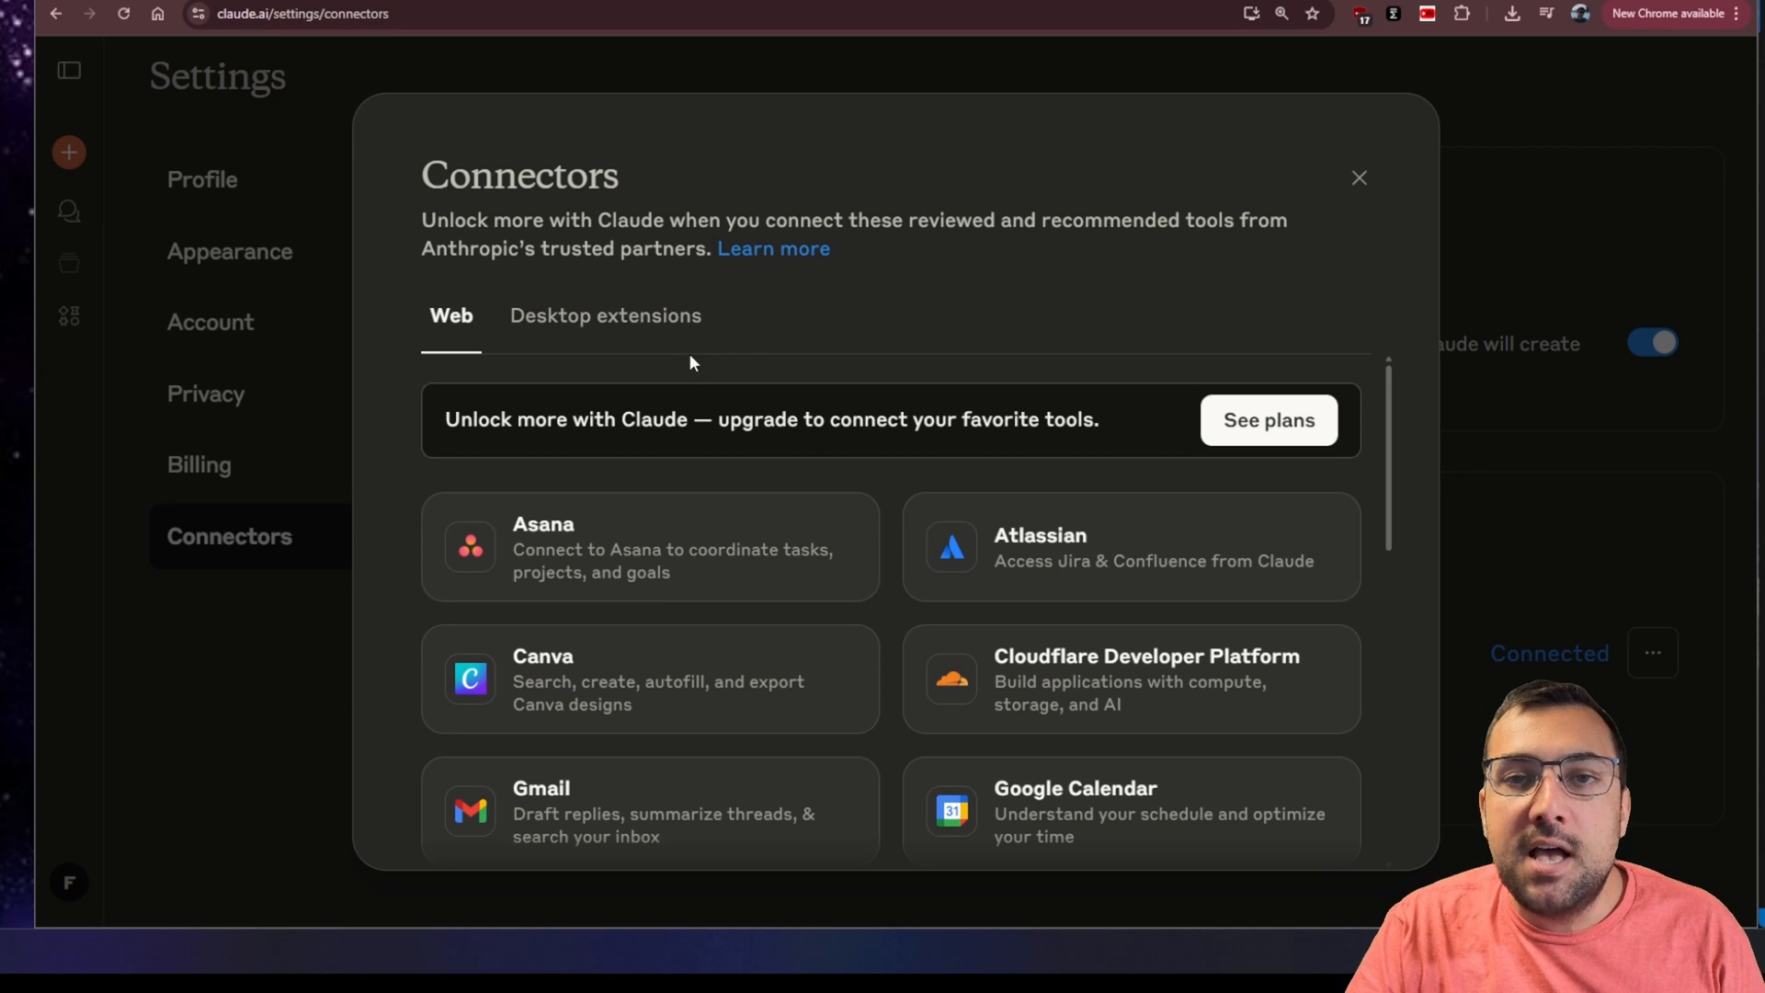
pyautogui.moveTo(647, 319)
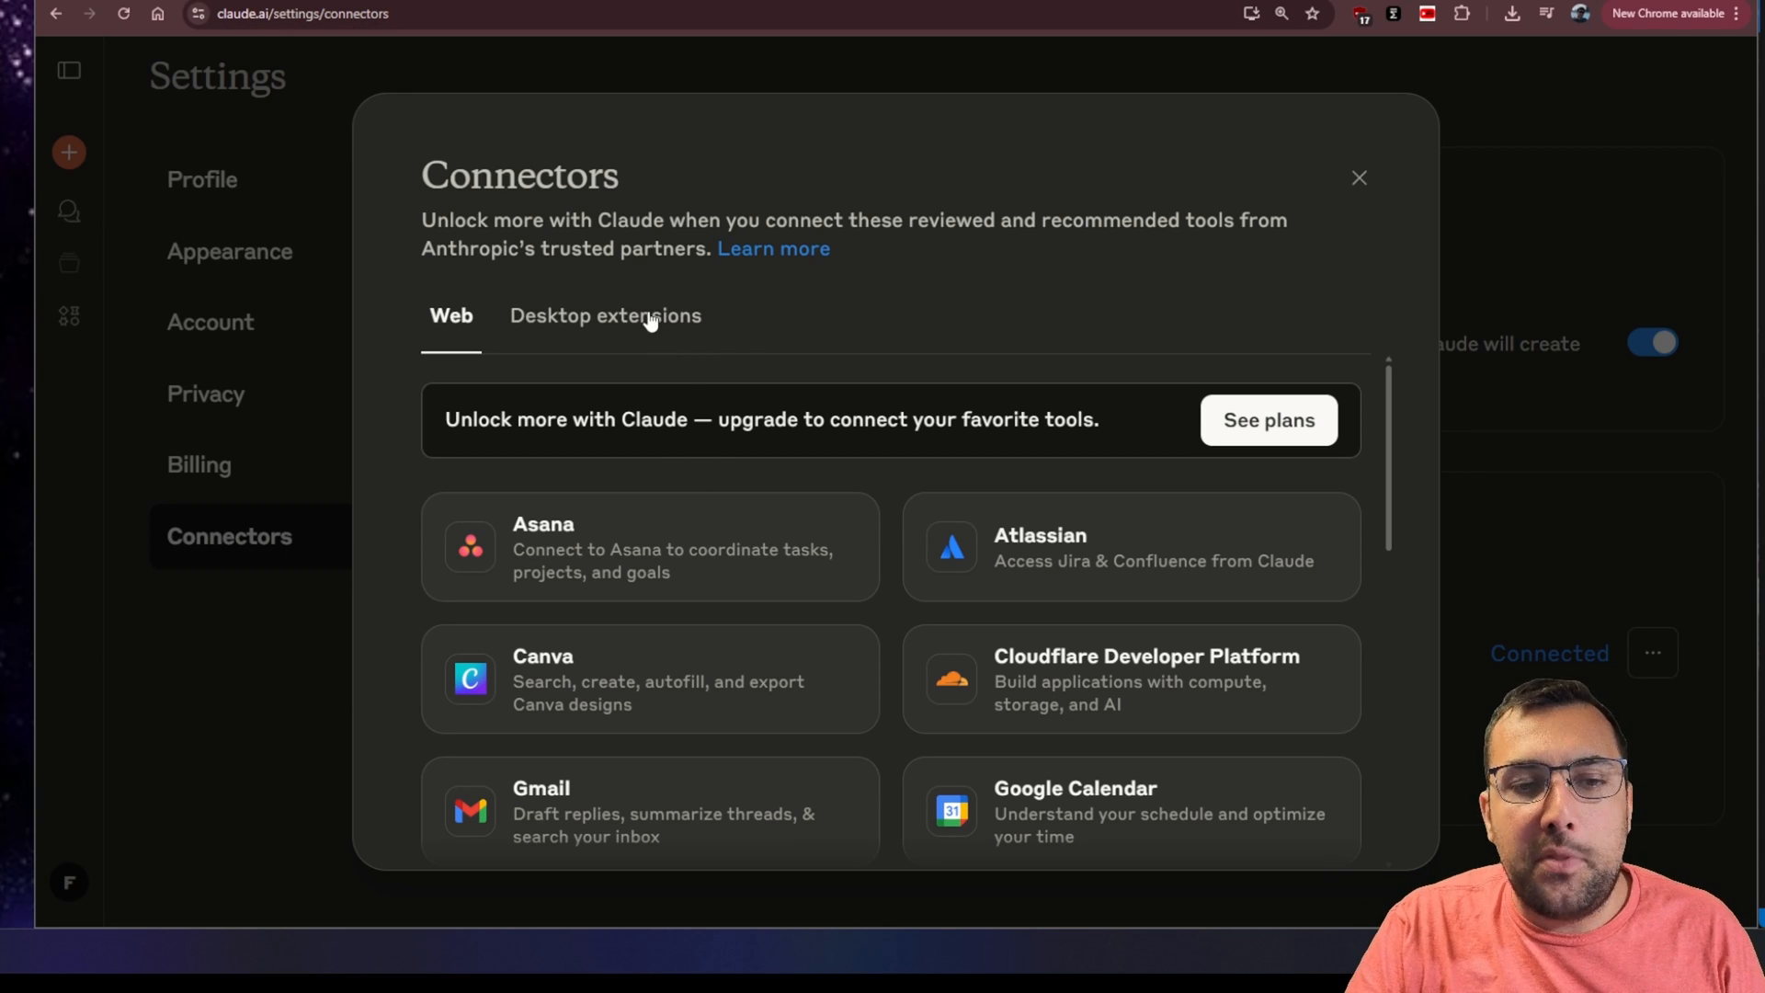
pyautogui.moveTo(838, 357)
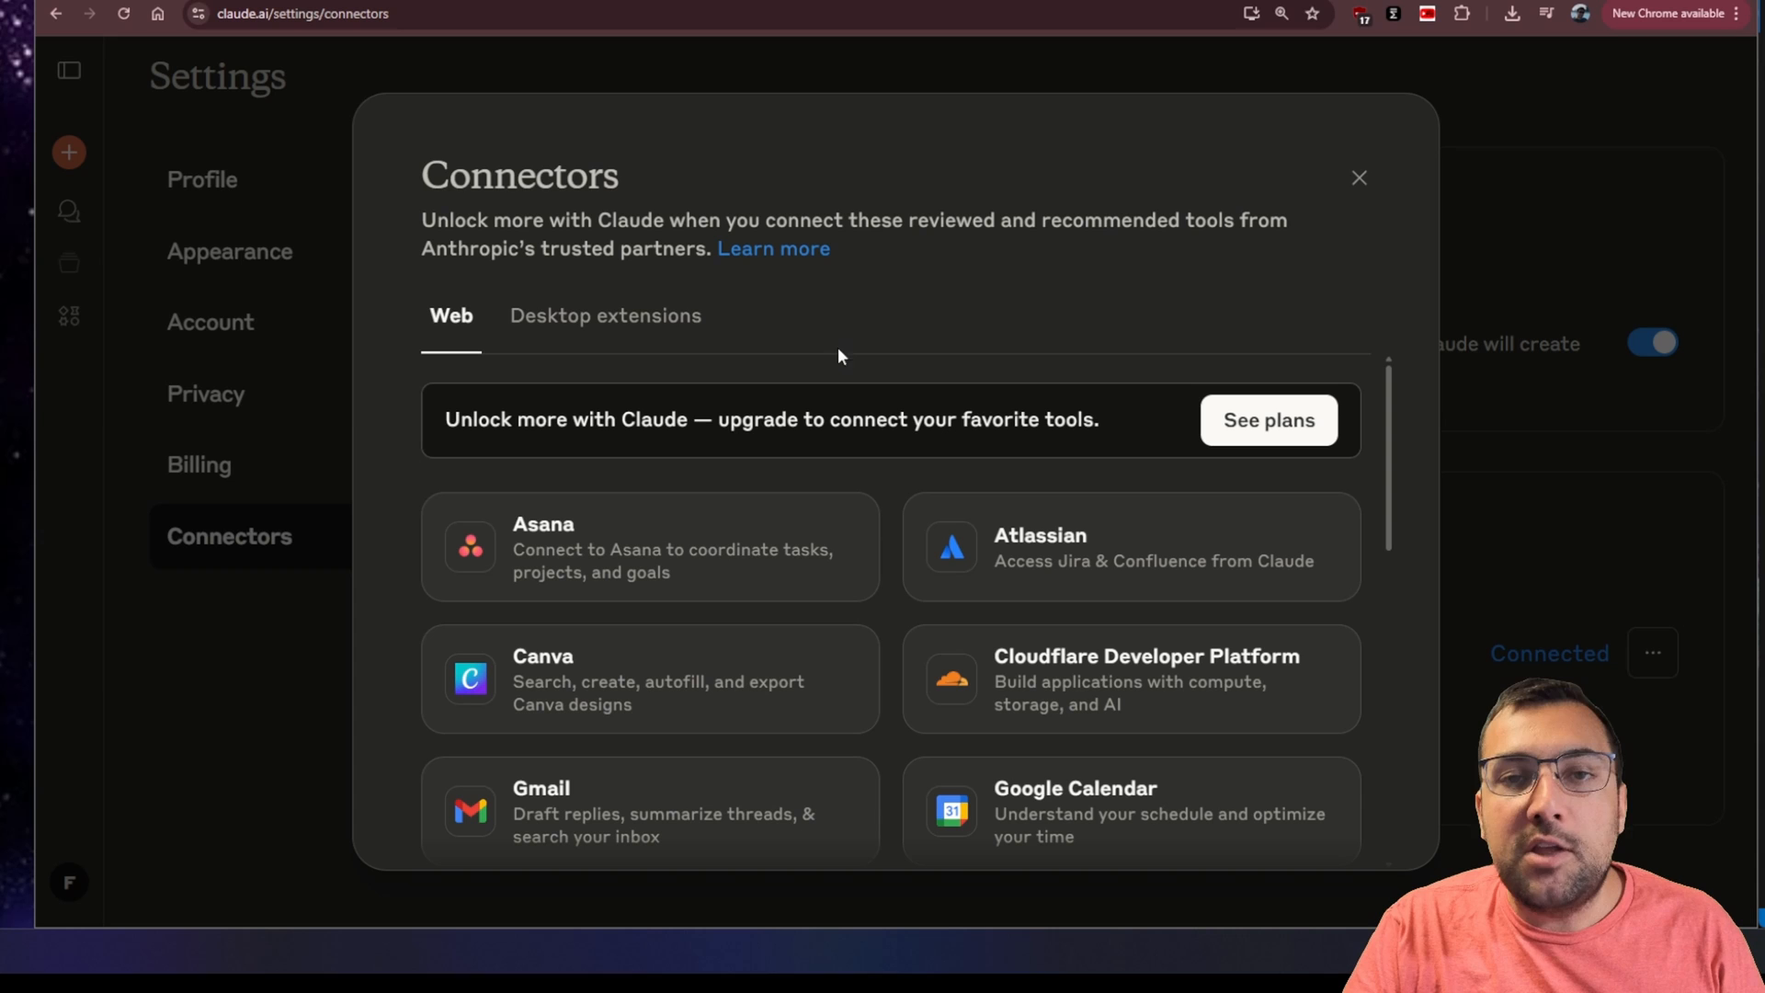
pyautogui.scroll(-3)
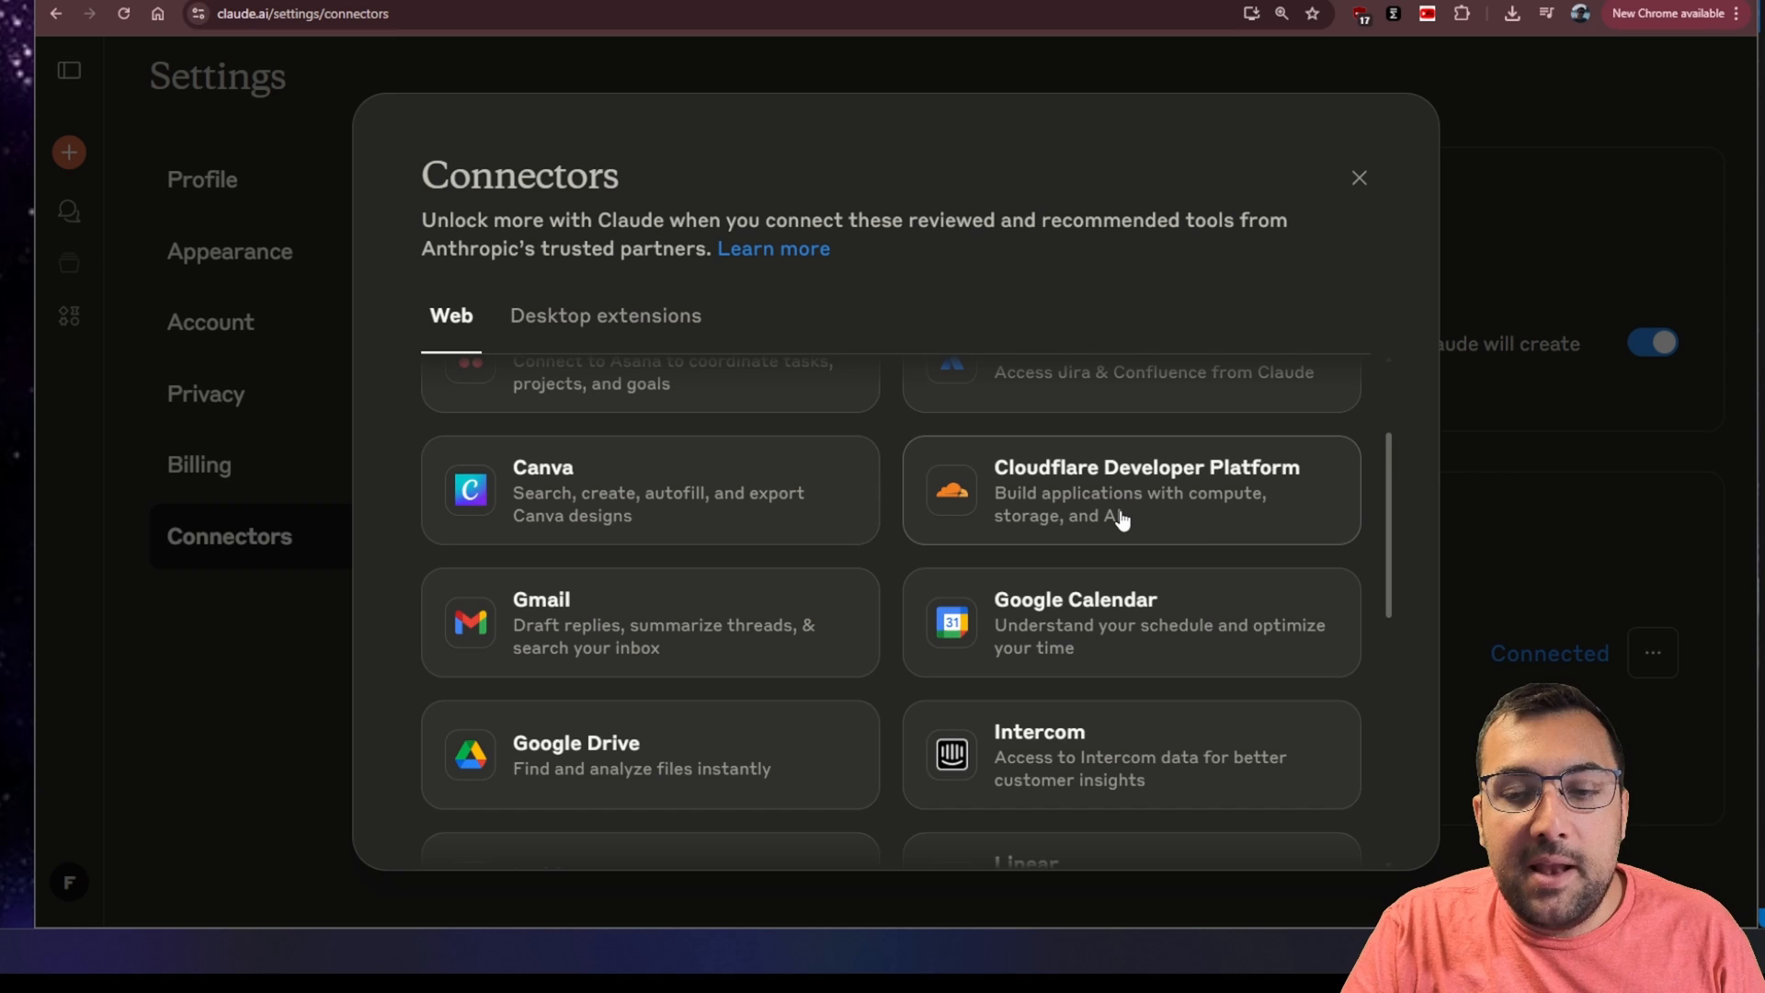
pyautogui.moveTo(1180, 527)
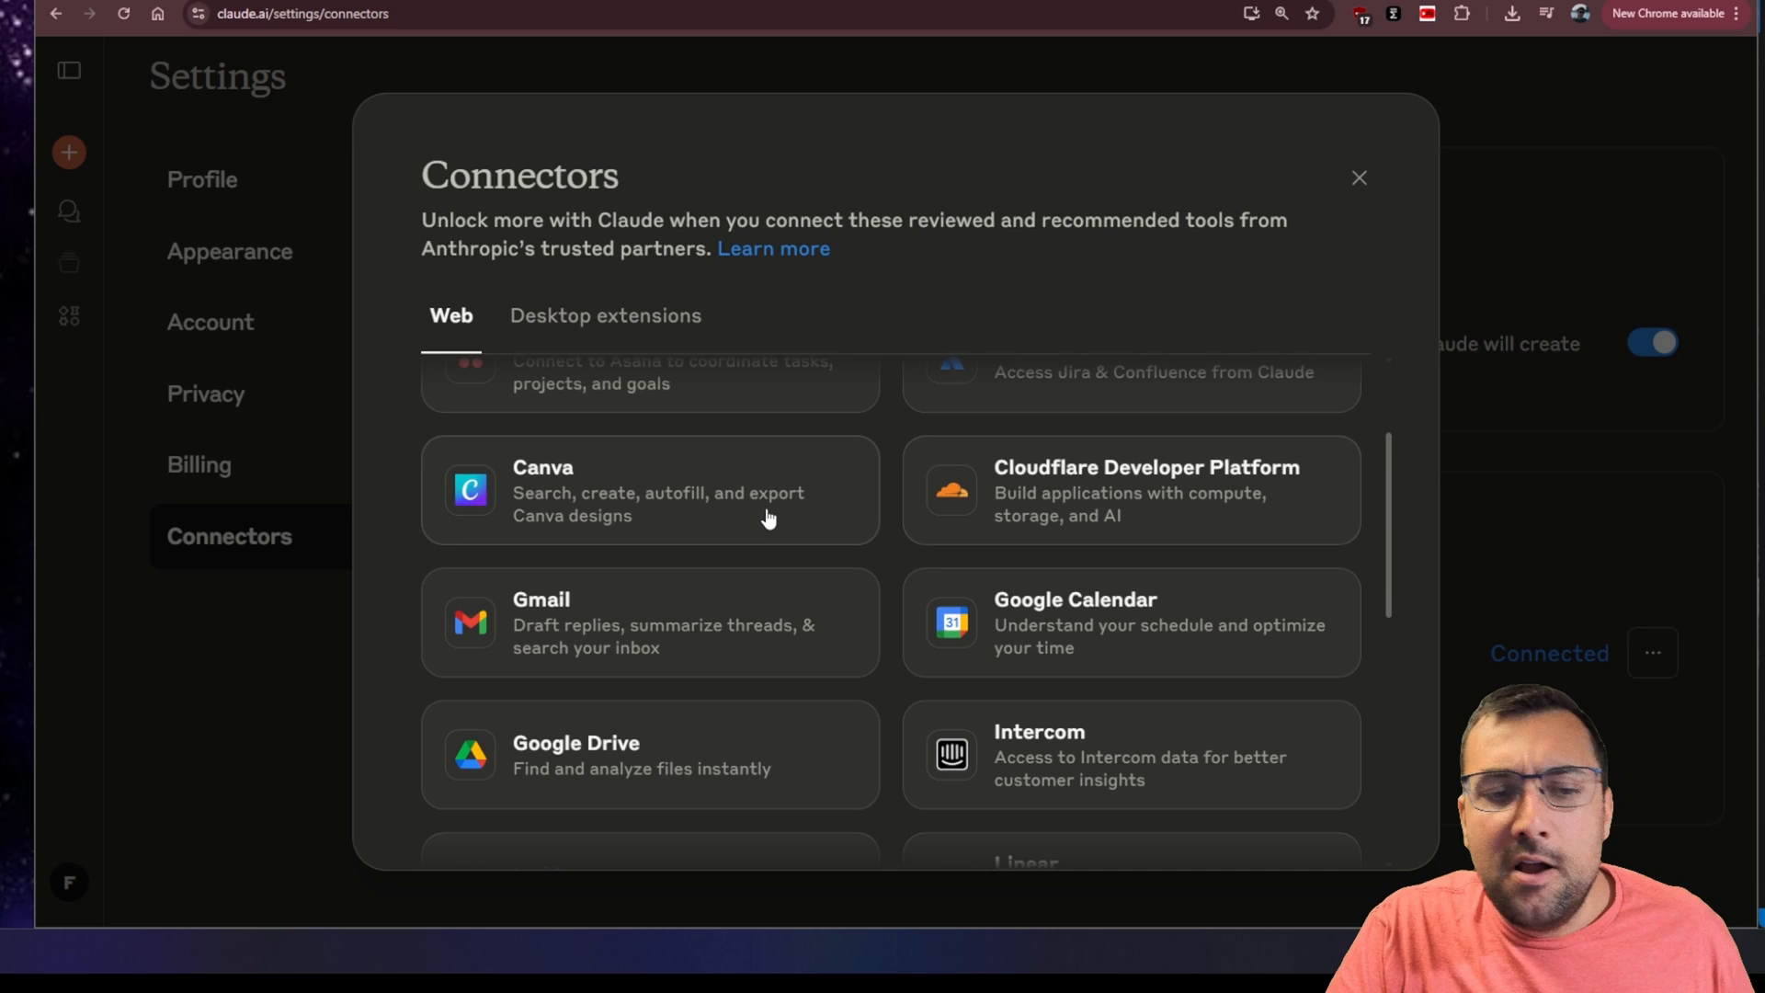
pyautogui.scroll(-3)
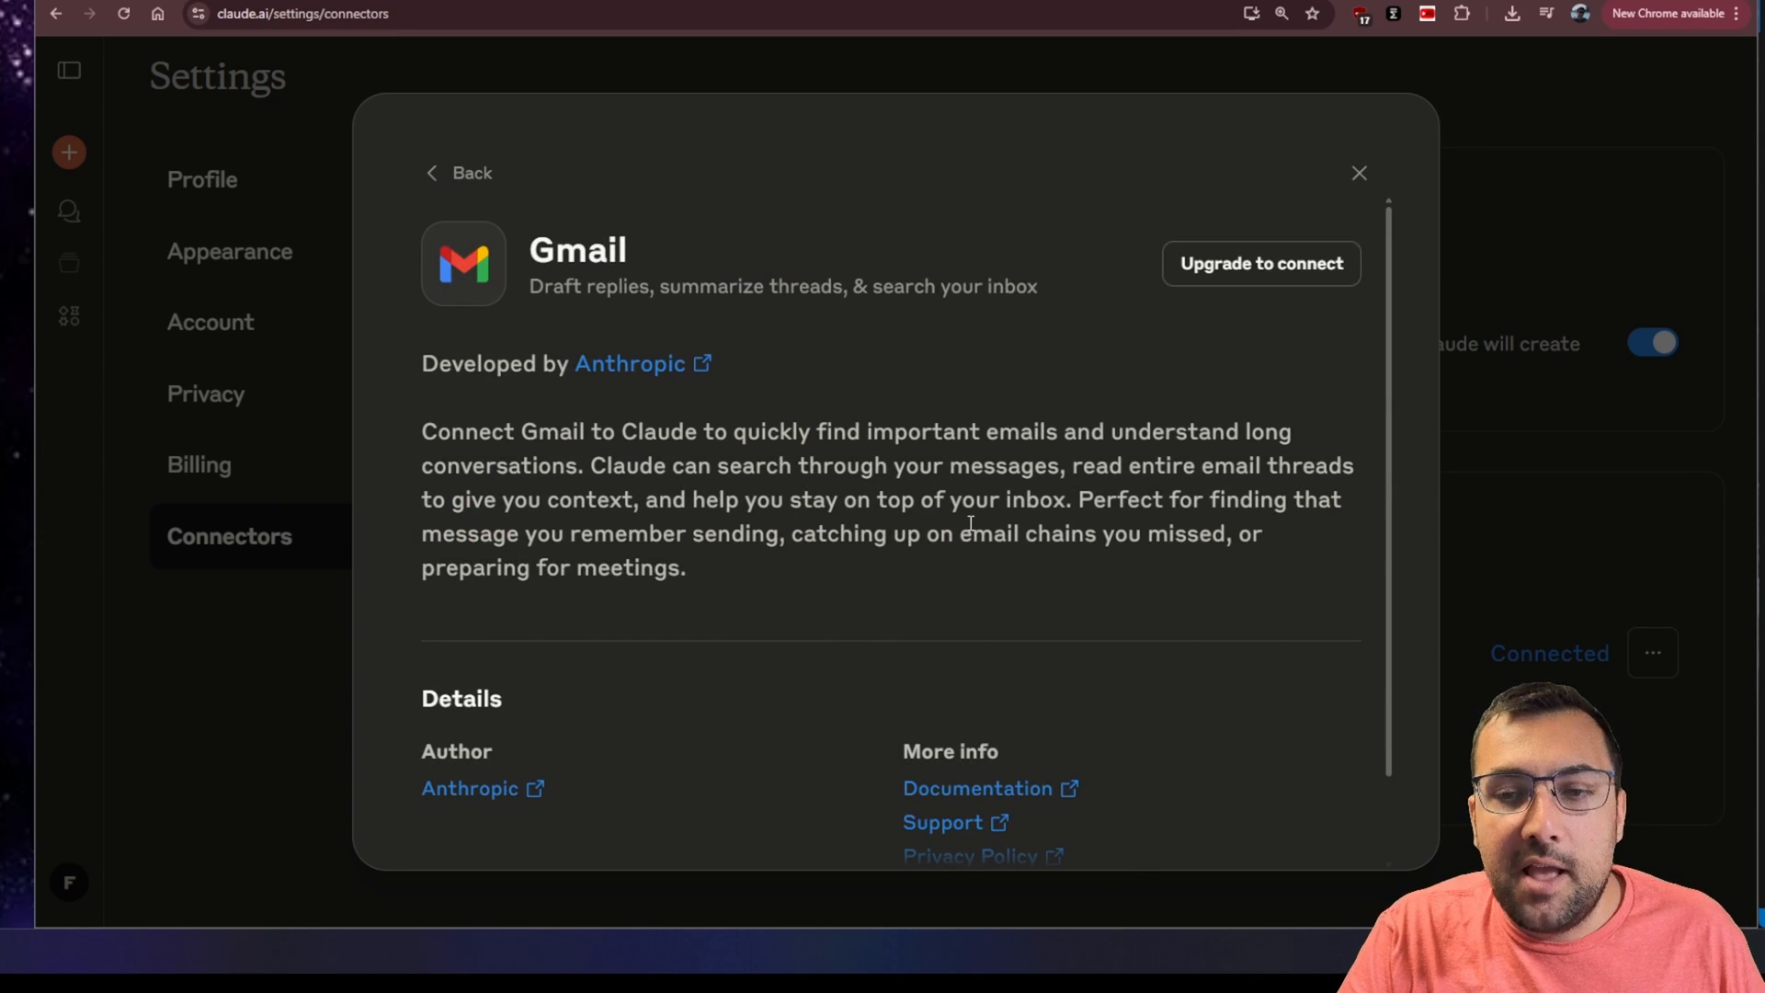
pyautogui.moveTo(1239, 268)
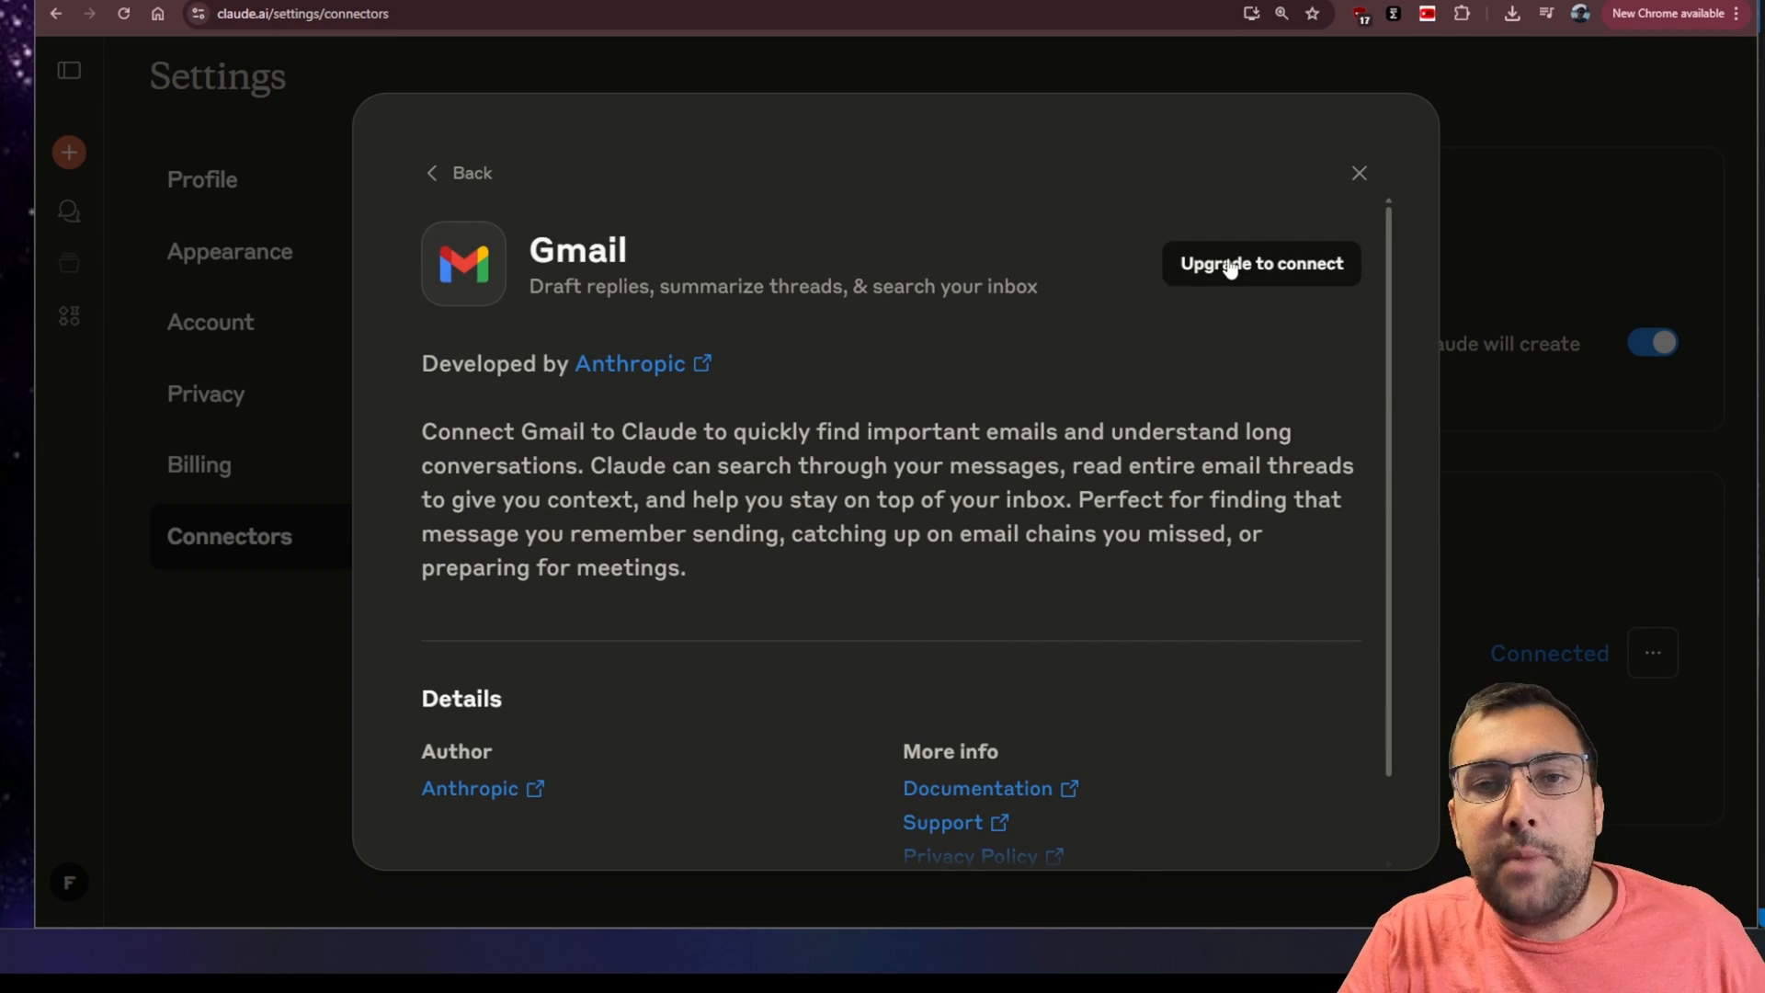
pyautogui.moveTo(1173, 393)
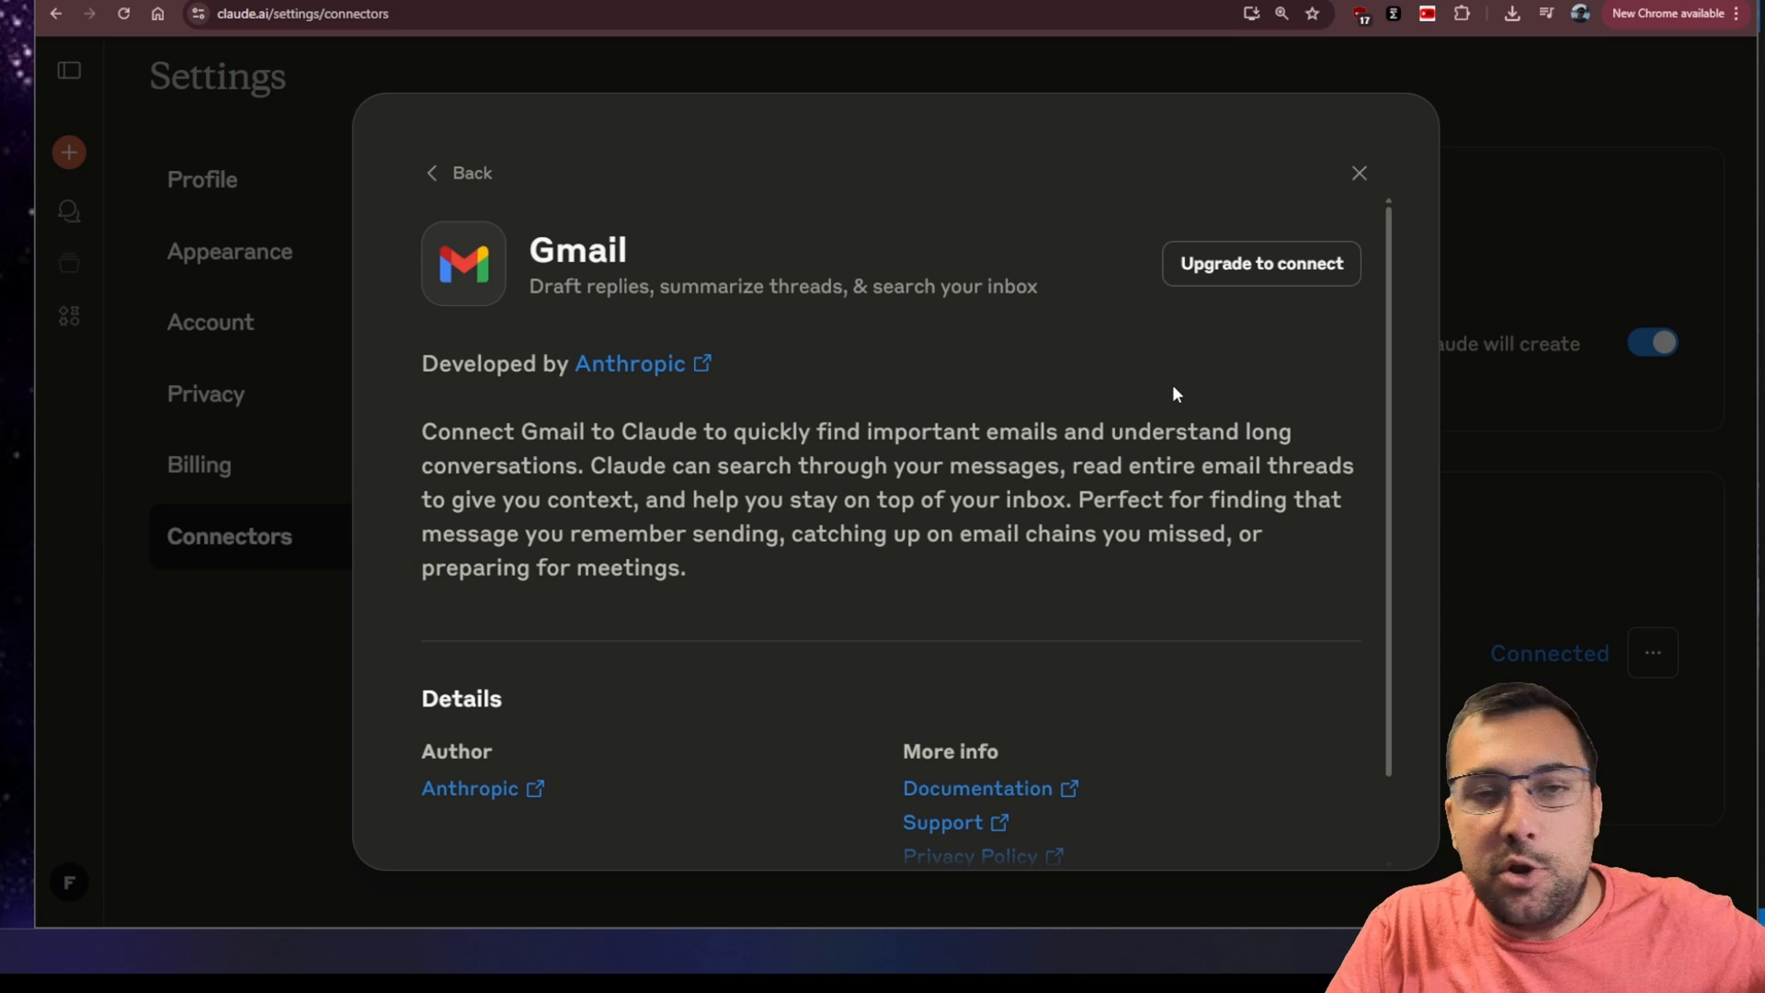
pyautogui.moveTo(1164, 397)
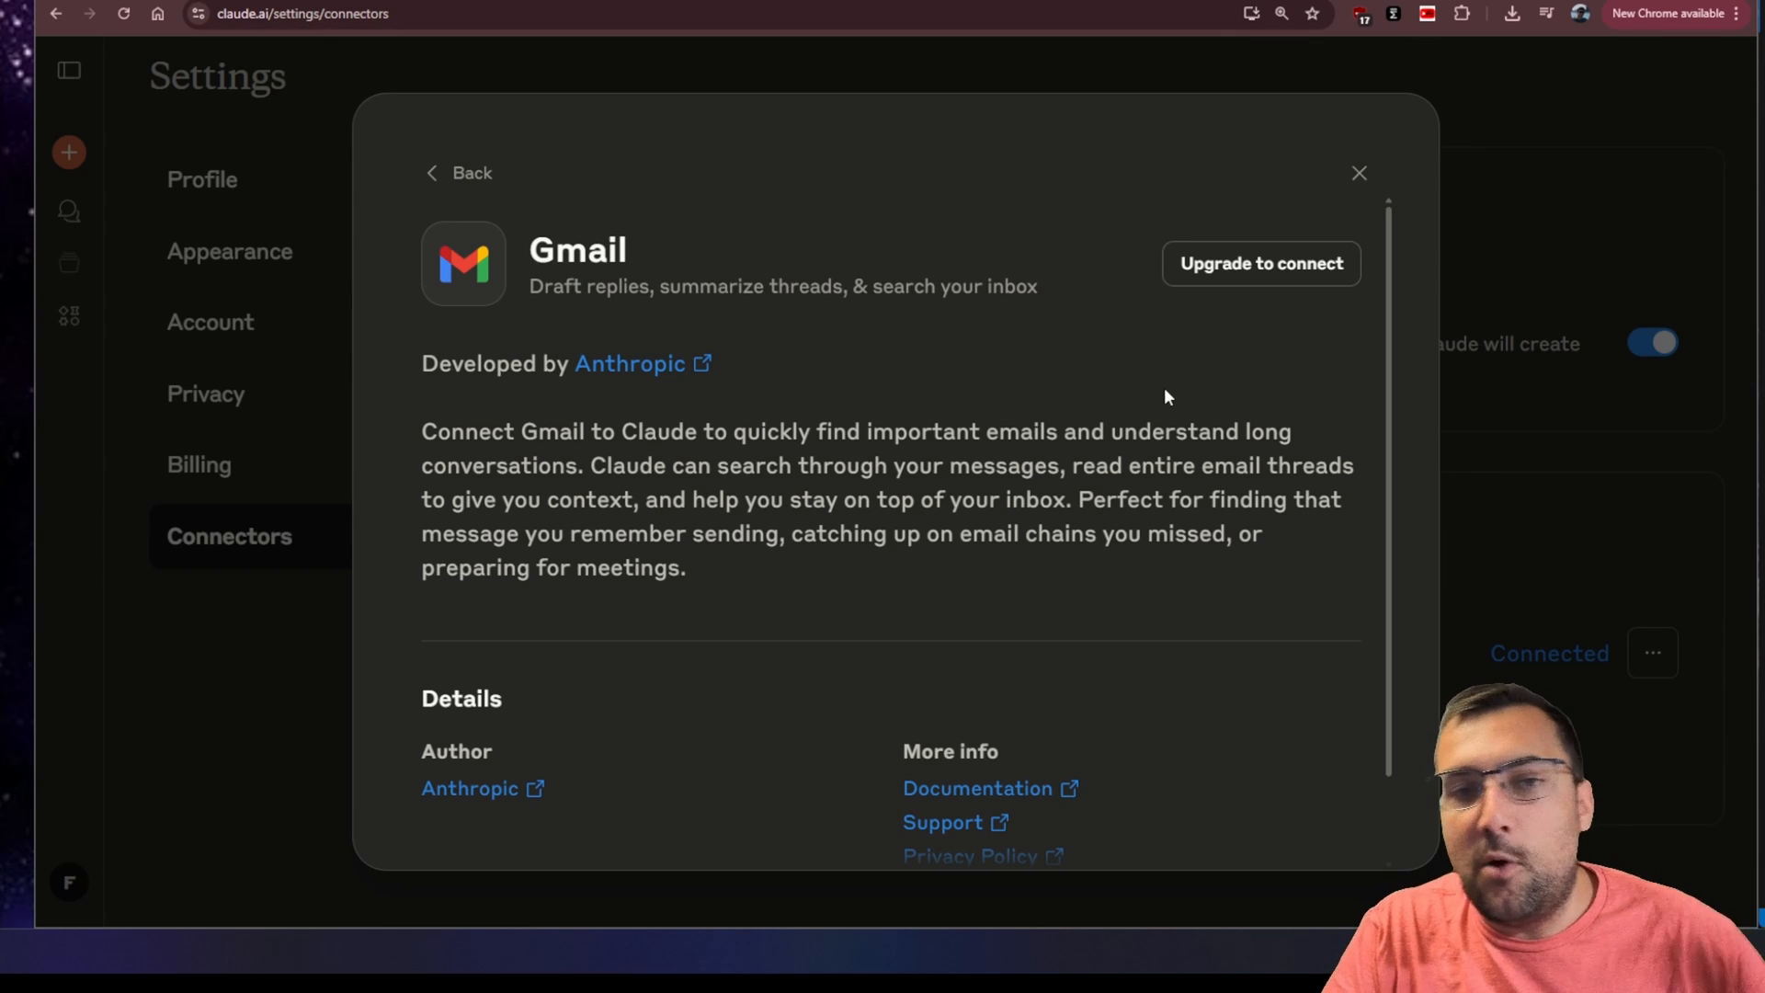
pyautogui.click(1357, 172)
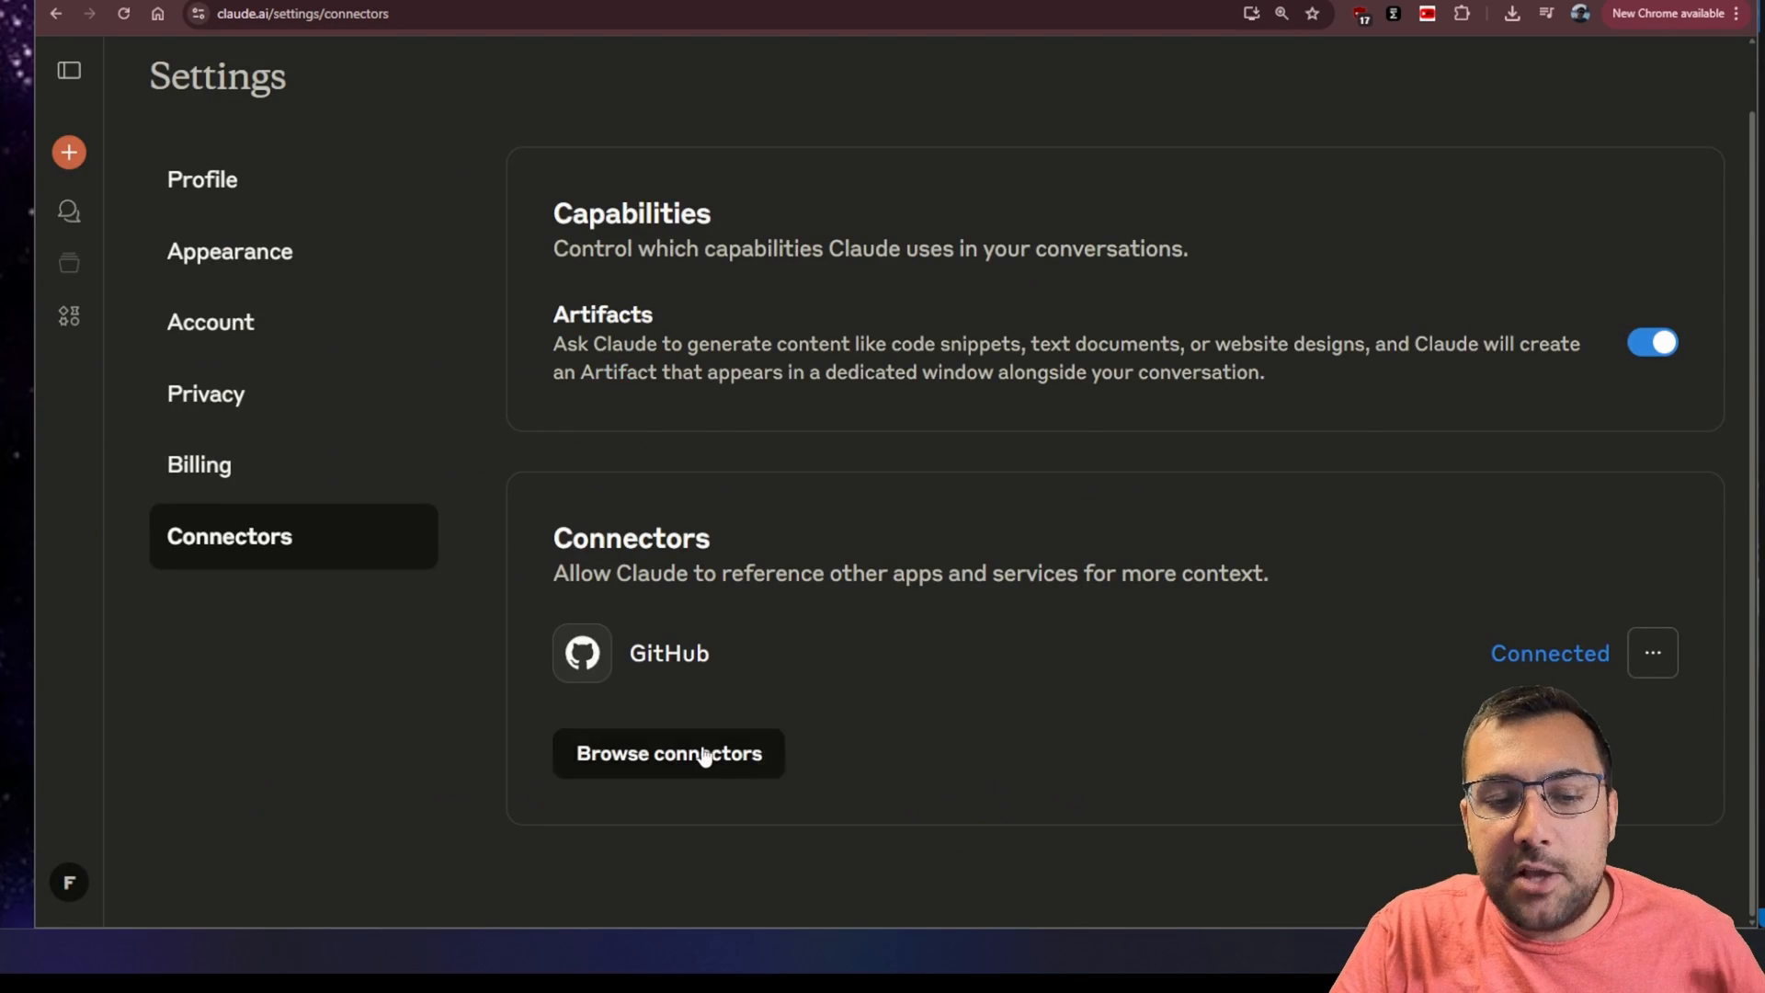
# - Reopen the connector catalogue and scroll through the Web connectors
pyautogui.click(667, 753)
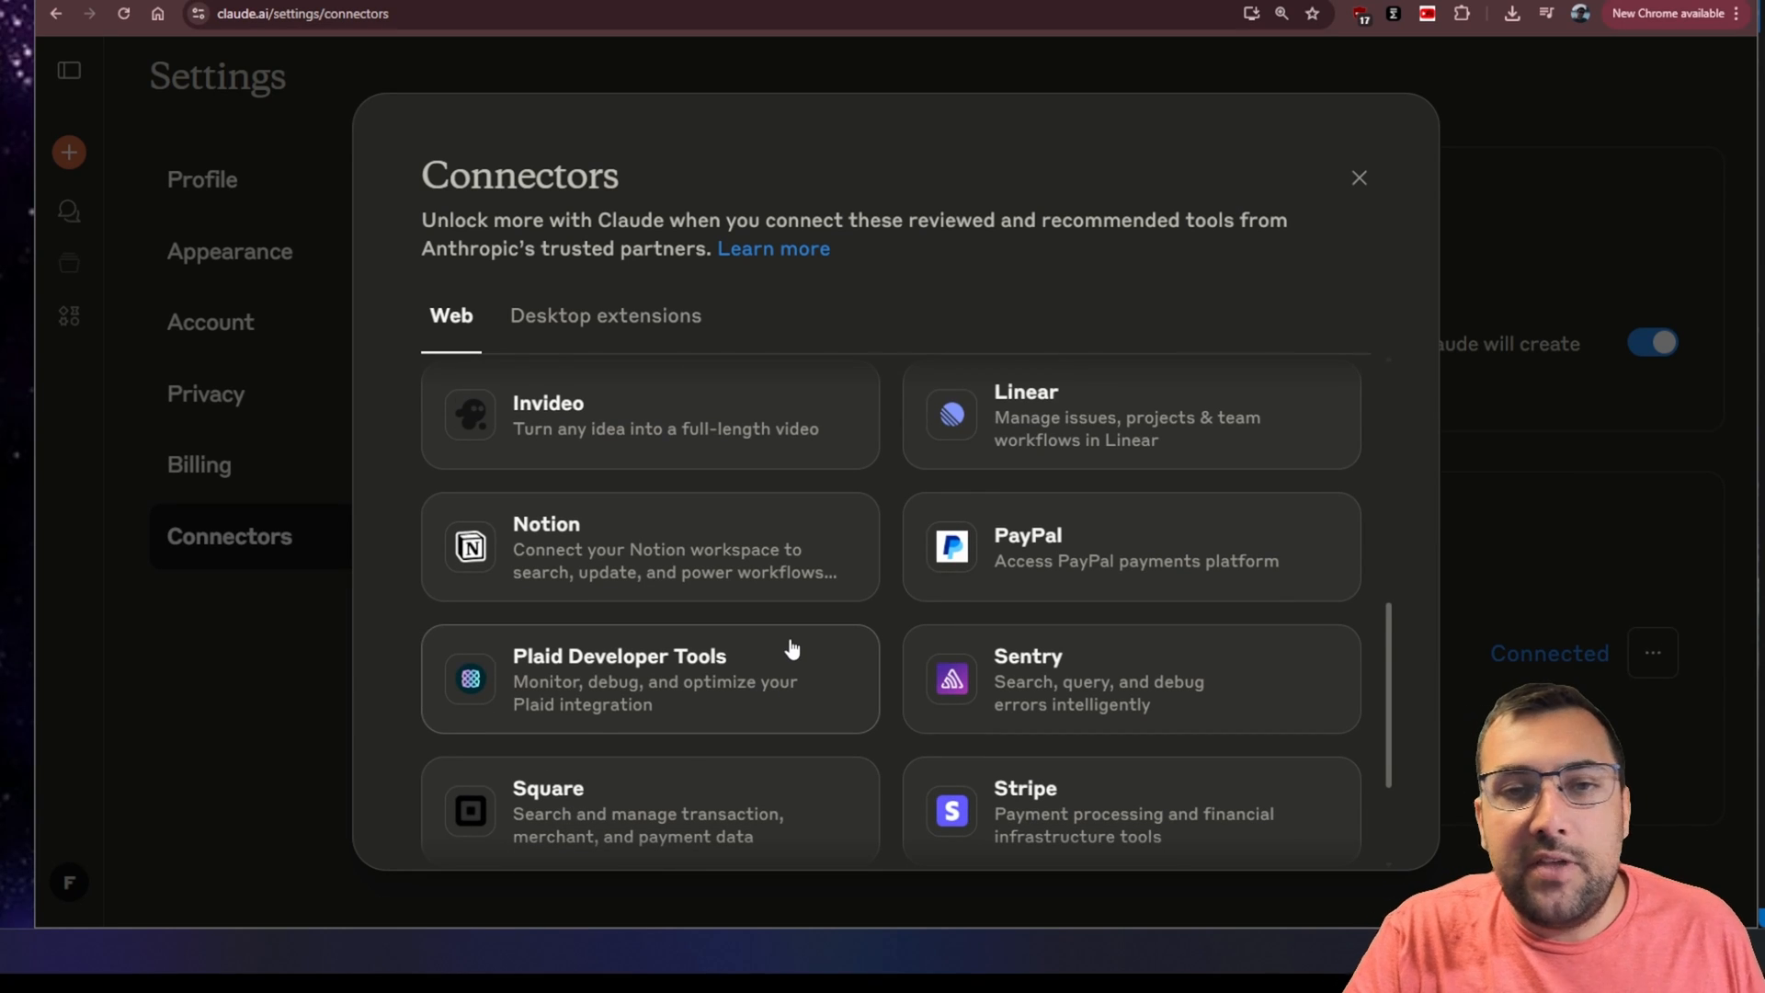
pyautogui.scroll(-3)
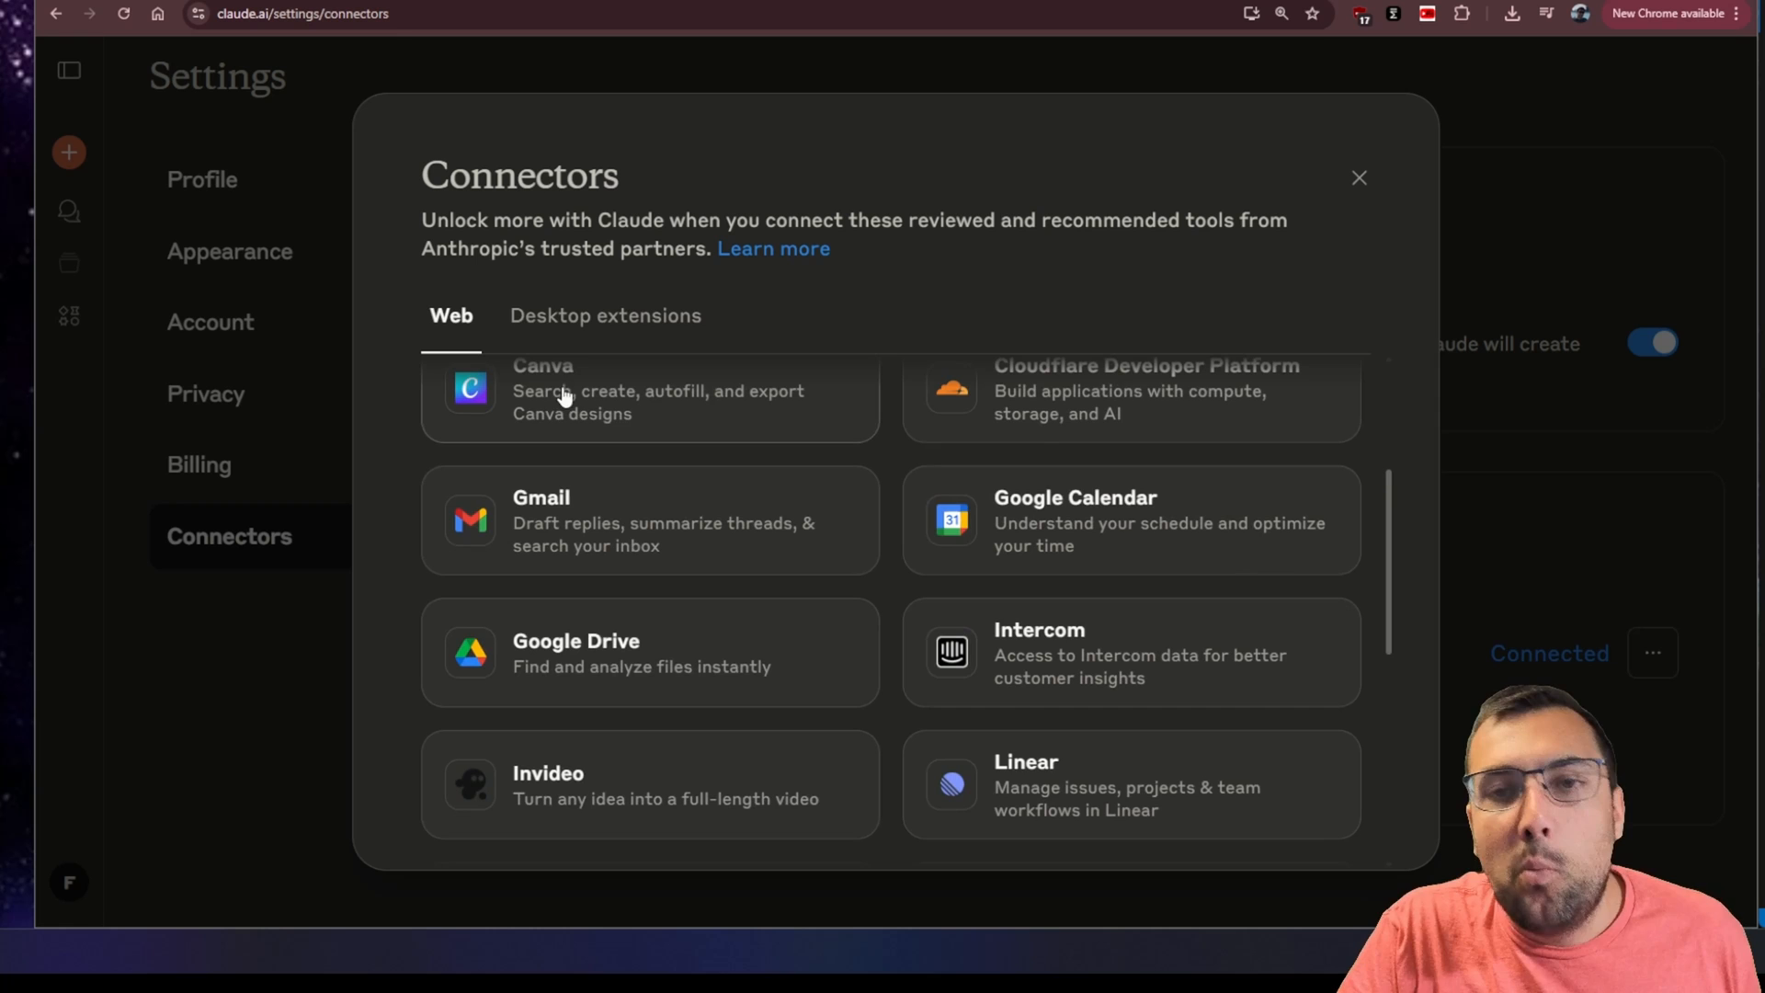
pyautogui.click(605, 316)
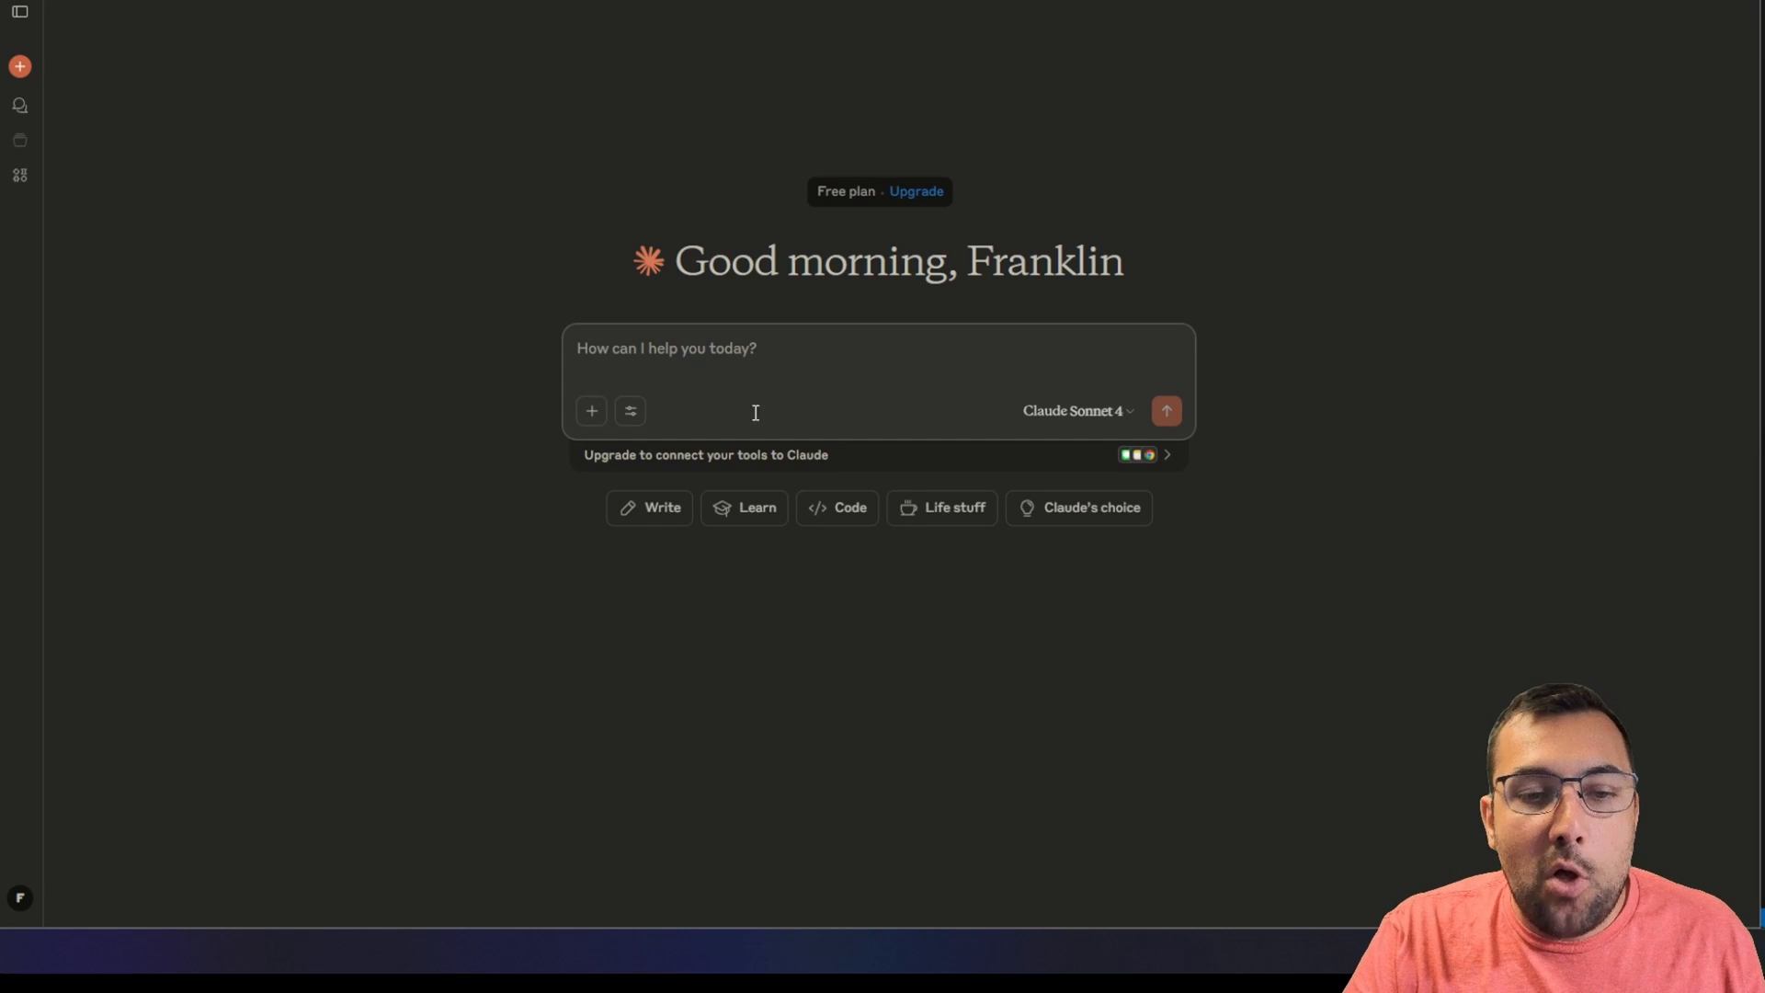
pyautogui.moveTo(377, 236)
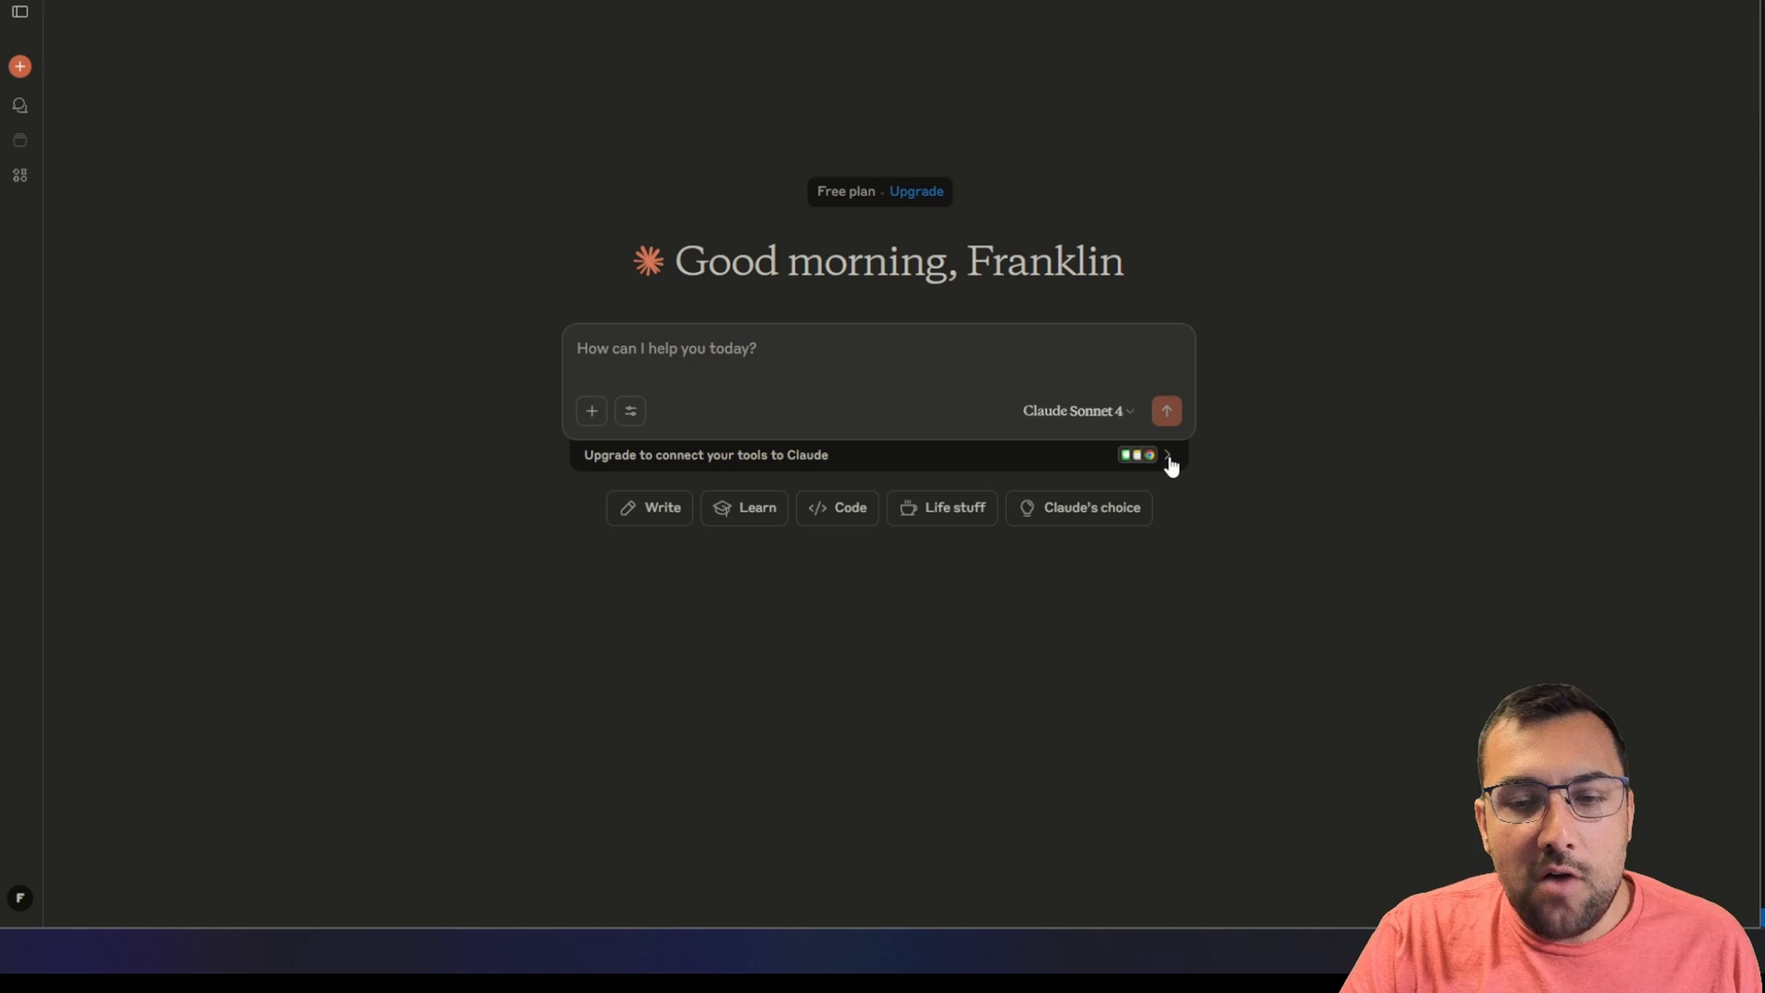
# - Open Settings > Connectors from the 'Upgrade to connect your tools' bar
pyautogui.click(629, 410)
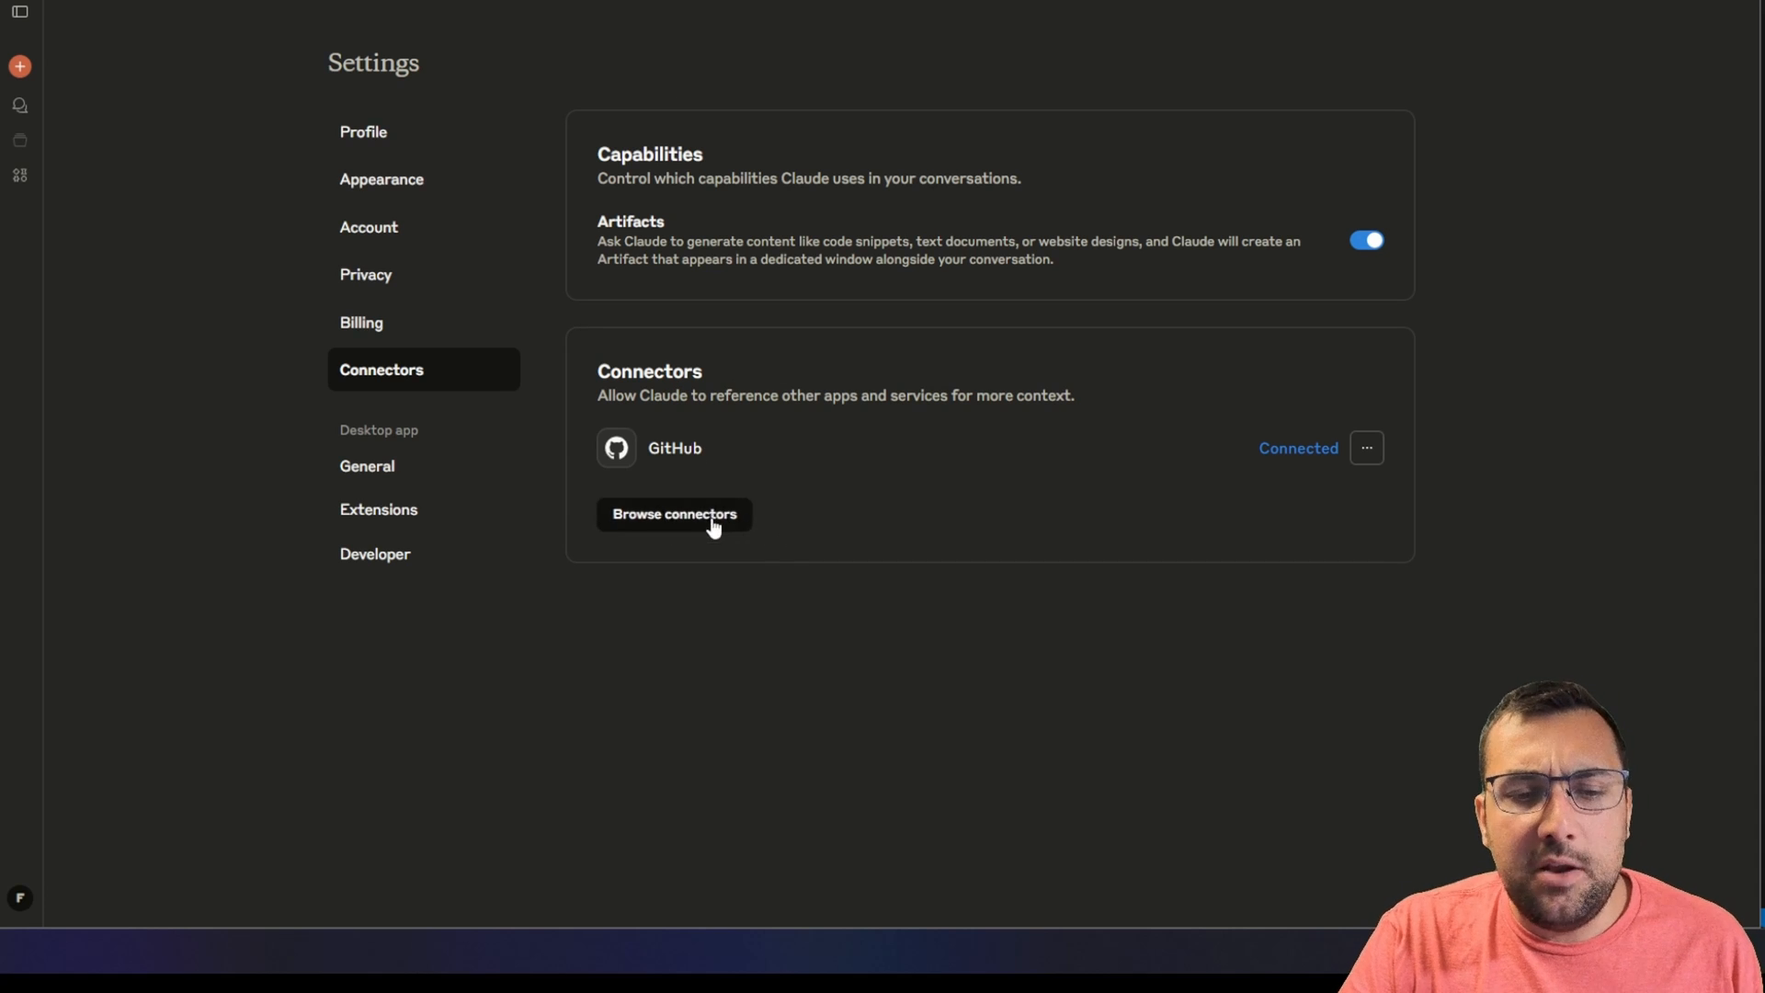
# - Browse desktop extensions, scrolling past Filesystem and Spotify down to Chrome (AppleScript)
pyautogui.click(673, 513)
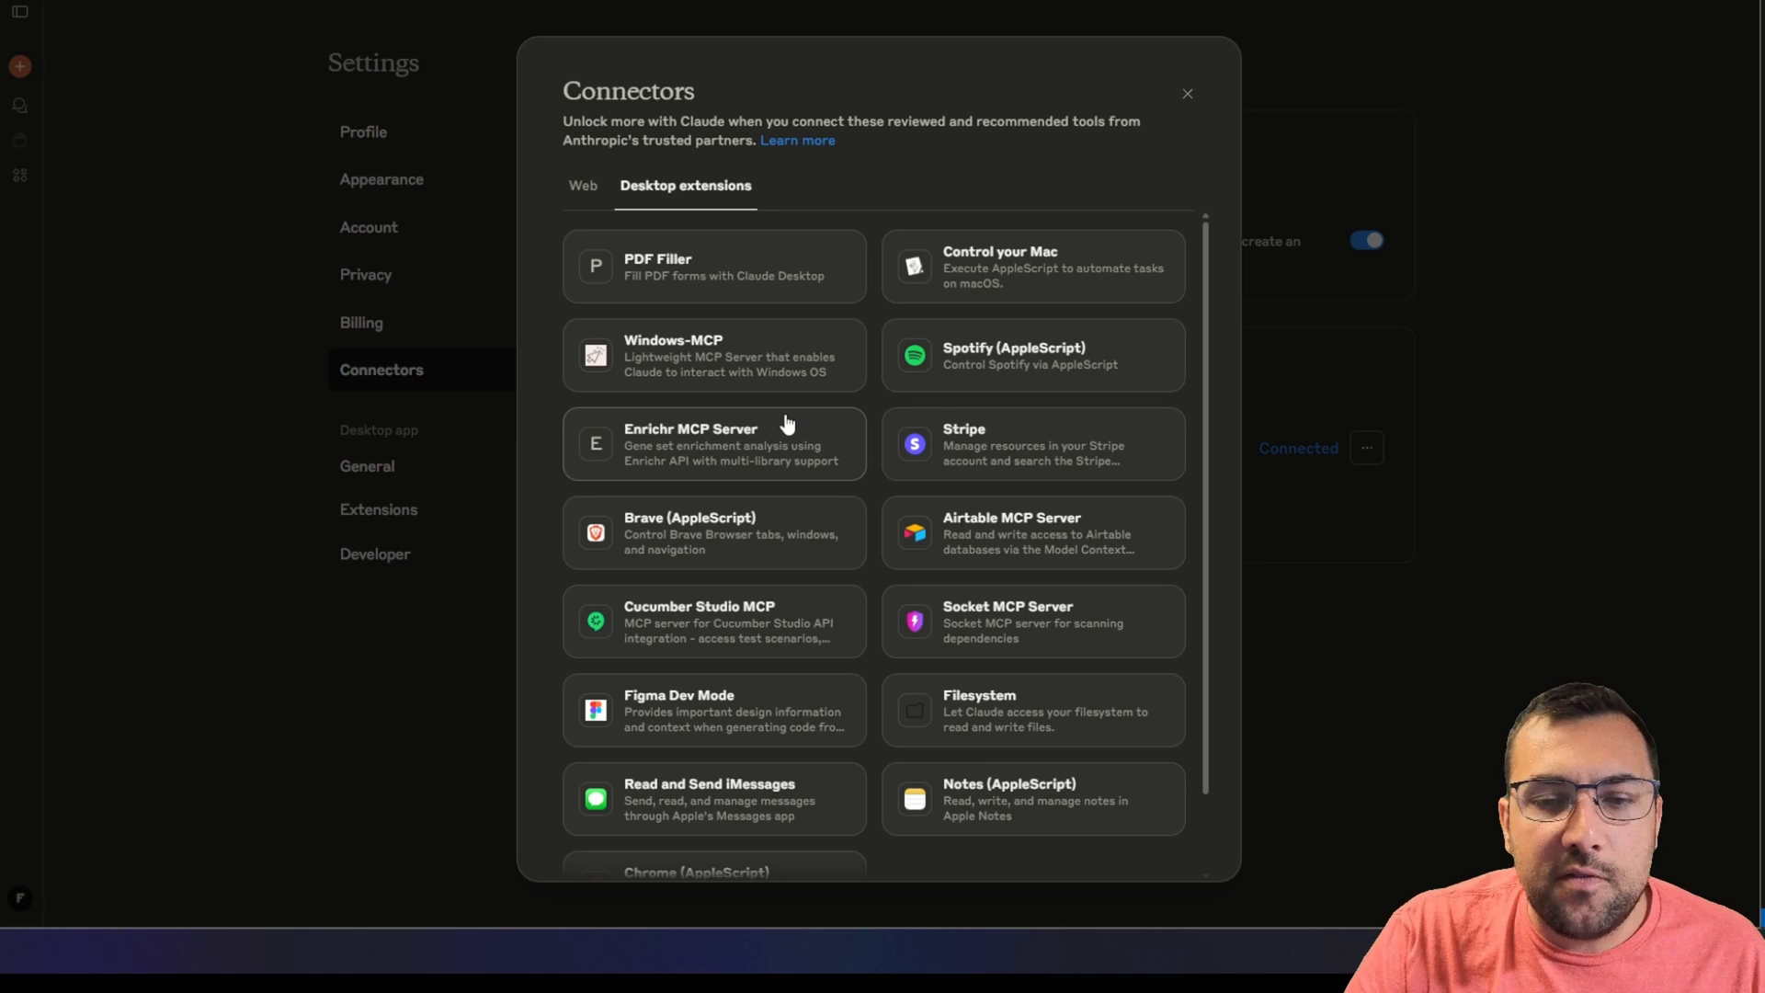
pyautogui.moveTo(798, 372)
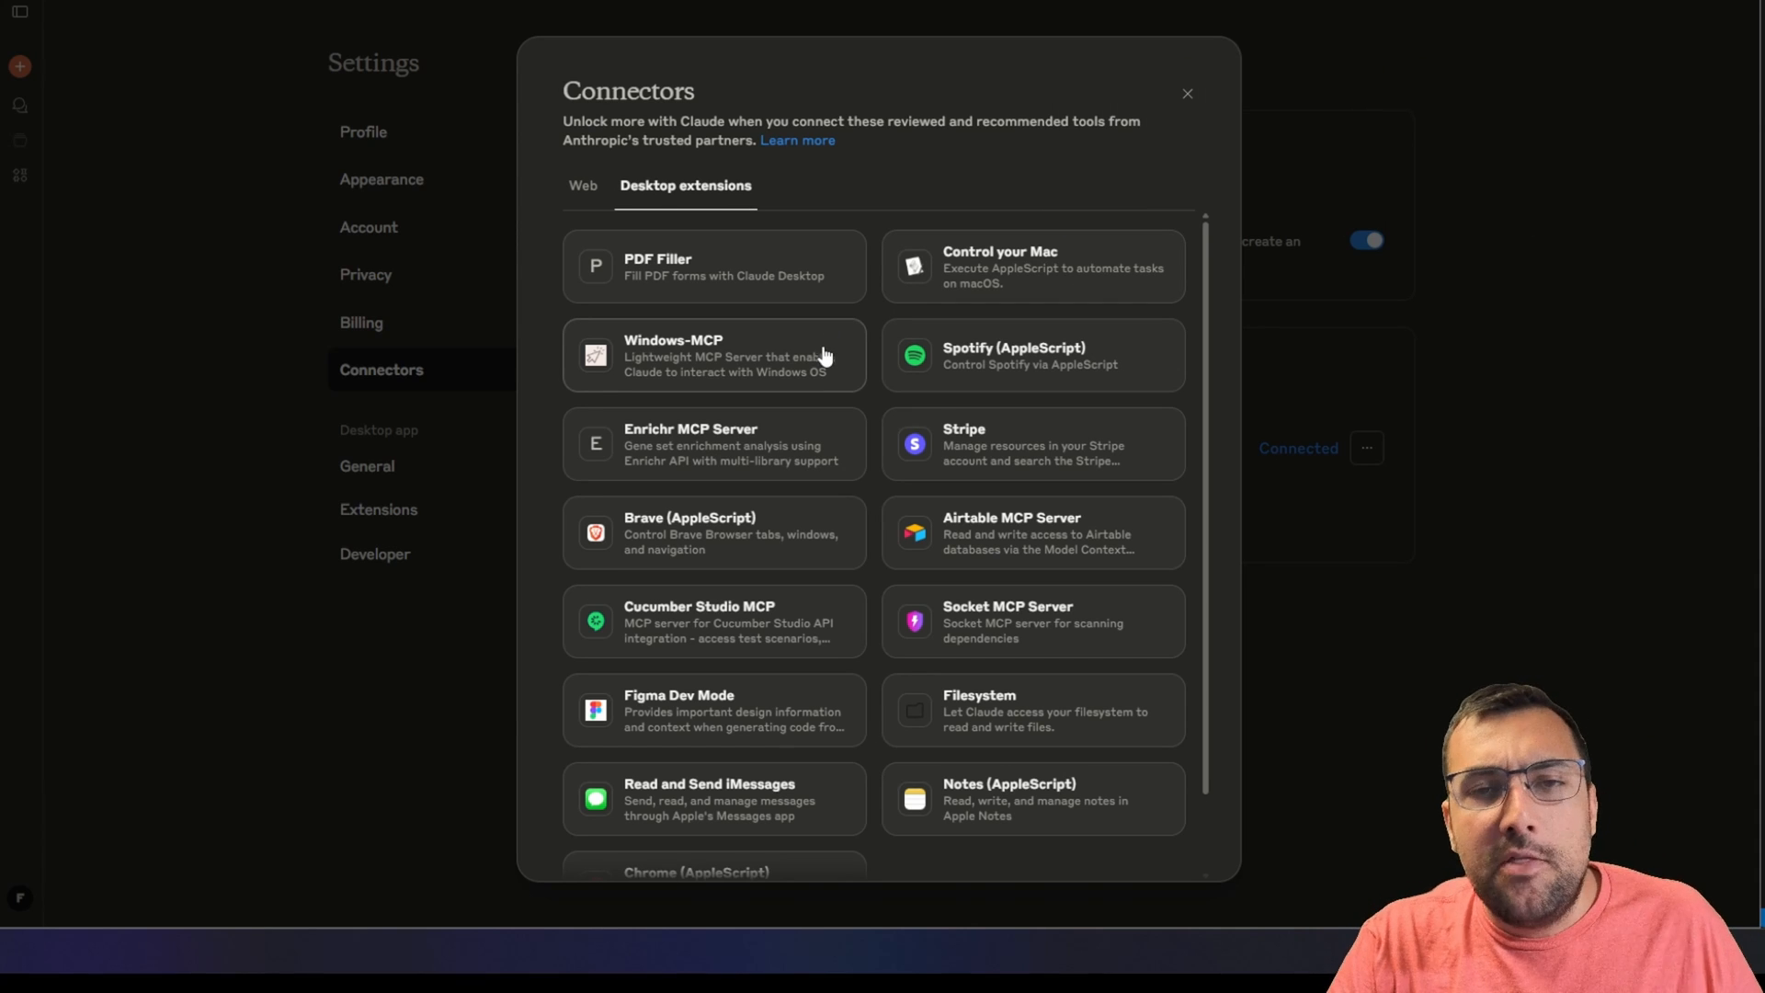
pyautogui.moveTo(819, 366)
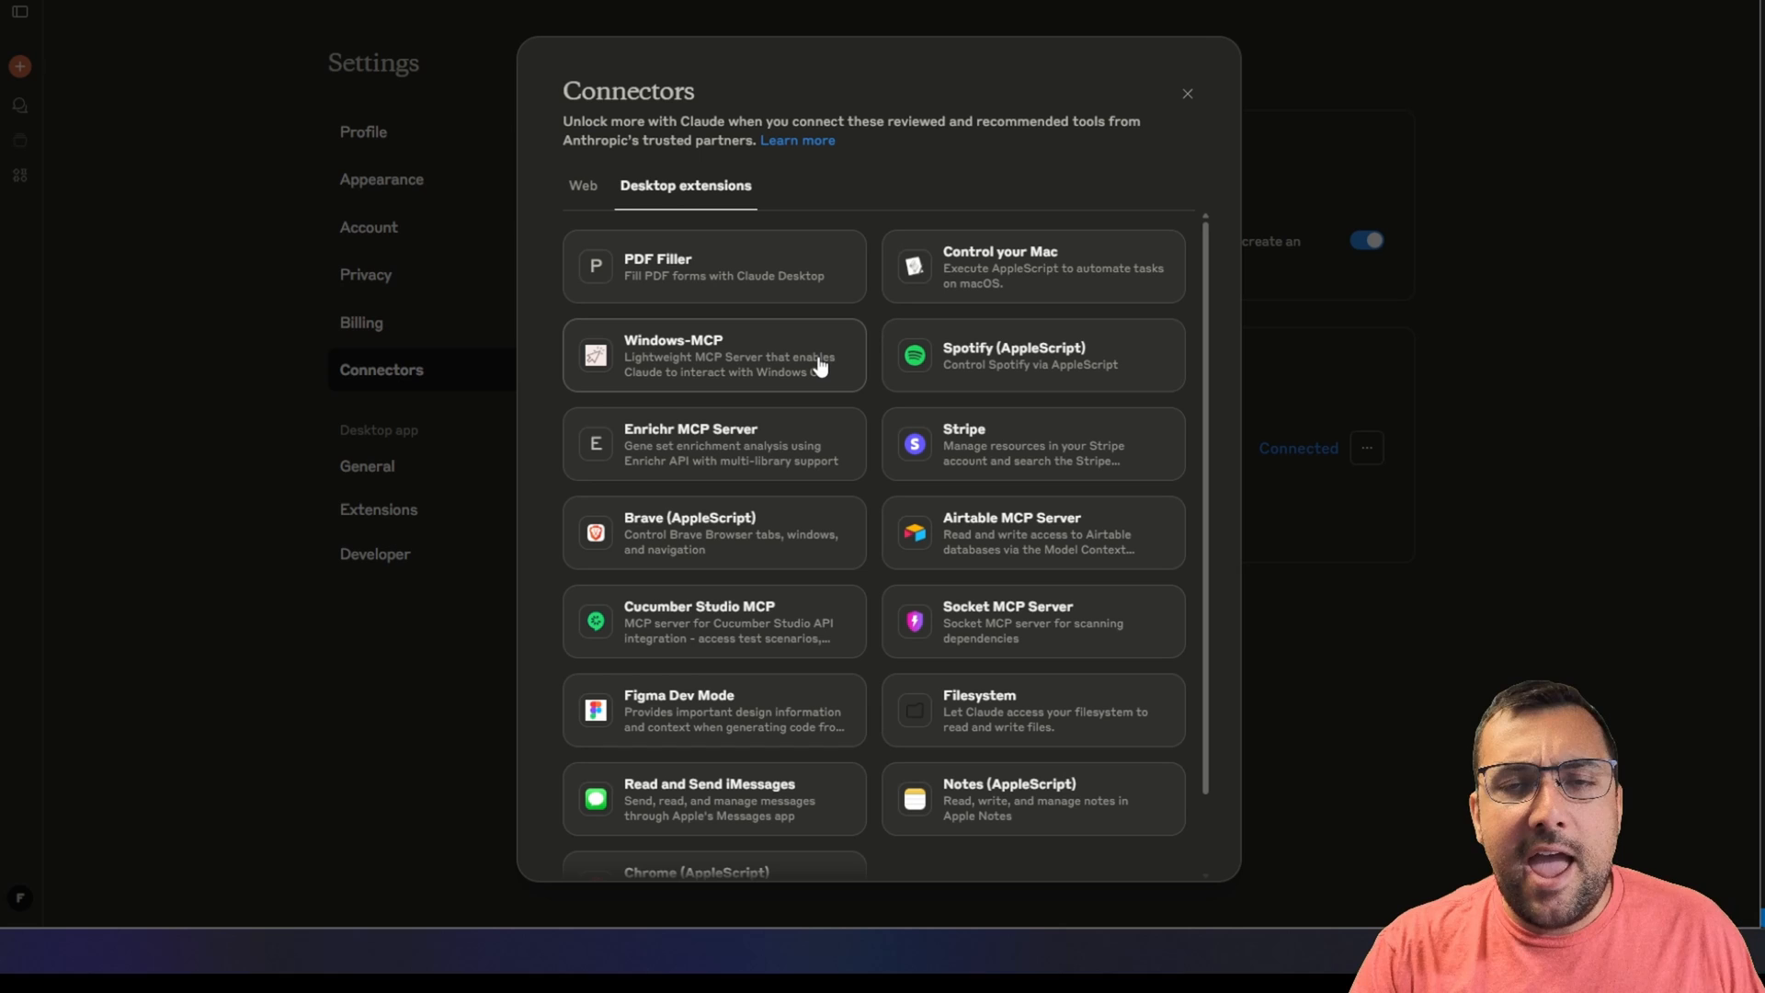
pyautogui.moveTo(1023, 370)
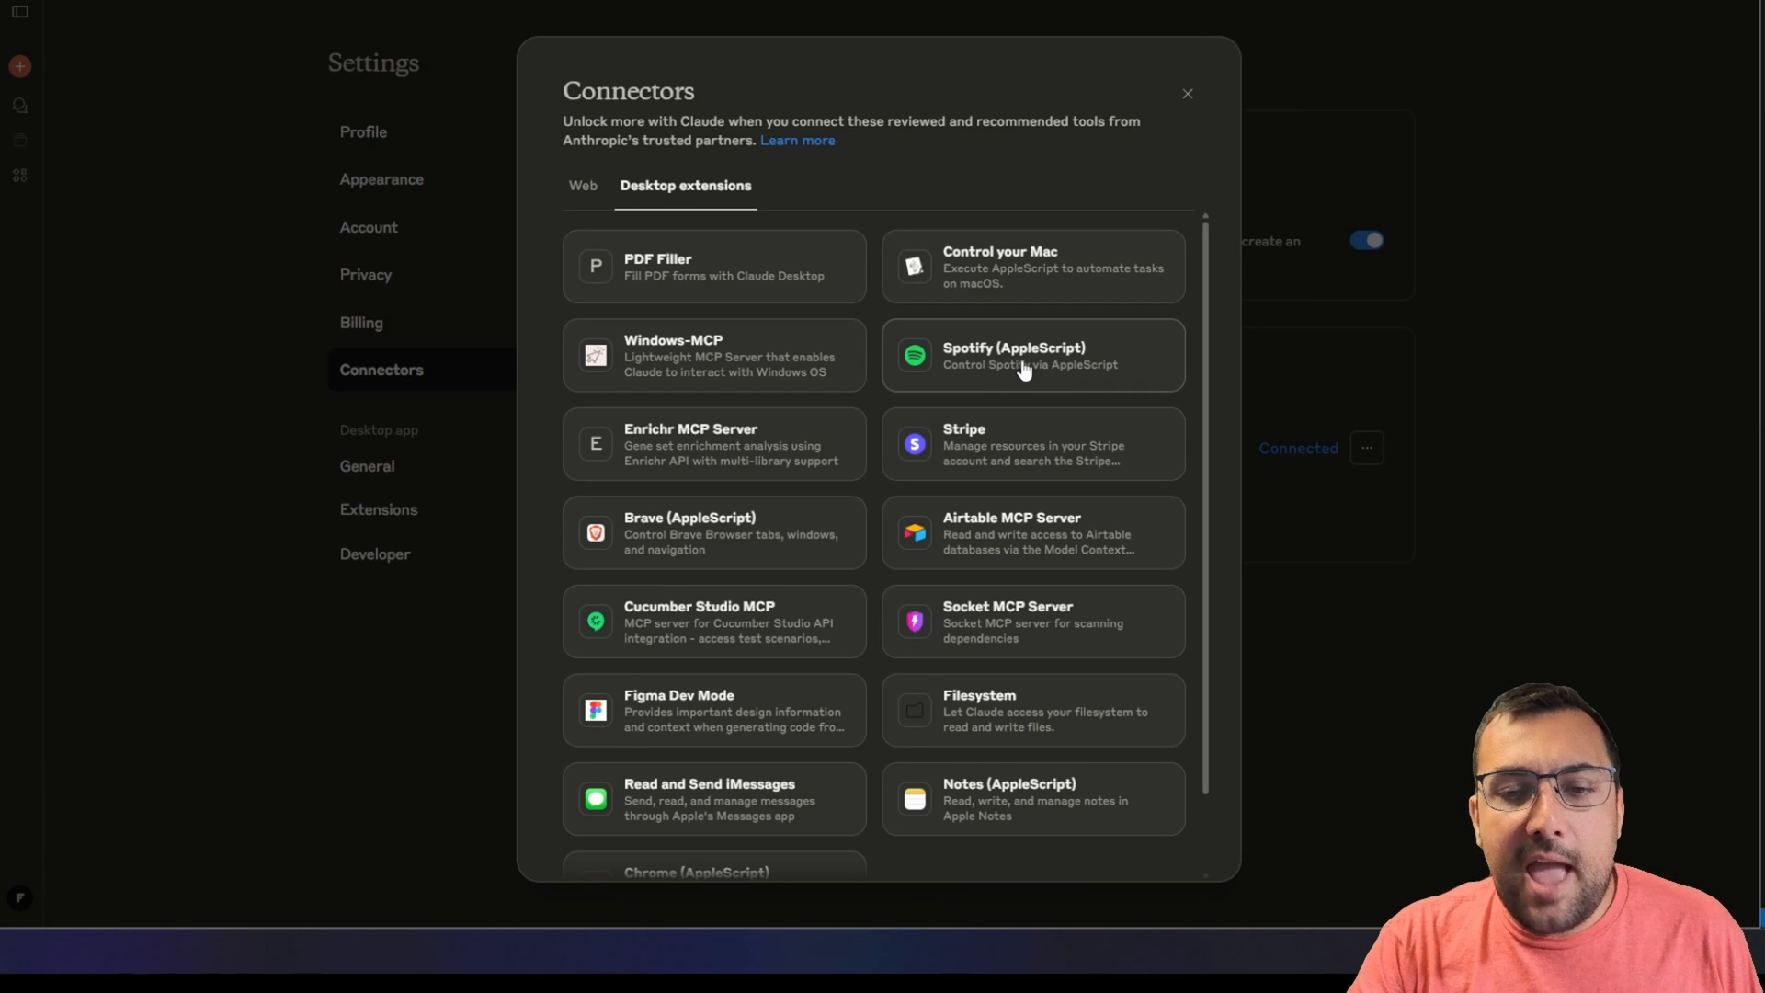
pyautogui.moveTo(1002, 343)
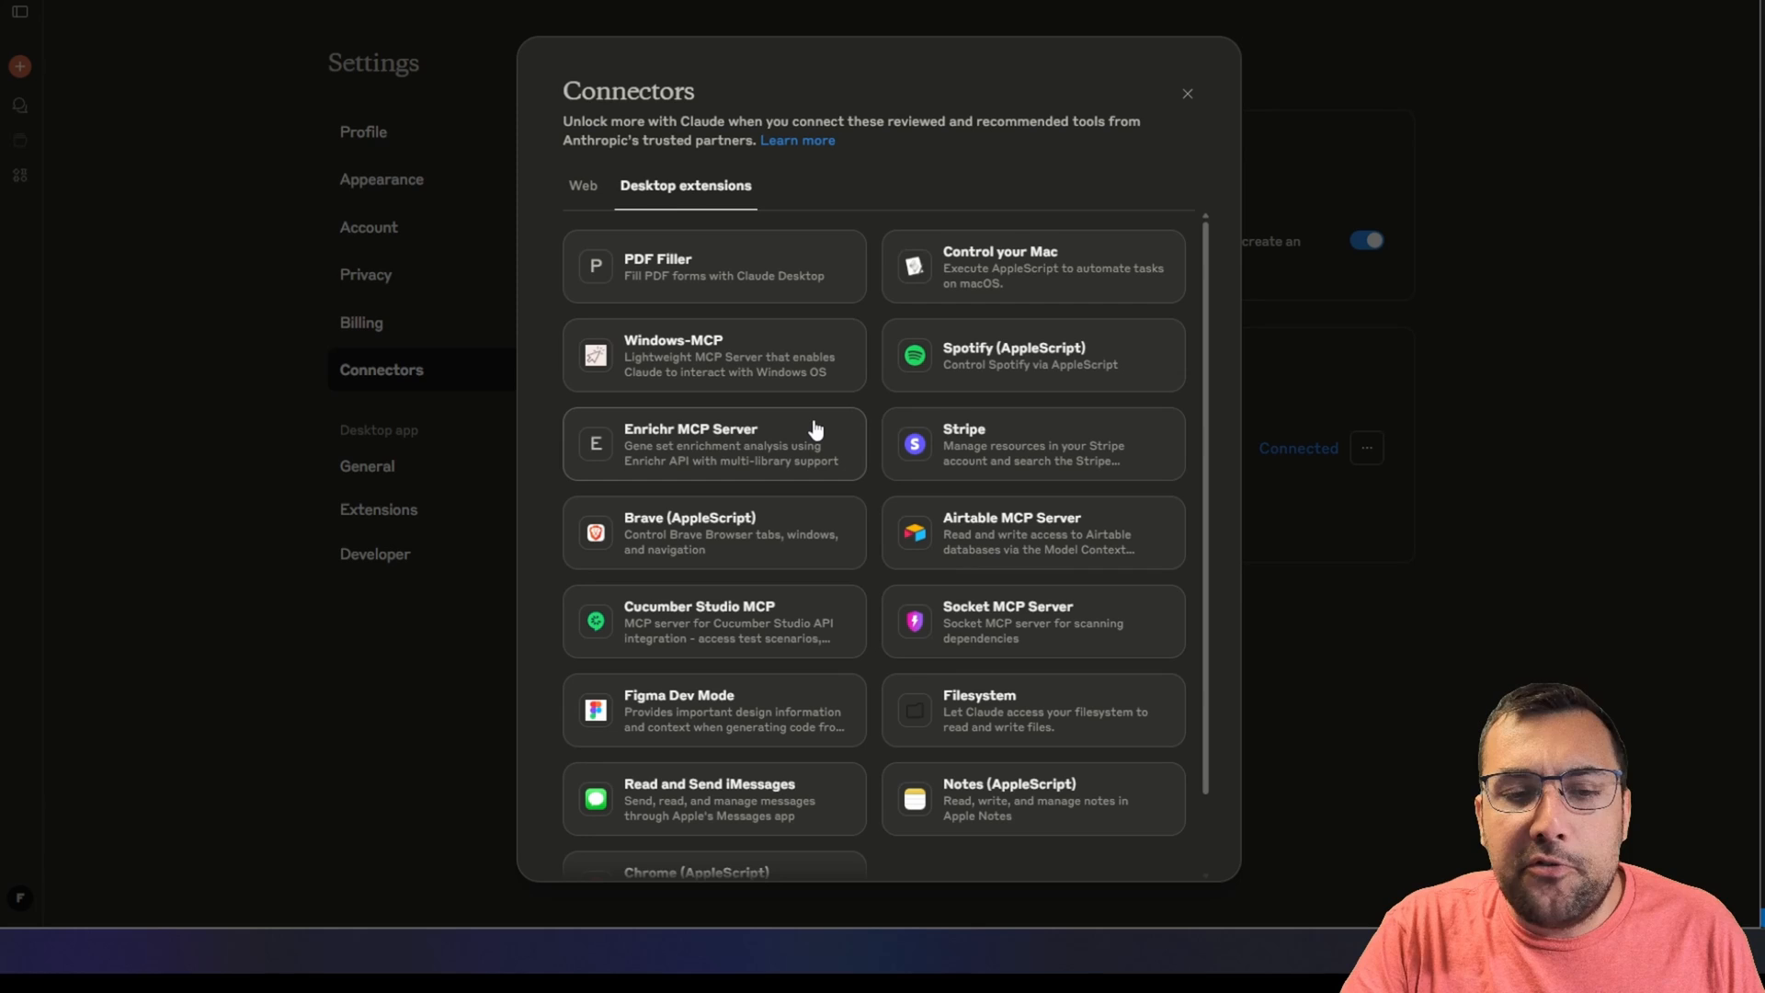
pyautogui.scroll(-3)
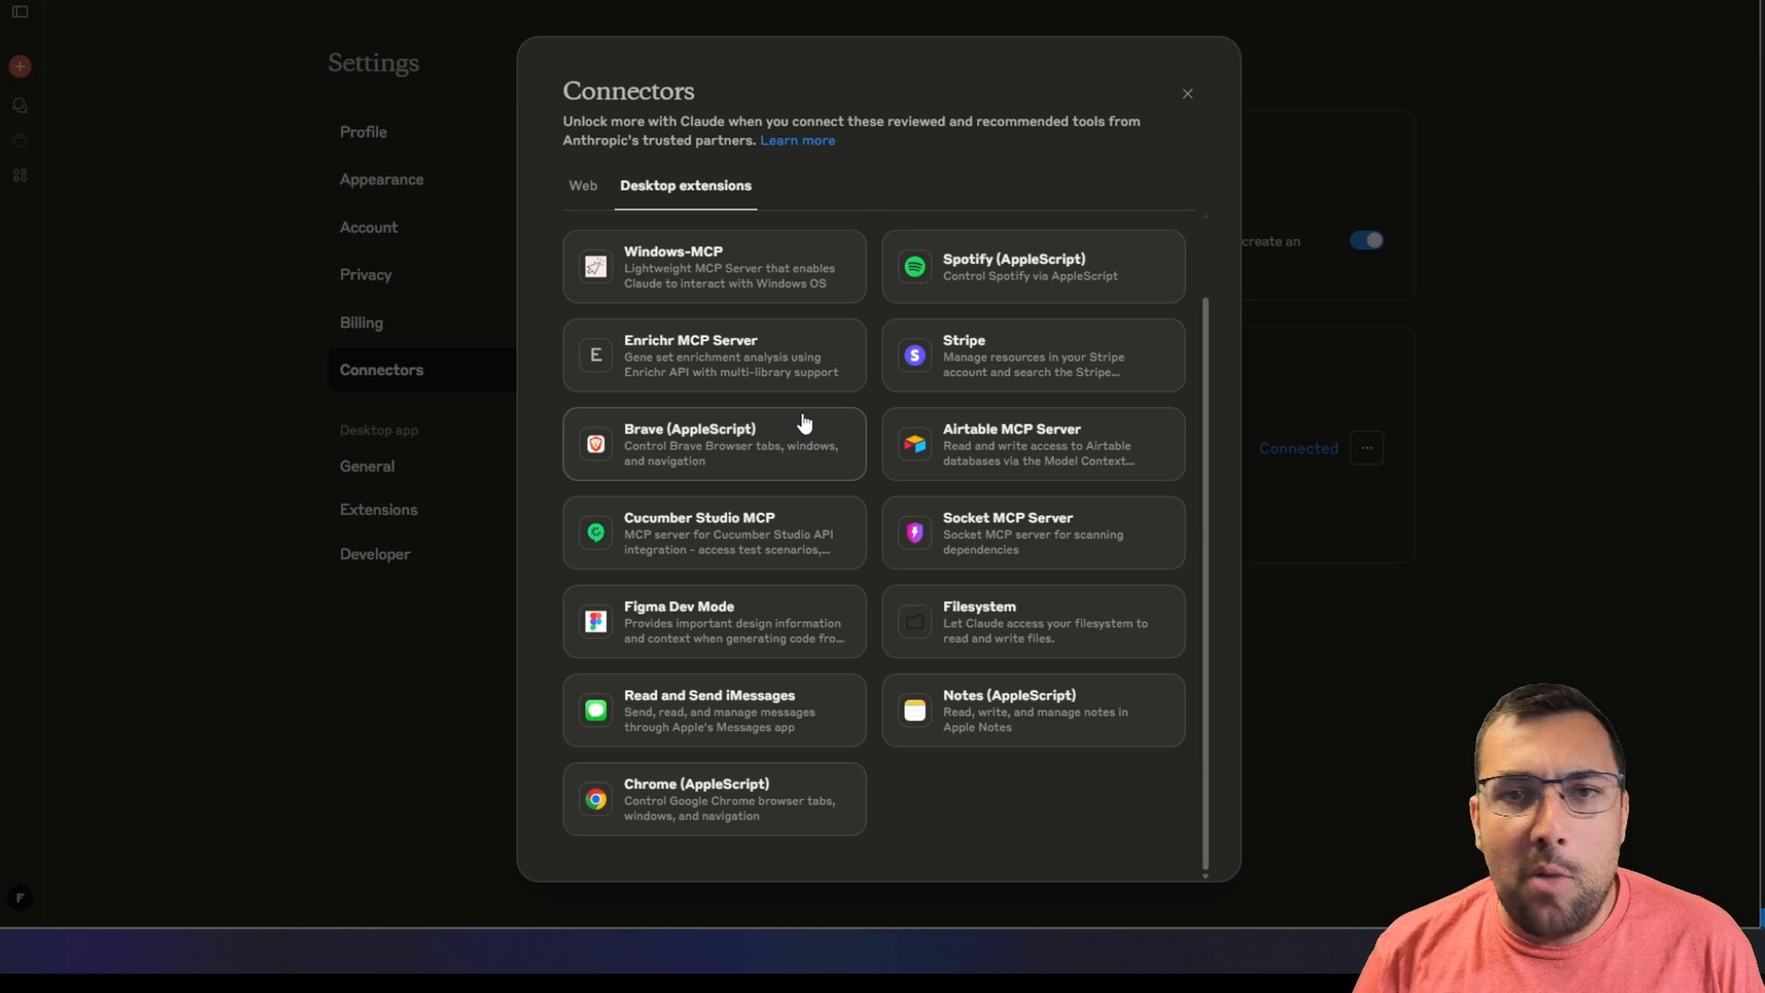
pyautogui.moveTo(732, 464)
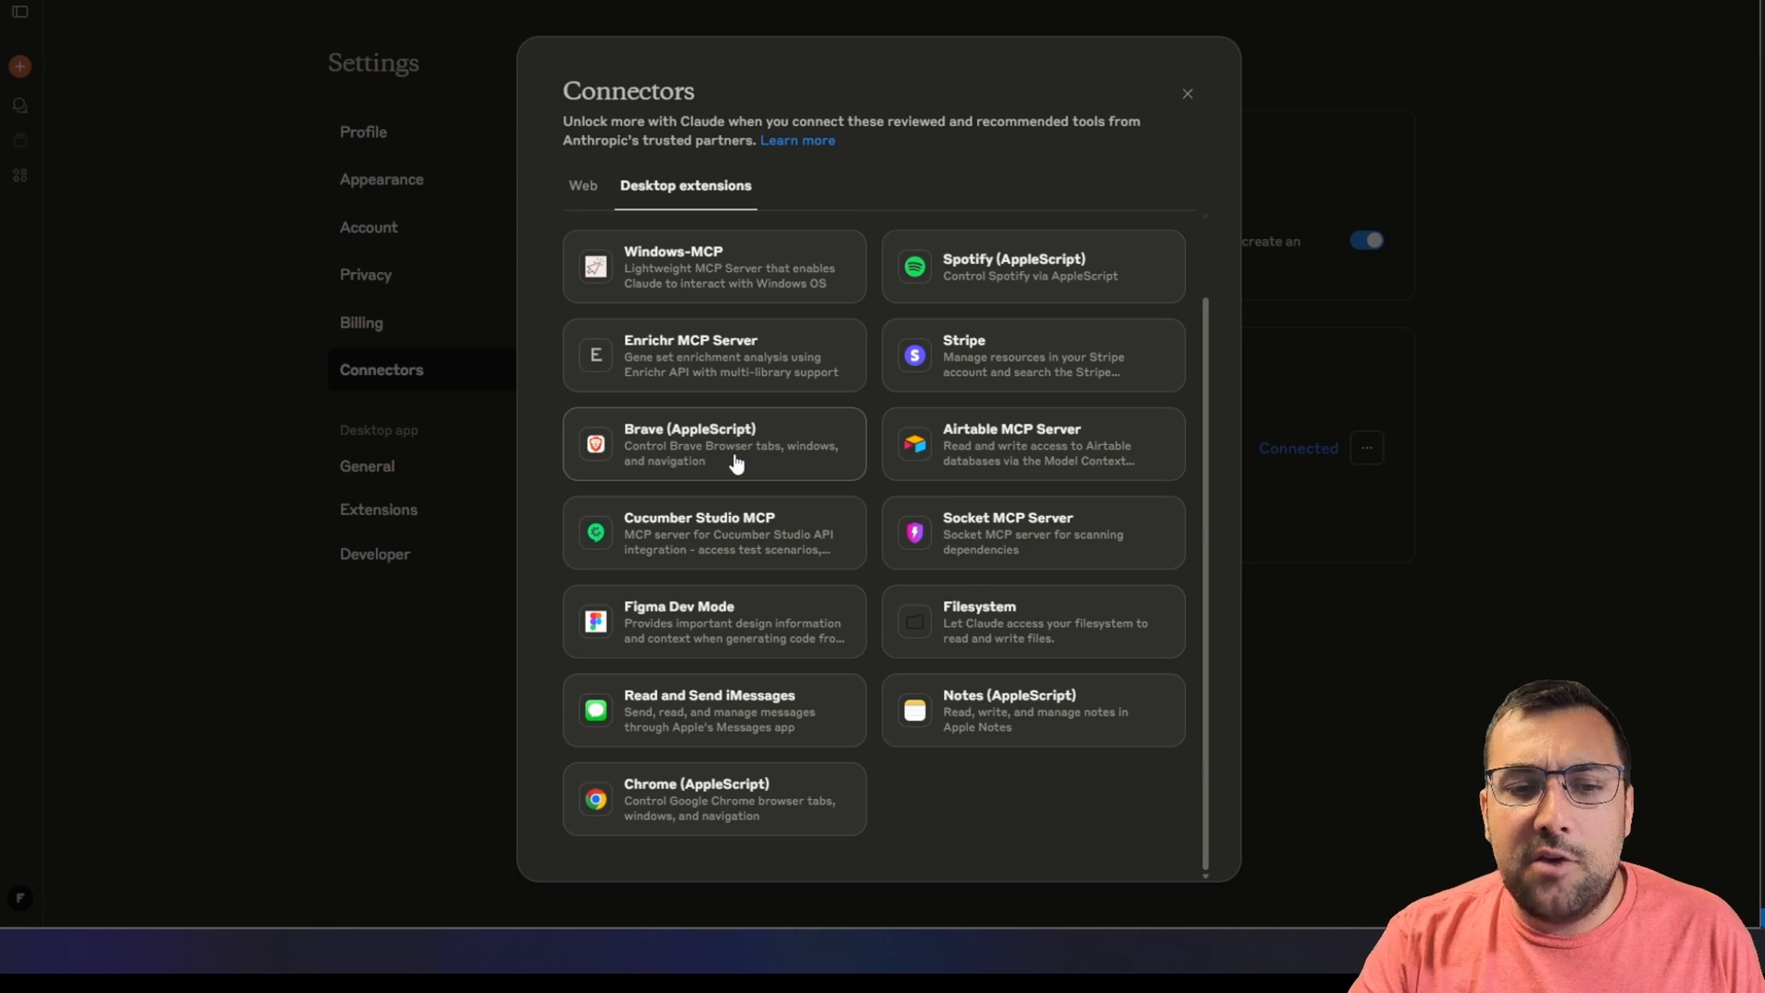
pyautogui.moveTo(1094, 627)
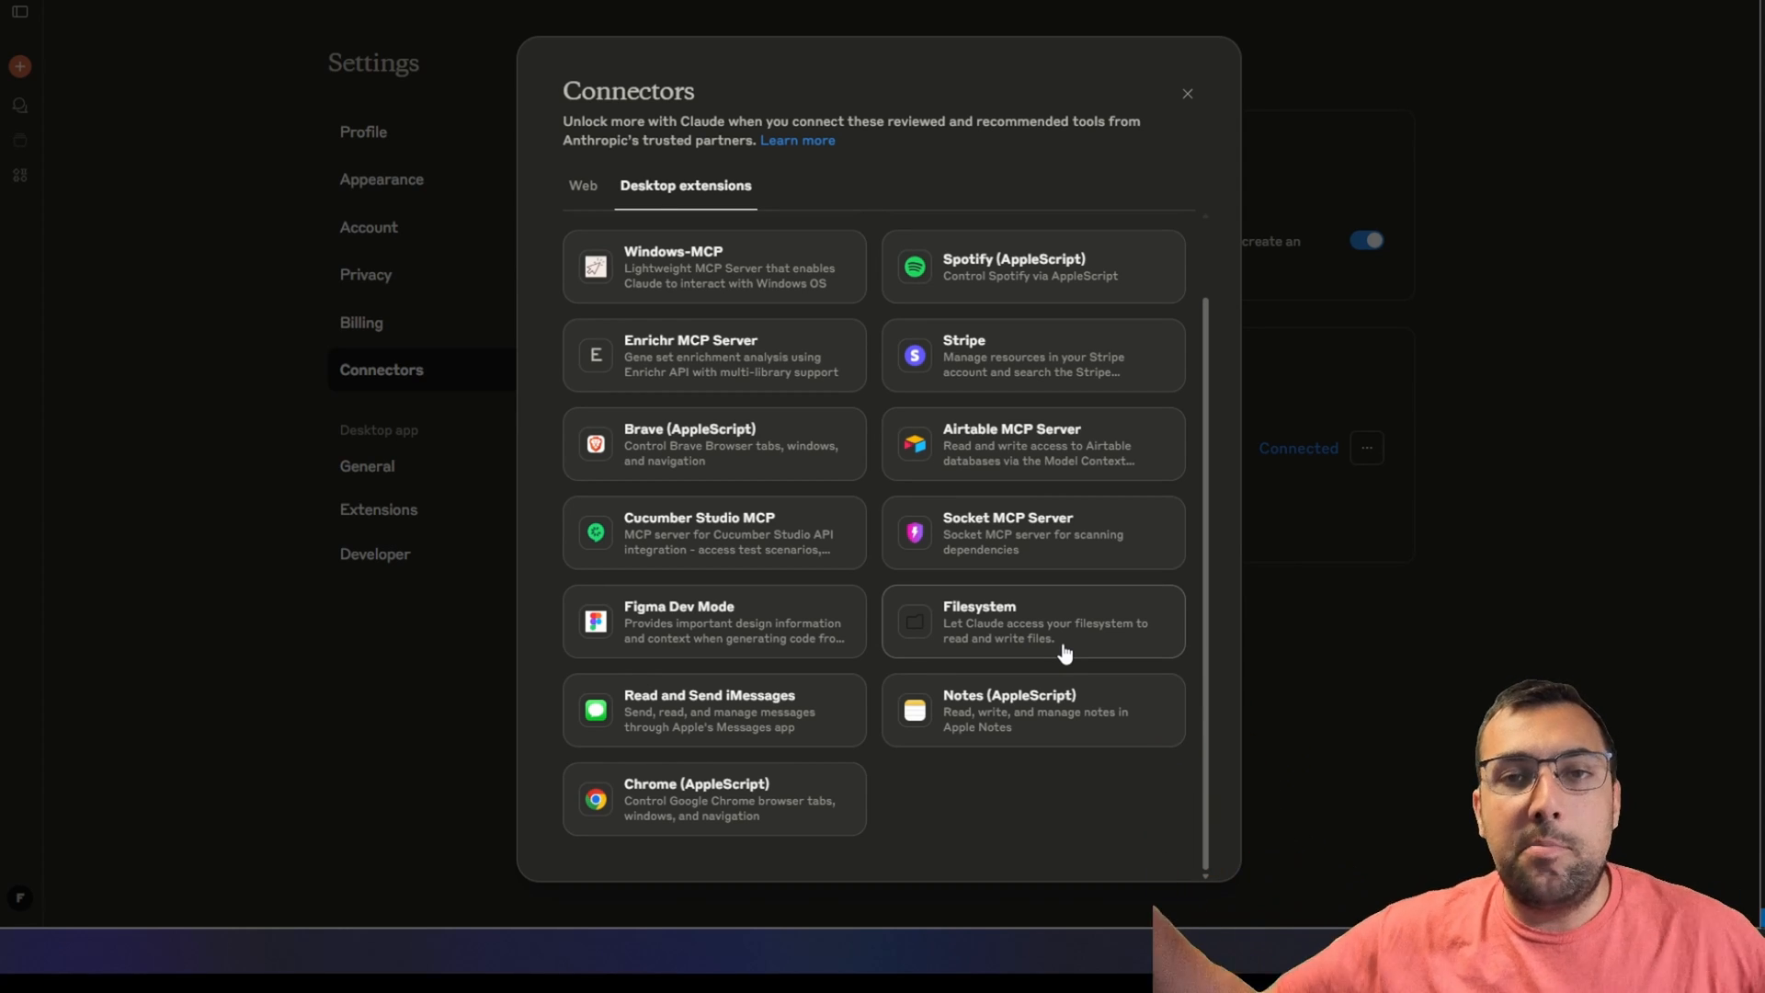
pyautogui.moveTo(774, 726)
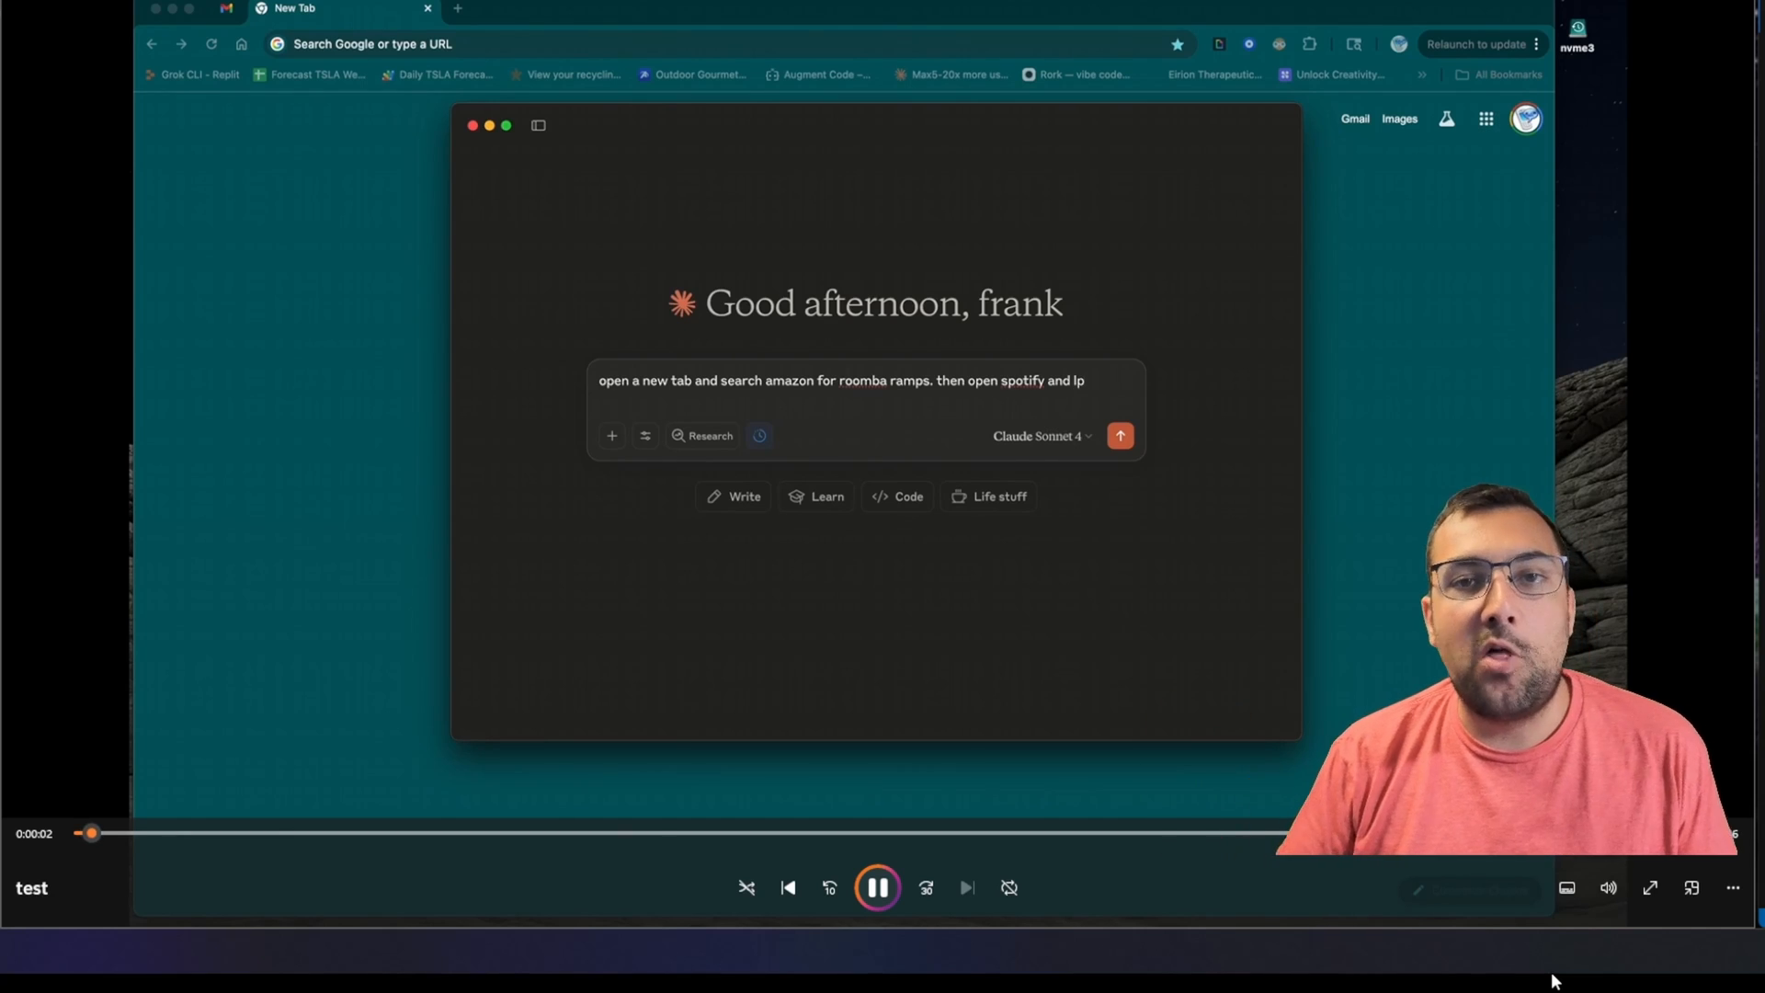
# - Ask Claude to find Amazon roomba ramps, play any Spotify song, and minimise volume
pyautogui.write('play')
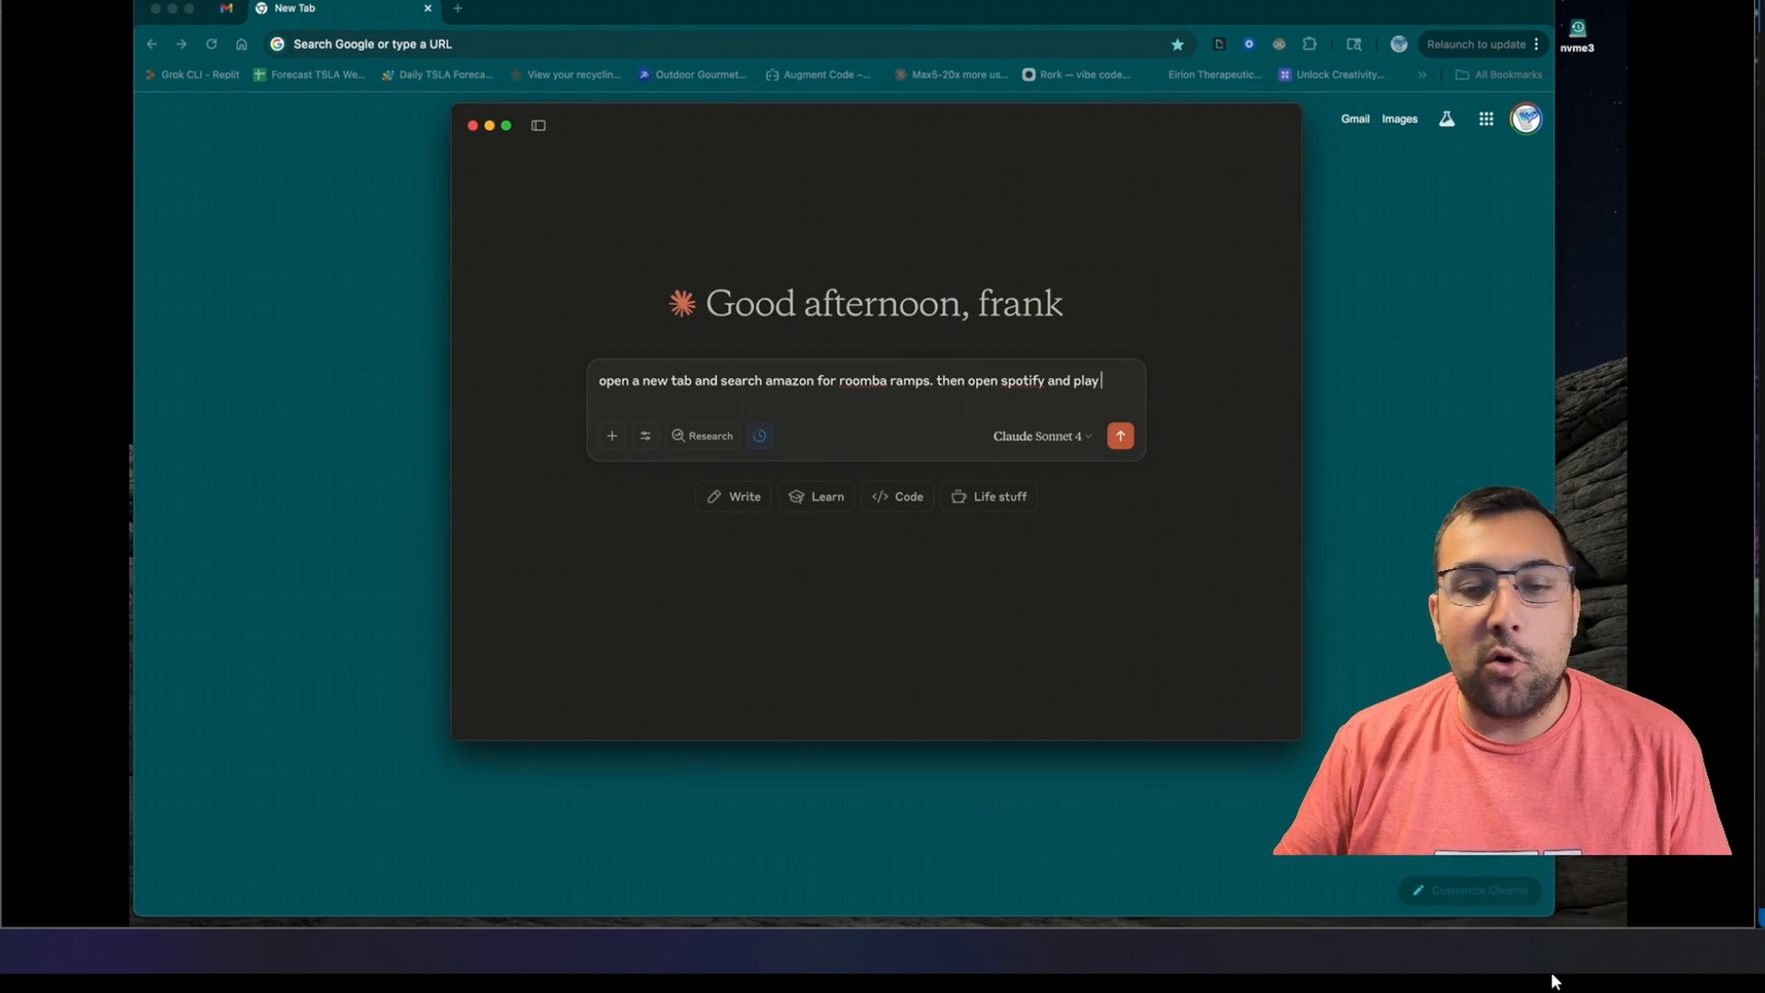
pyautogui.write('any song,')
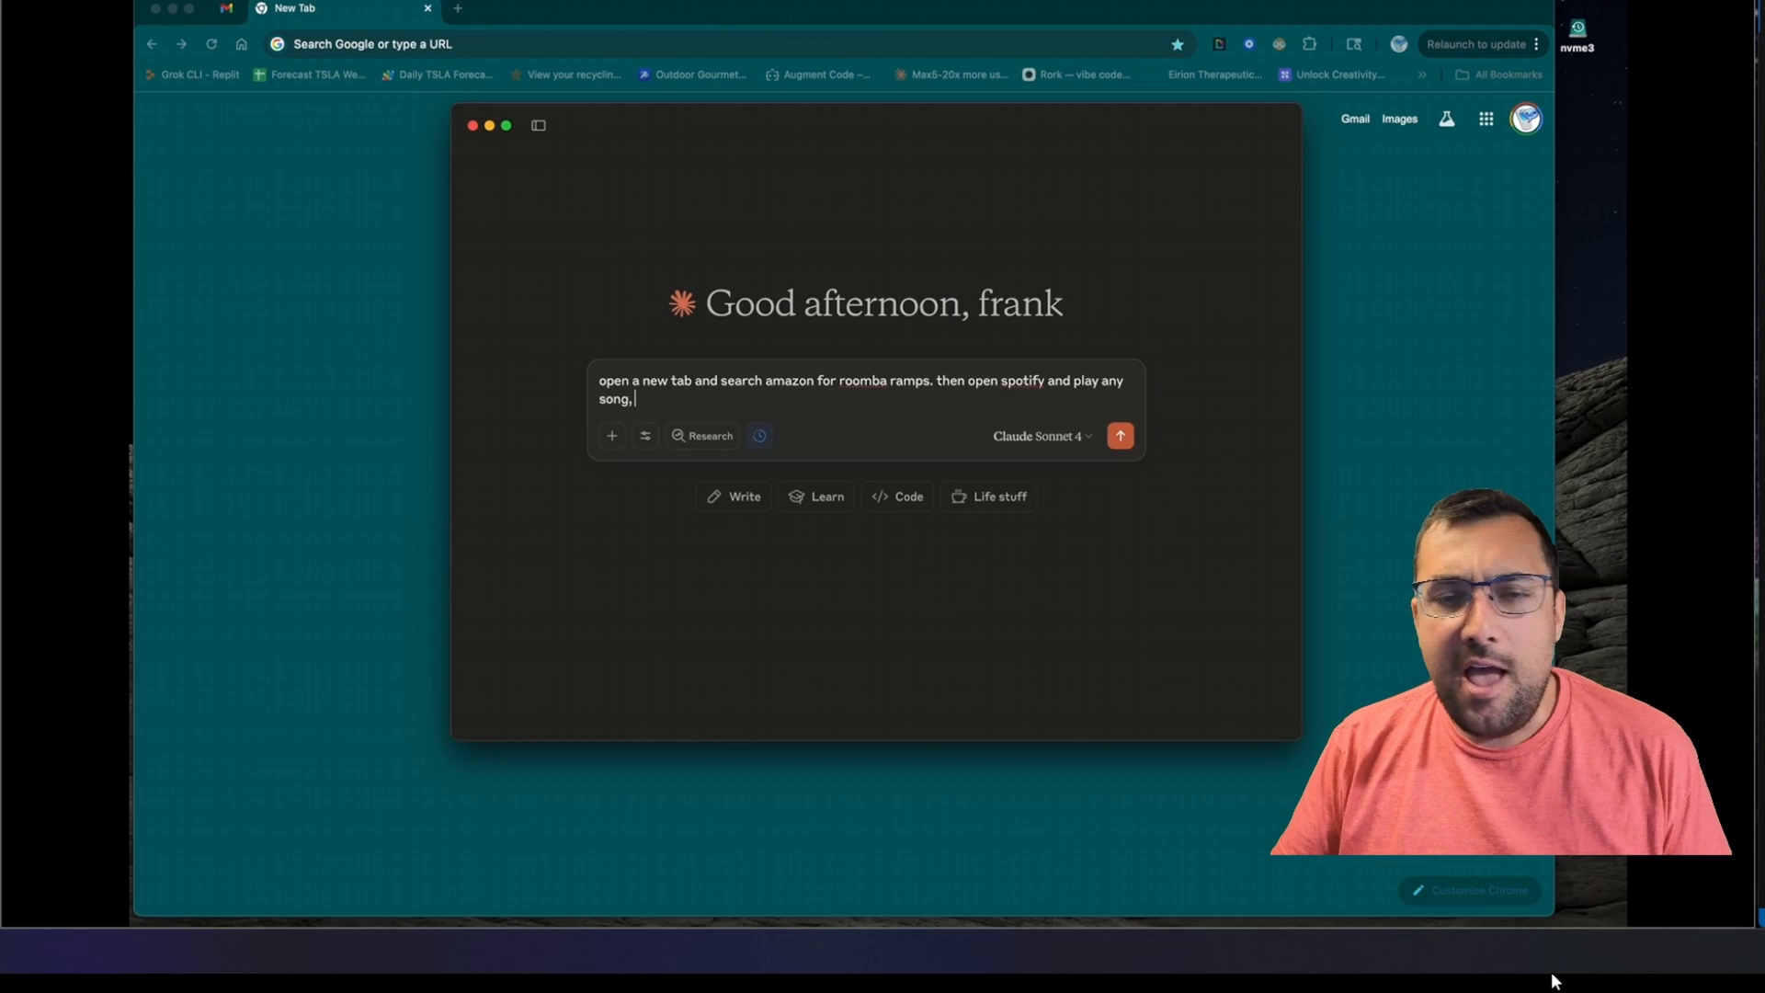
pyautogui.write('and lower the volume to the lowest setting.')
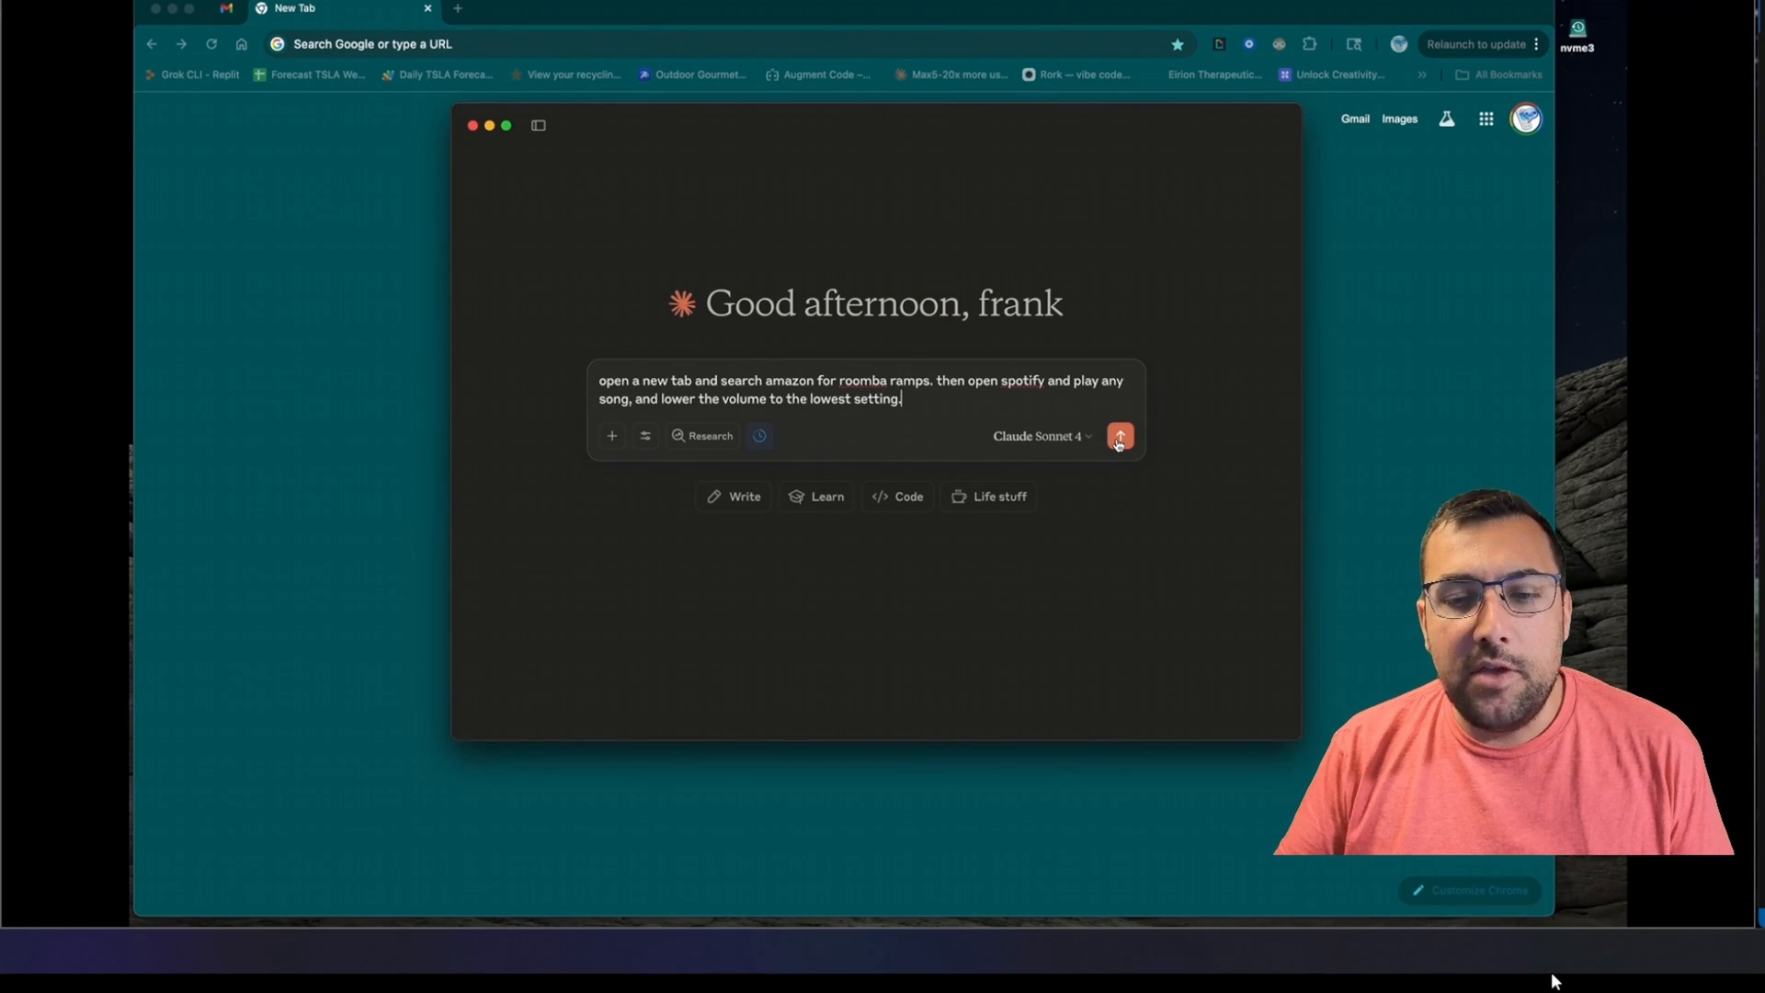
pyautogui.click(1118, 436)
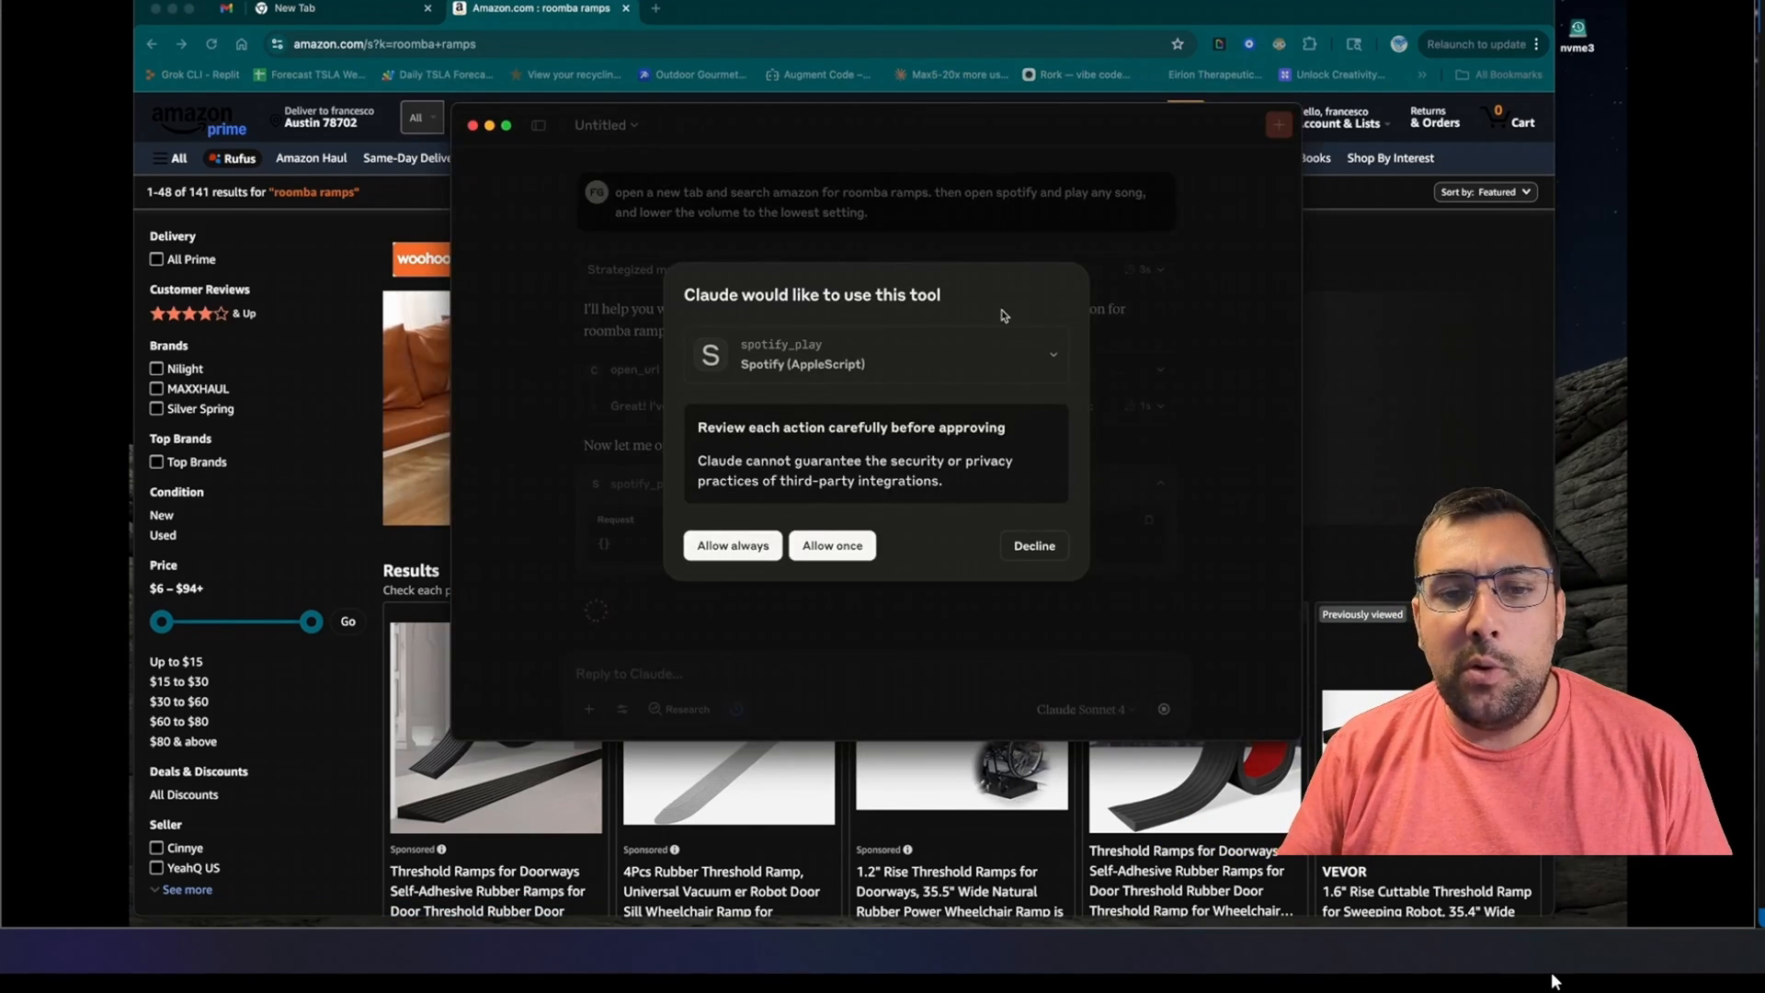
# - Allow Claude to run the spotify_play tool
pyautogui.click(831, 545)
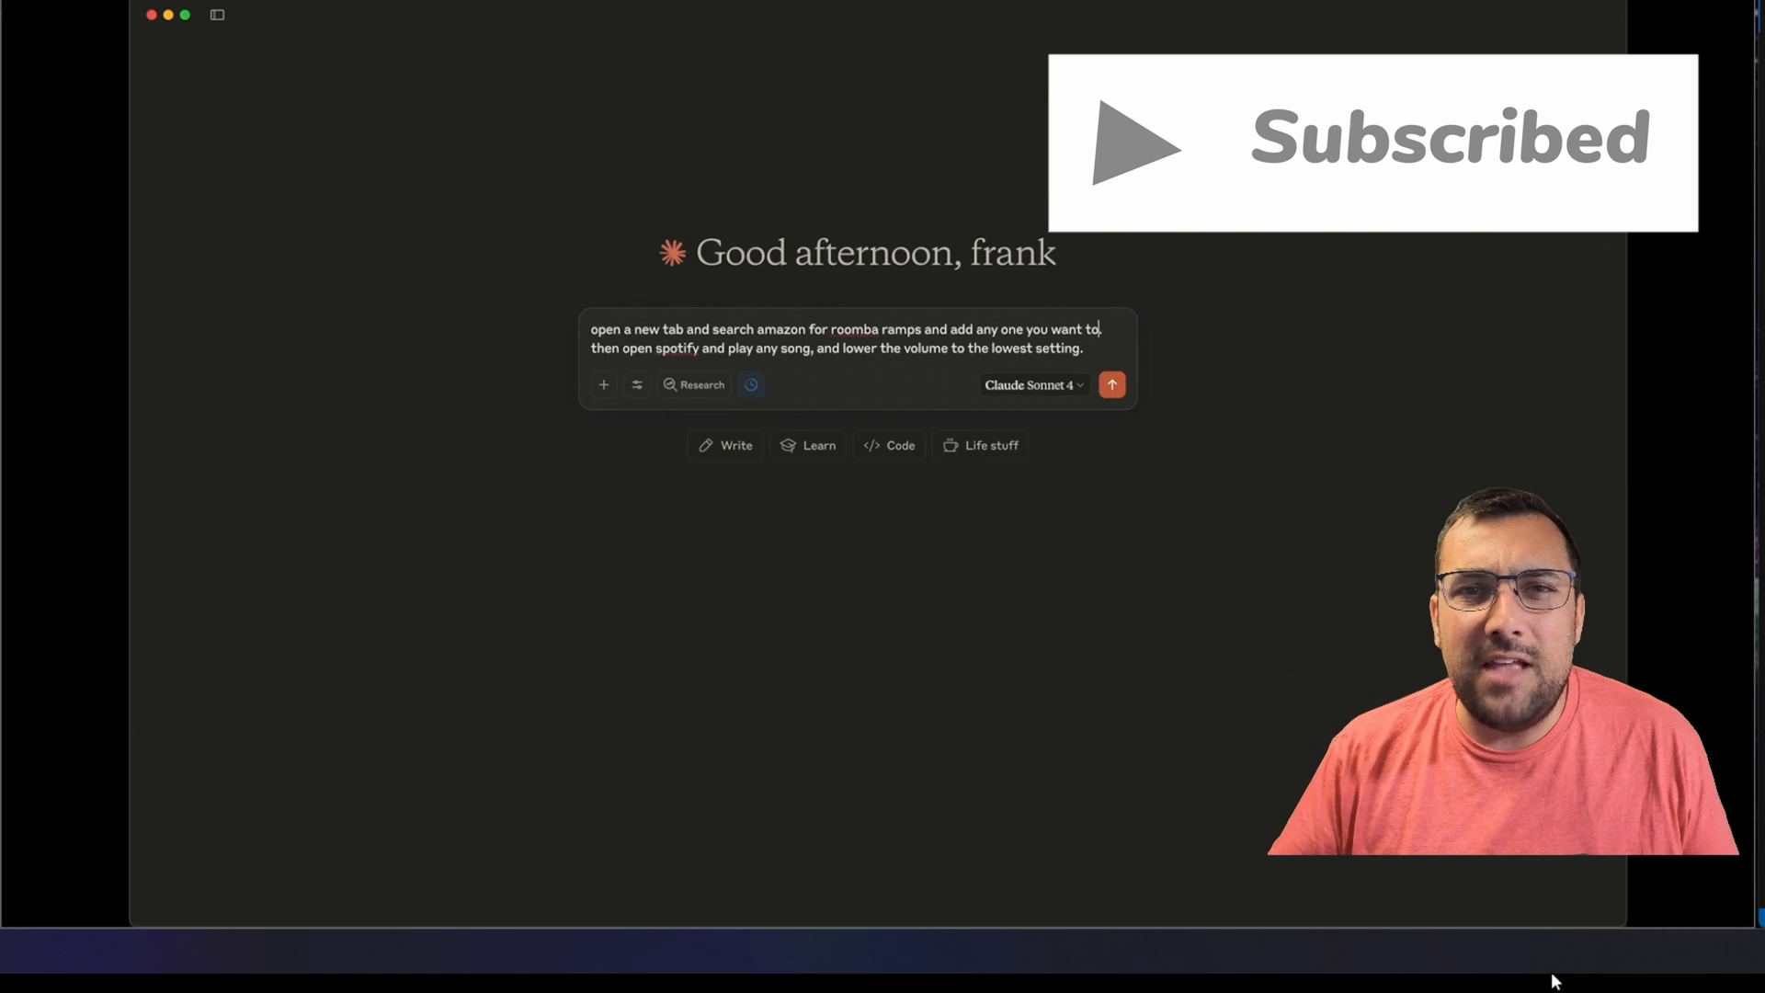
# - Send the prompt extended with 'and add any one you want to the cart'
pyautogui.write('the cart')
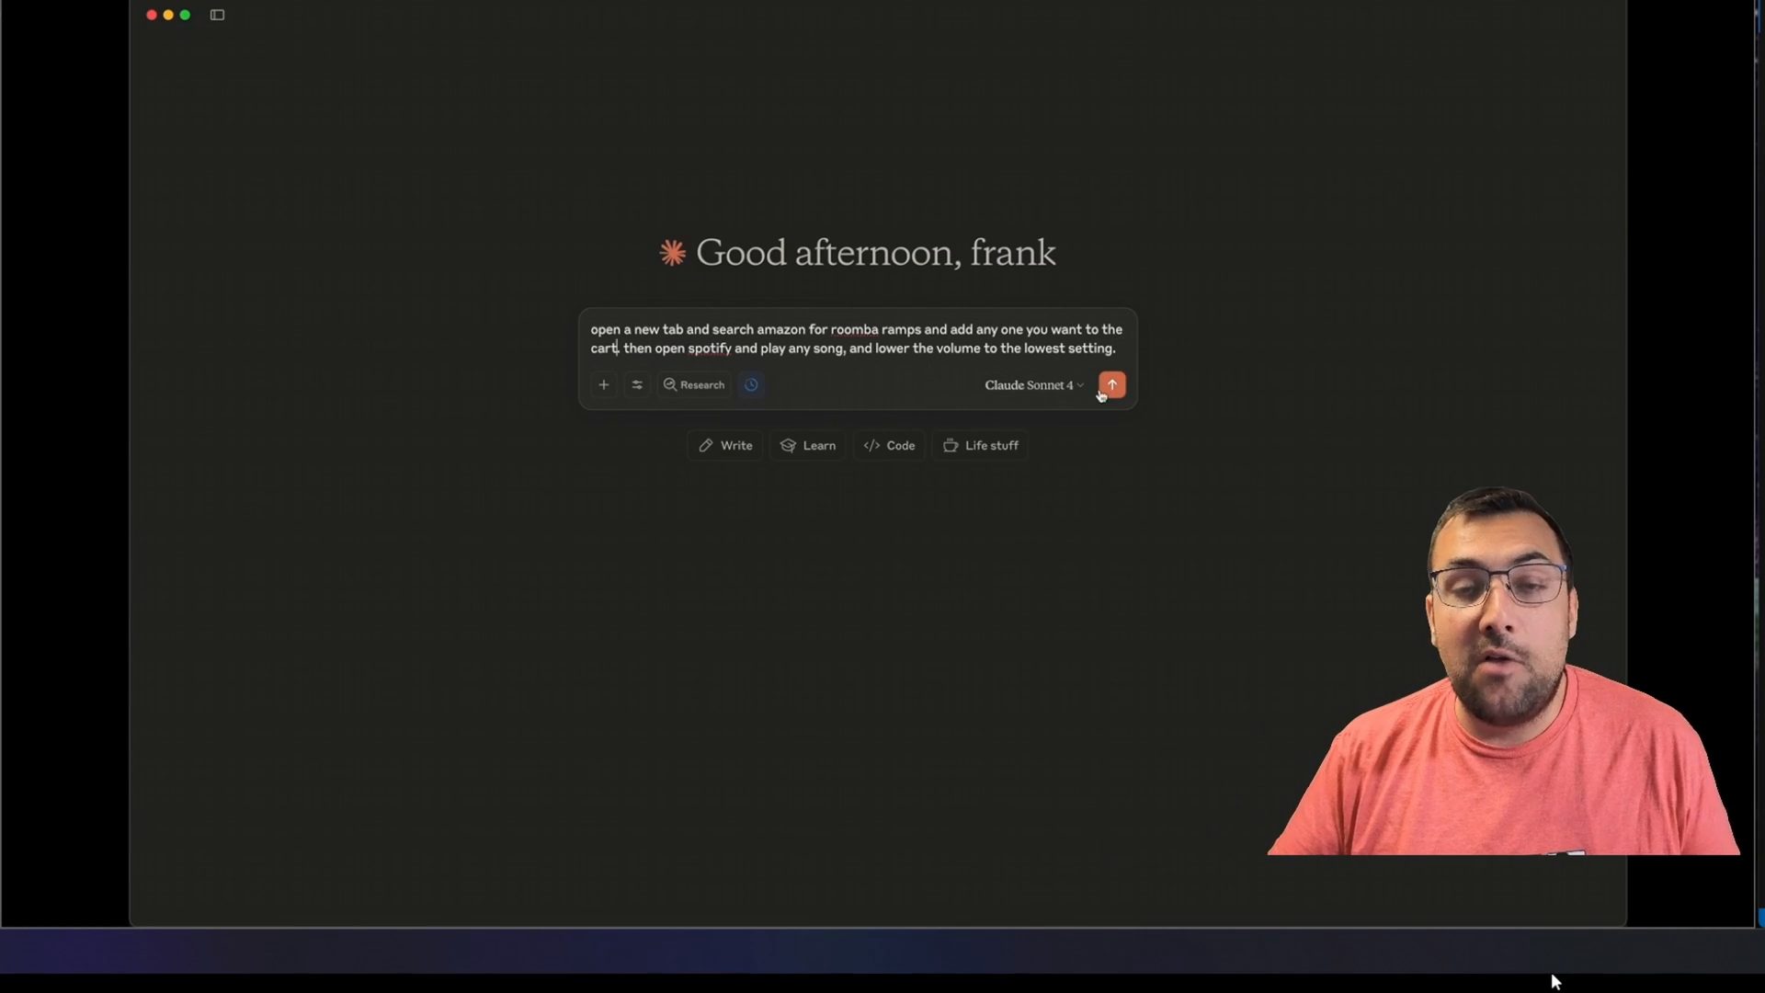
pyautogui.click(1112, 384)
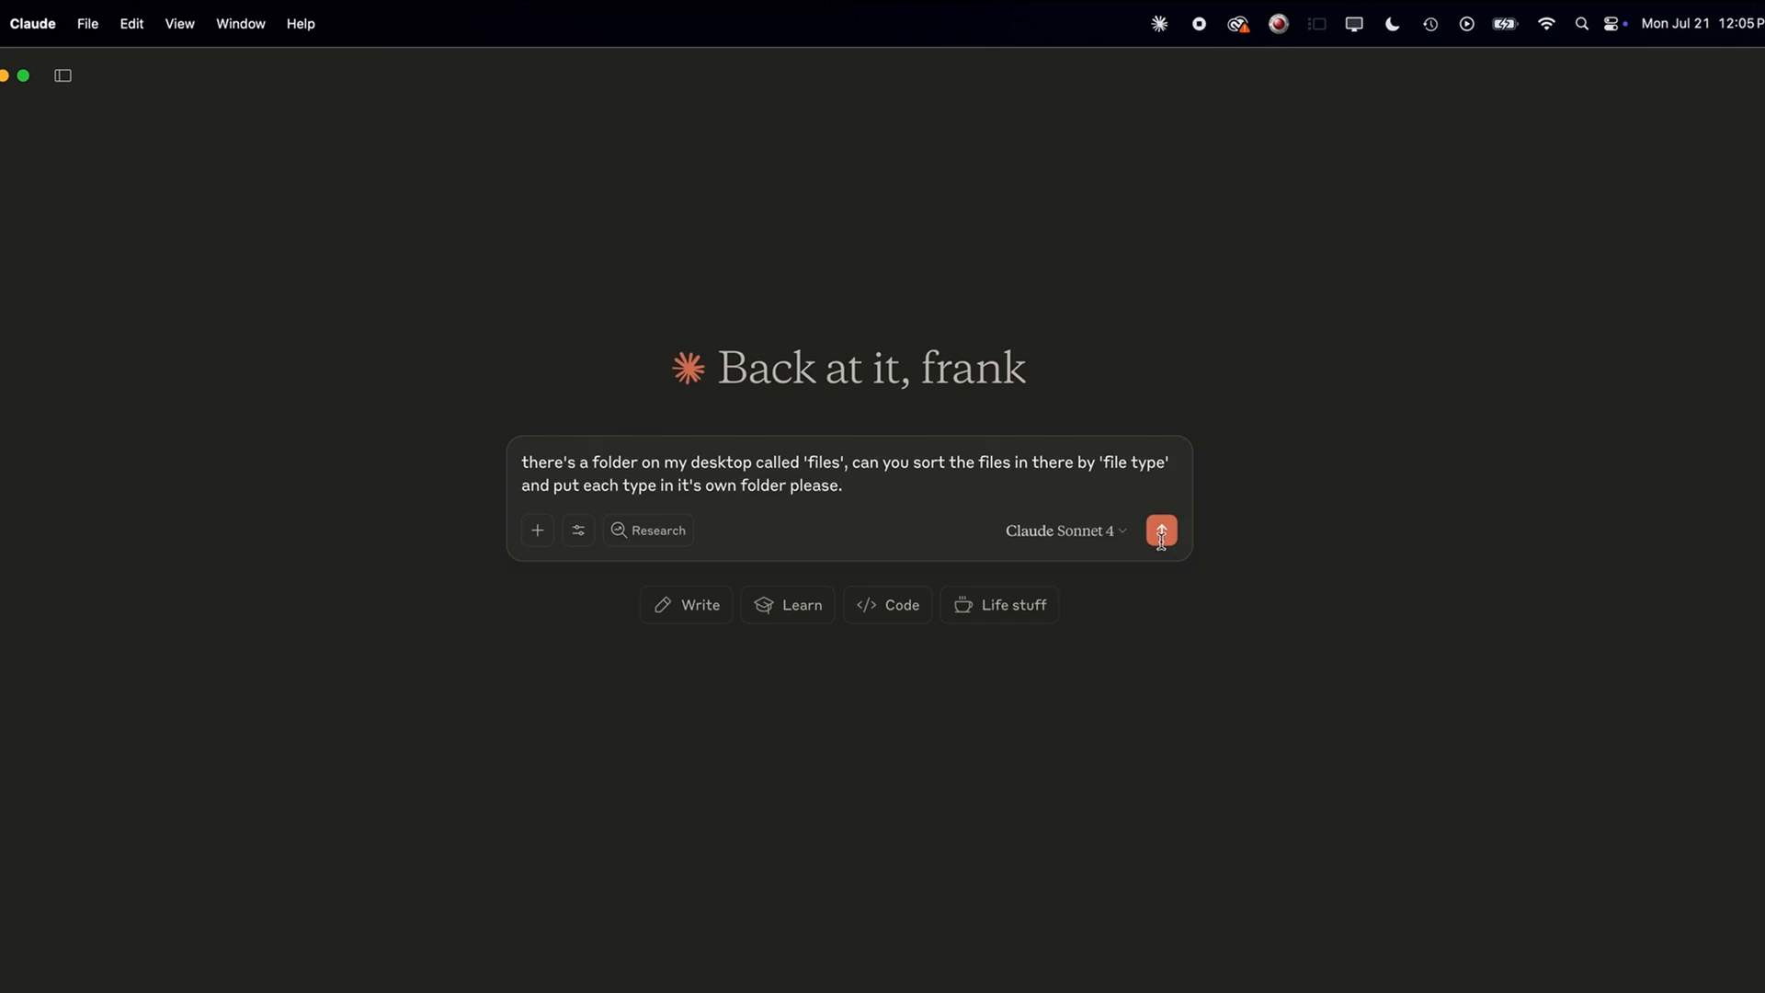
# - Send the request to sort the desktop 'files' folder into per-type folders
pyautogui.click(1160, 530)
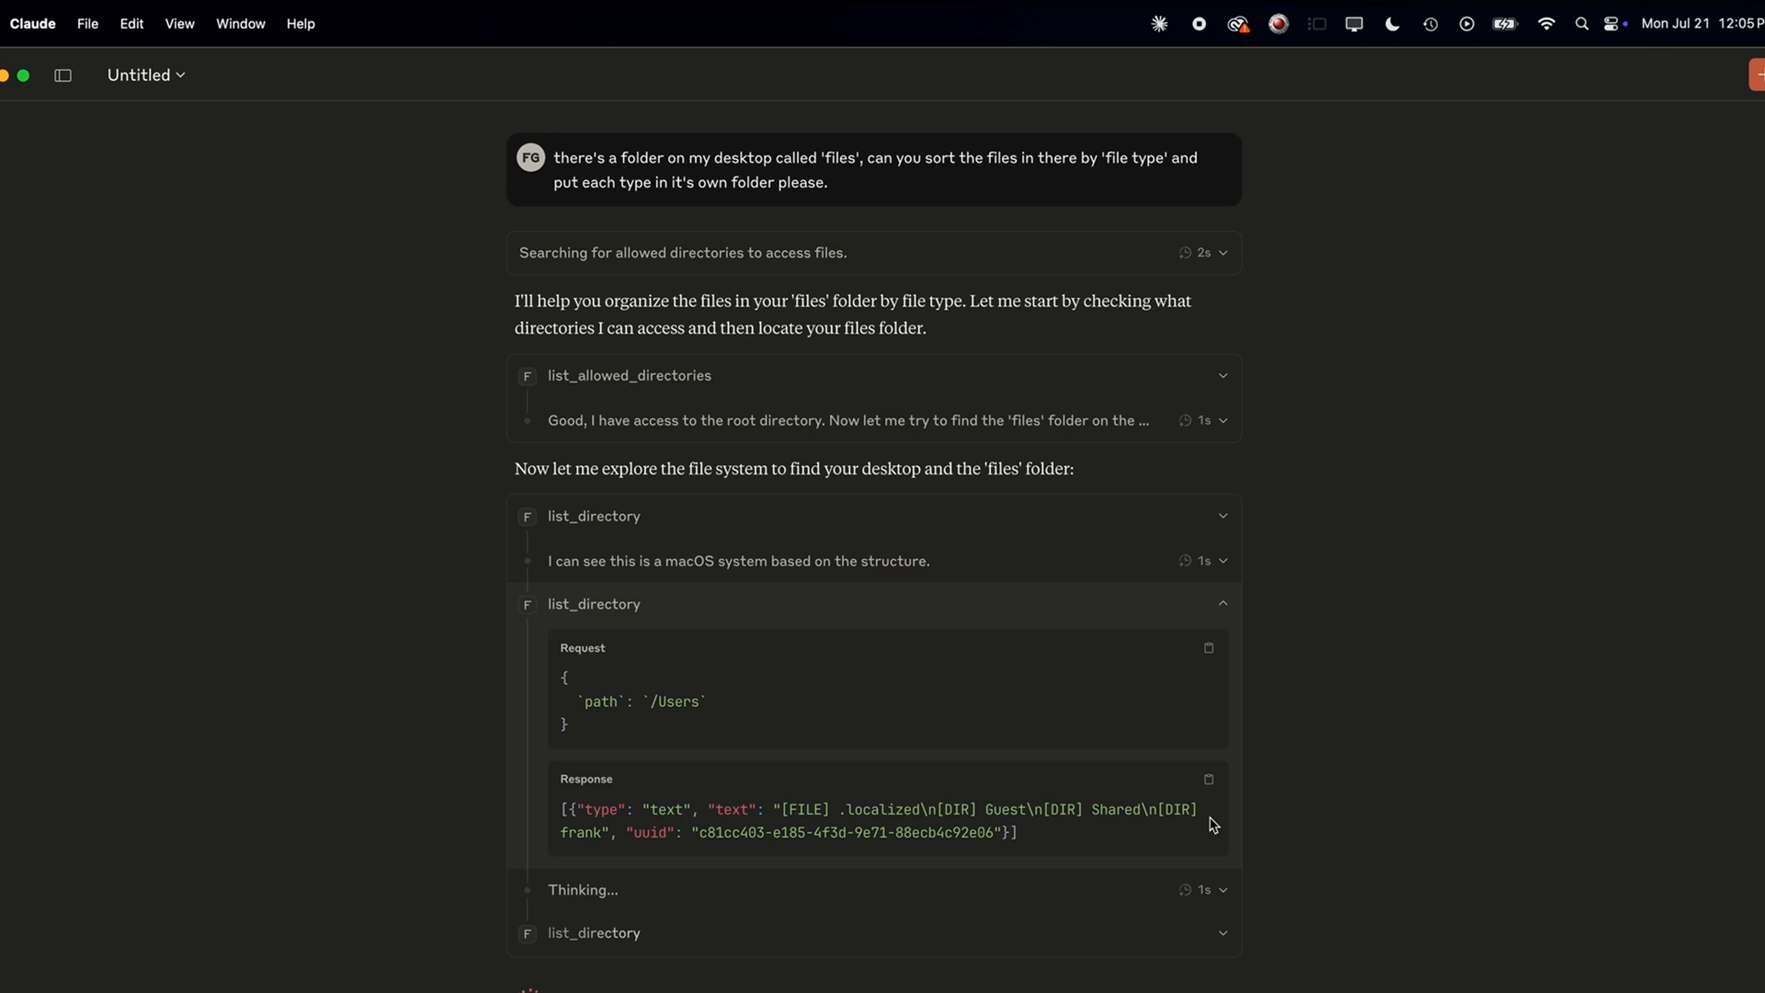
# - Follow Claude creating Videos, Audio, Images, Text and System folders inside 'files'
pyautogui.scroll(-3)
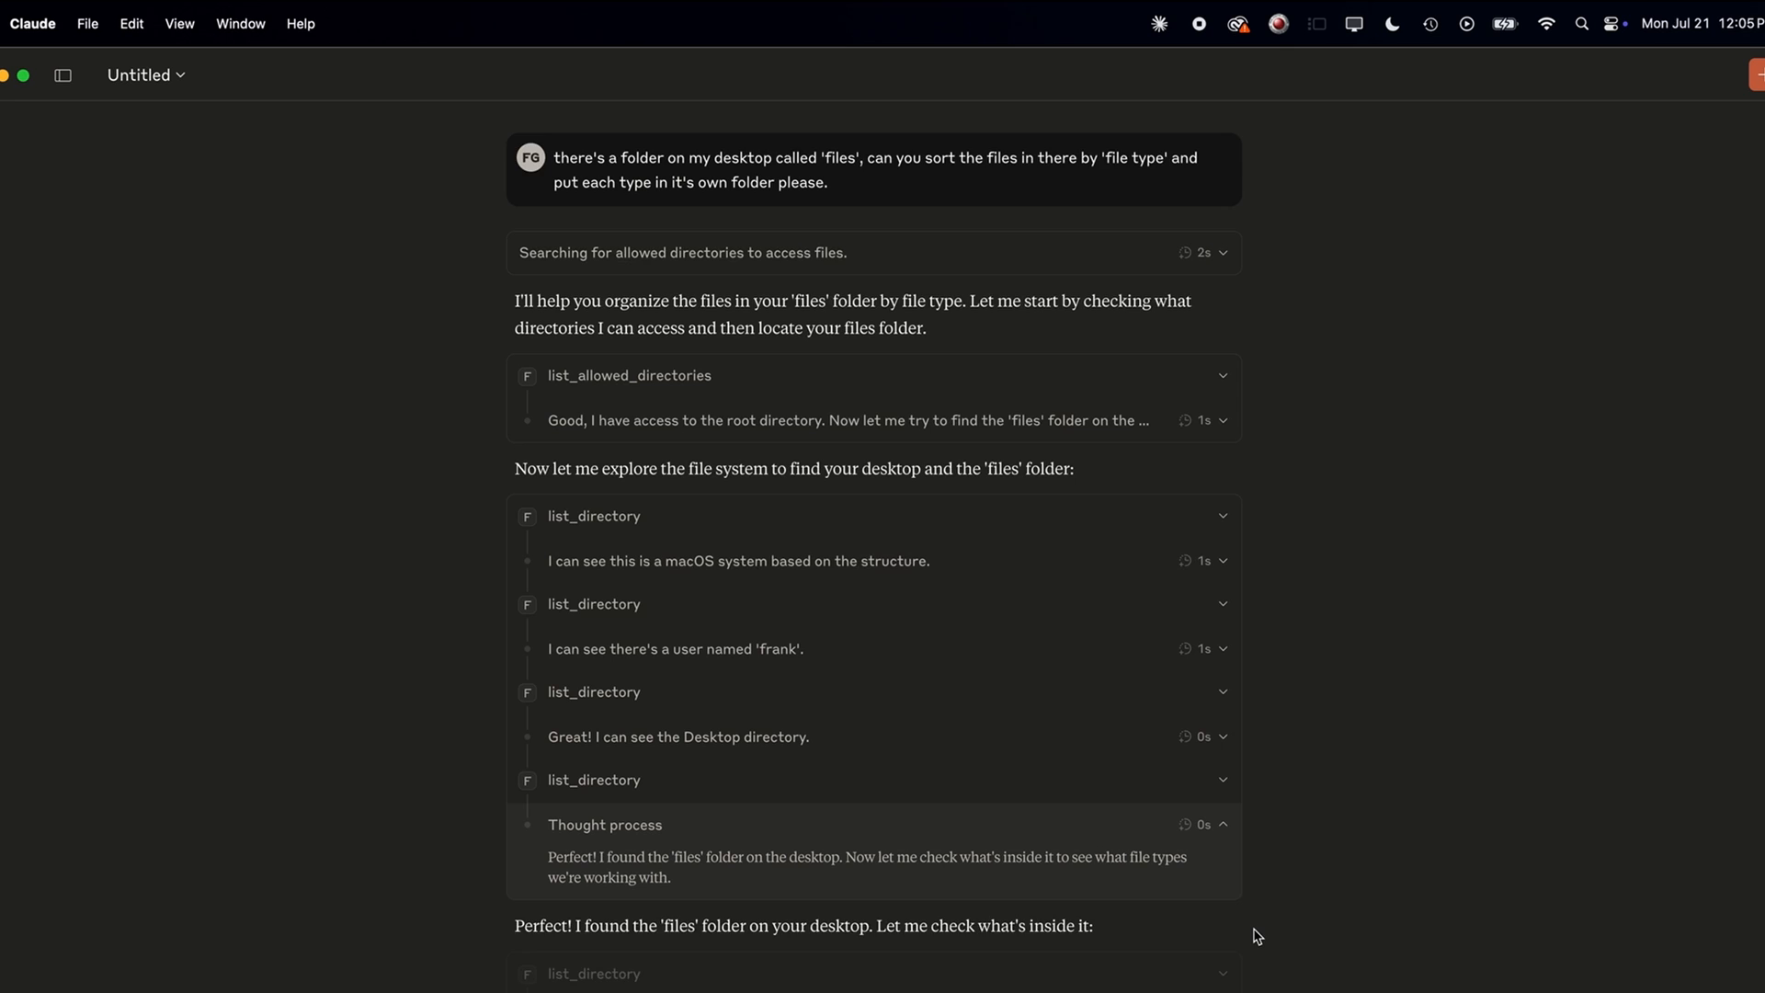
pyautogui.scroll(-3)
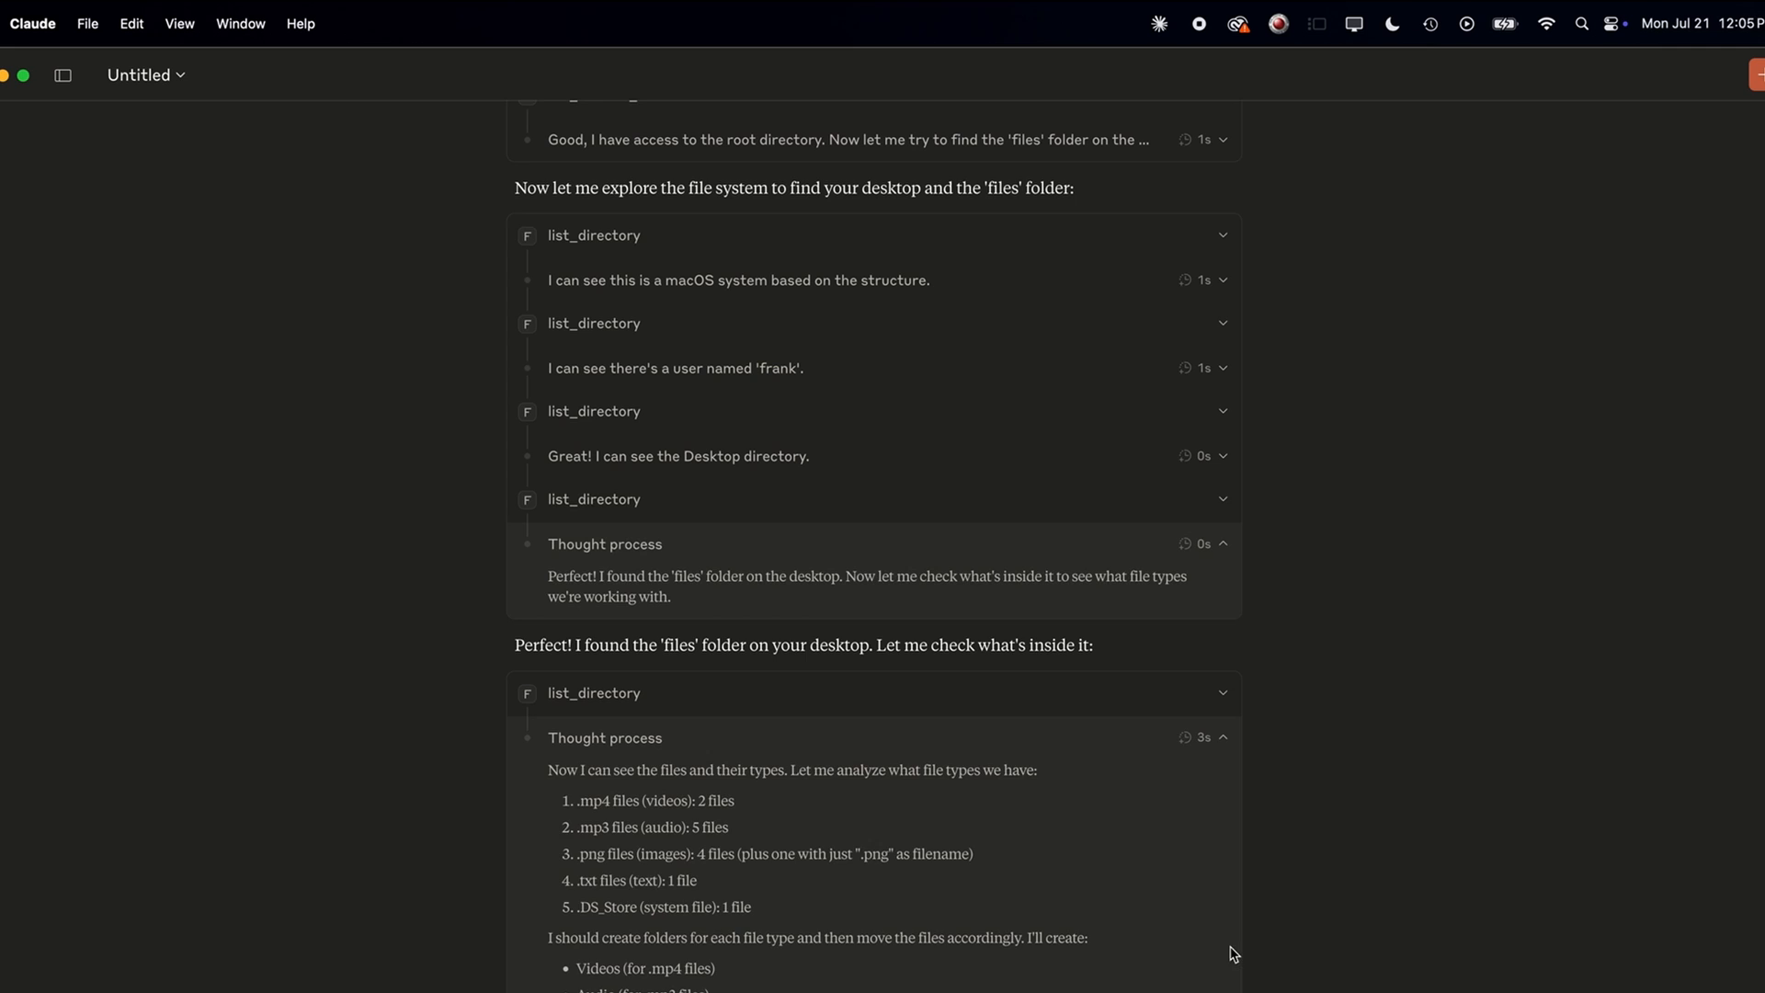
pyautogui.scroll(-3)
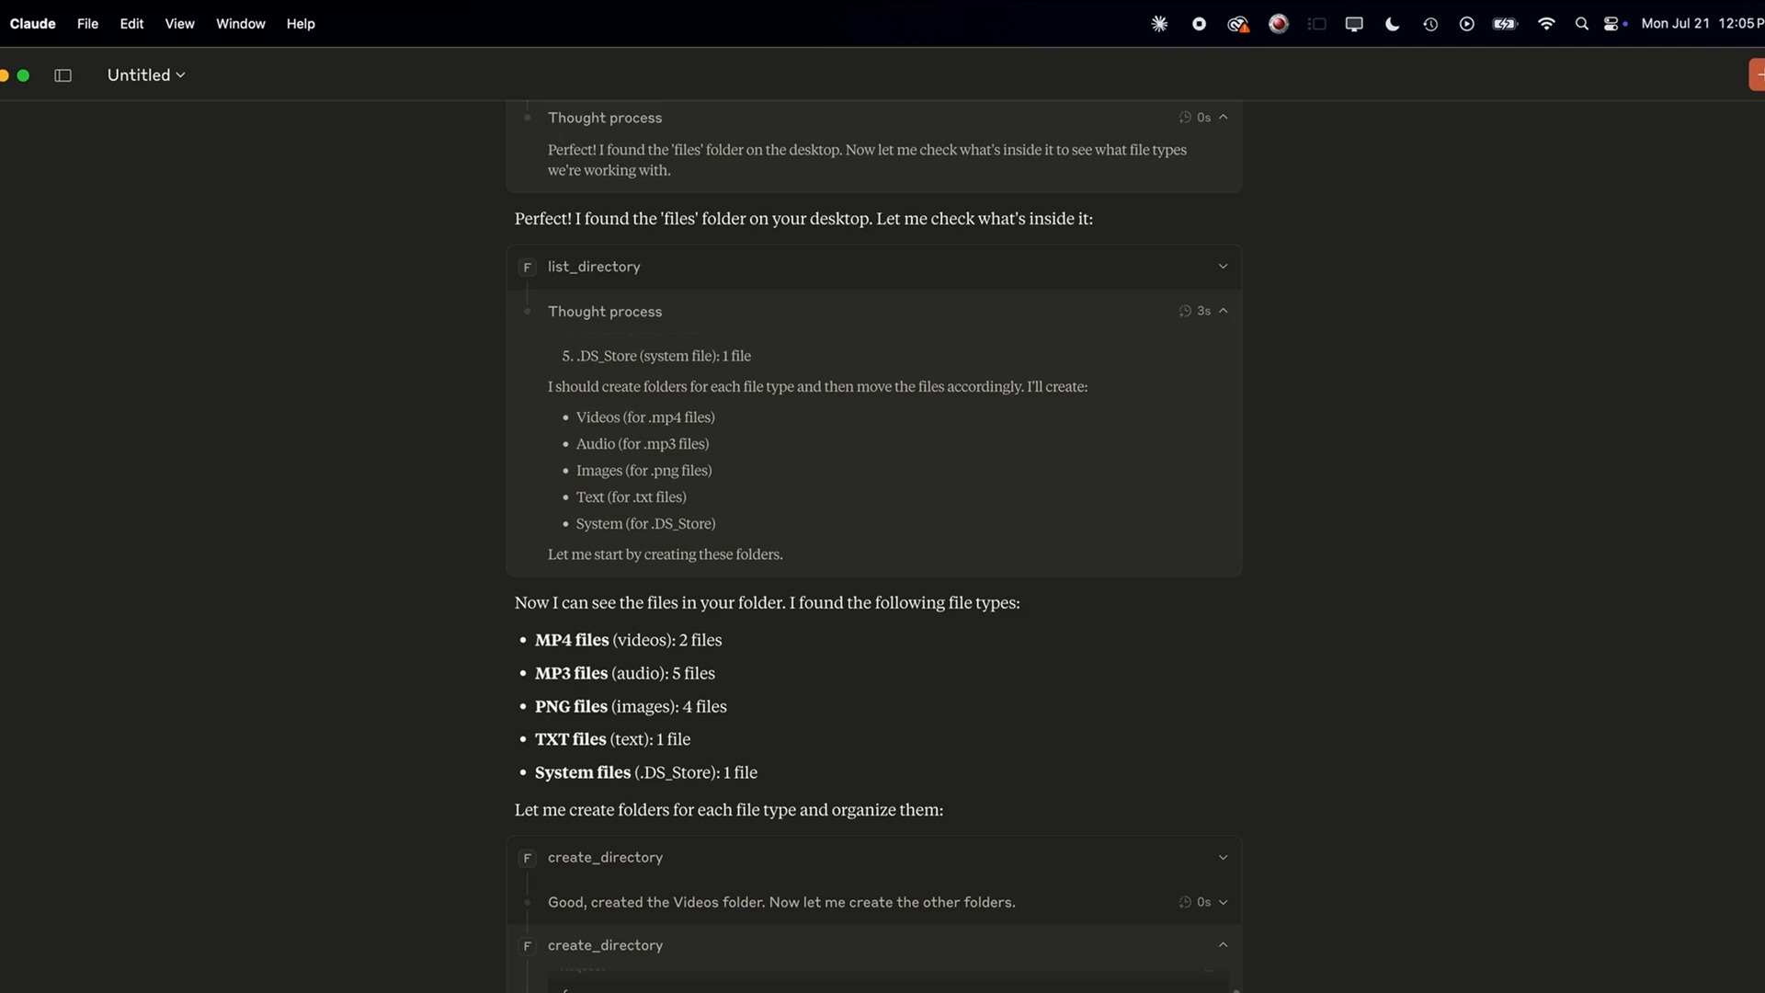
pyautogui.scroll(-3)
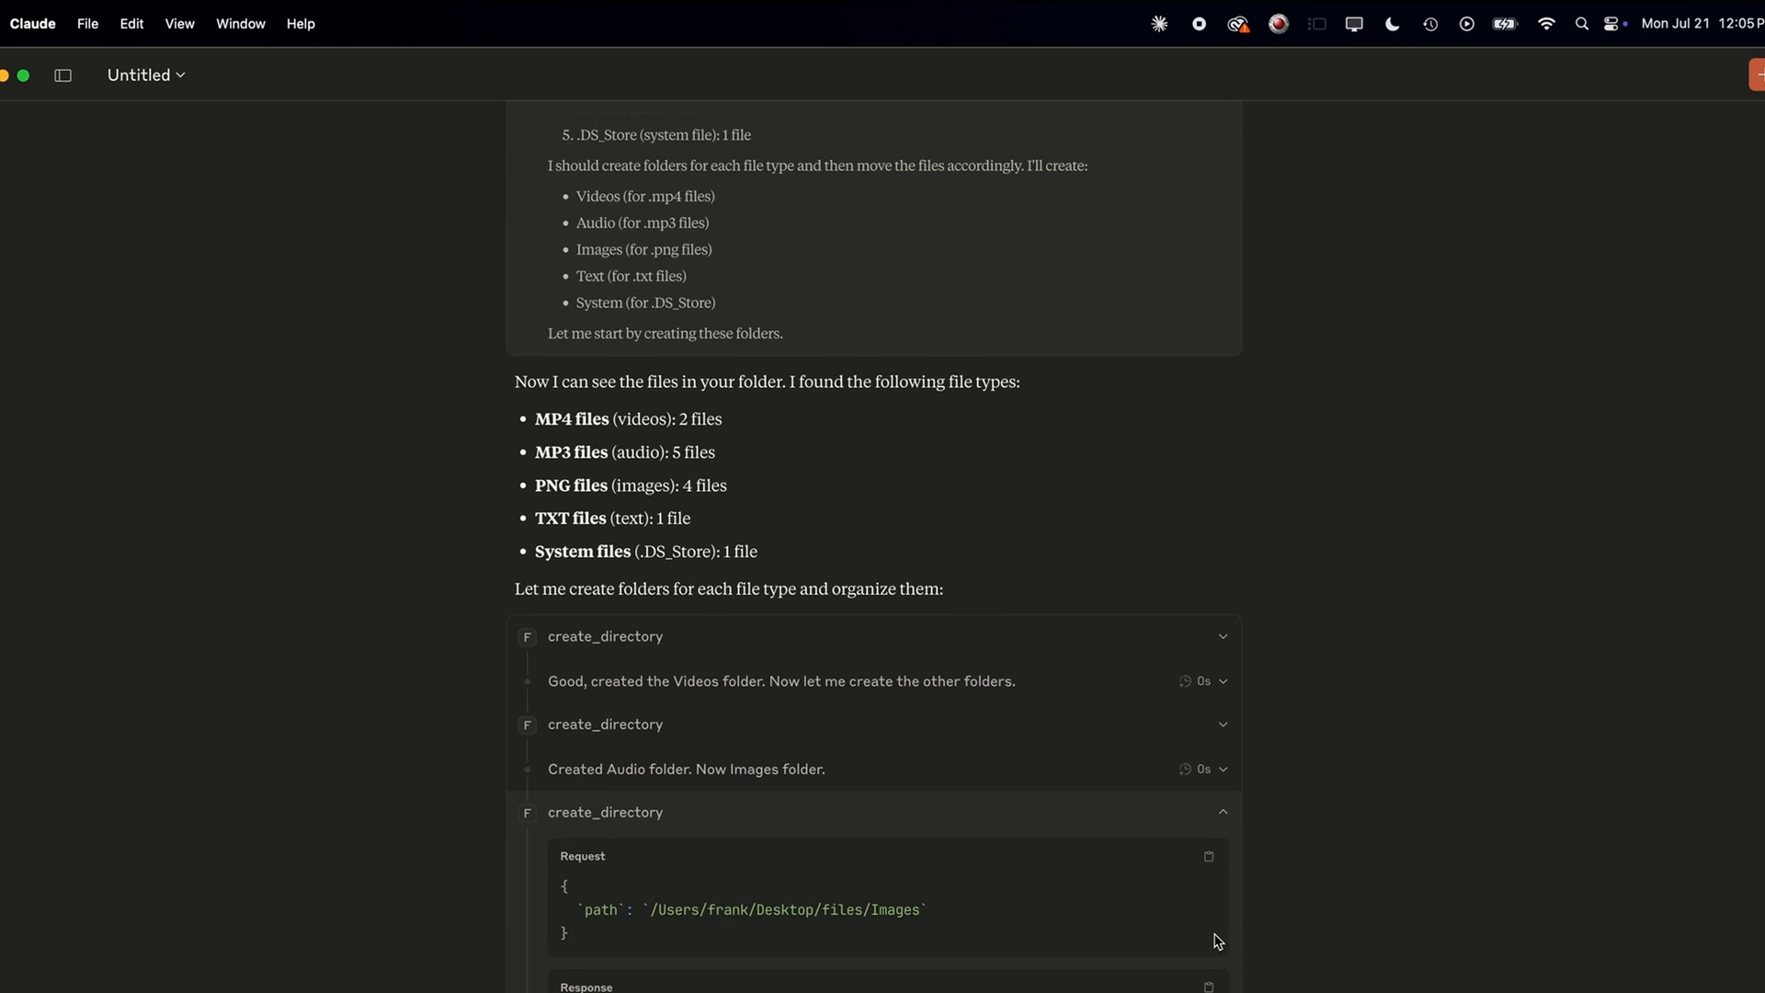
pyautogui.scroll(-3)
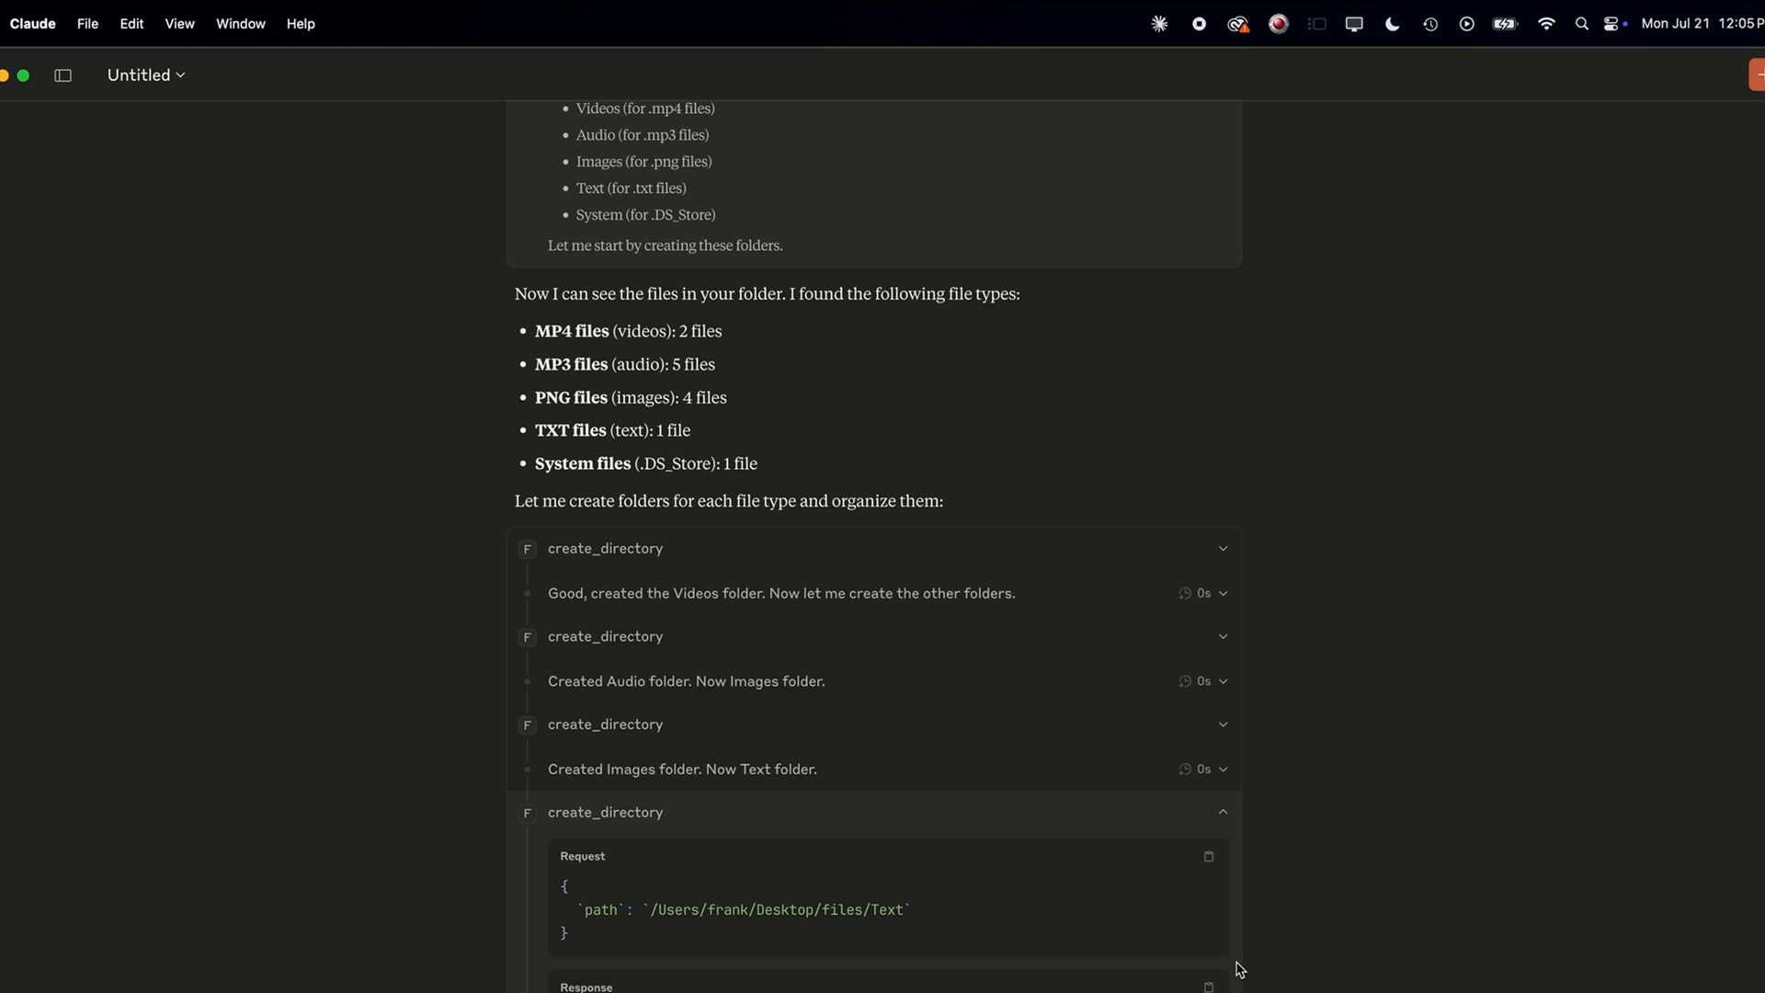
pyautogui.scroll(-3)
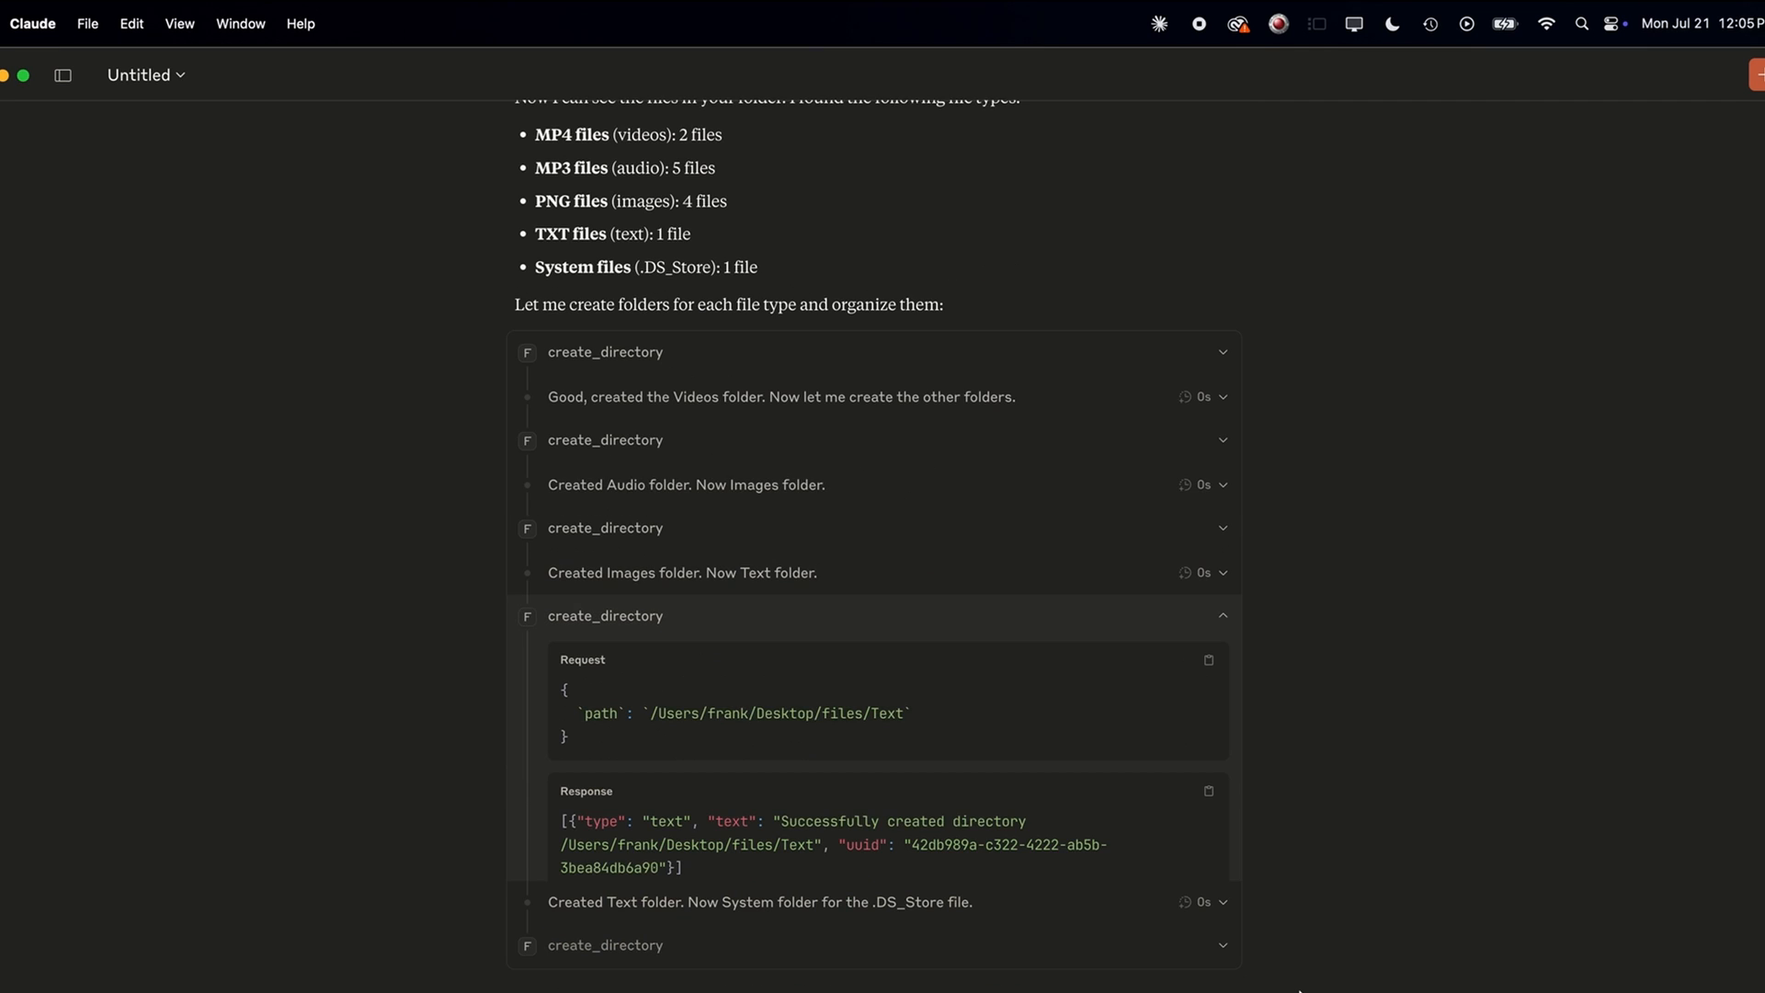
pyautogui.scroll(-3)
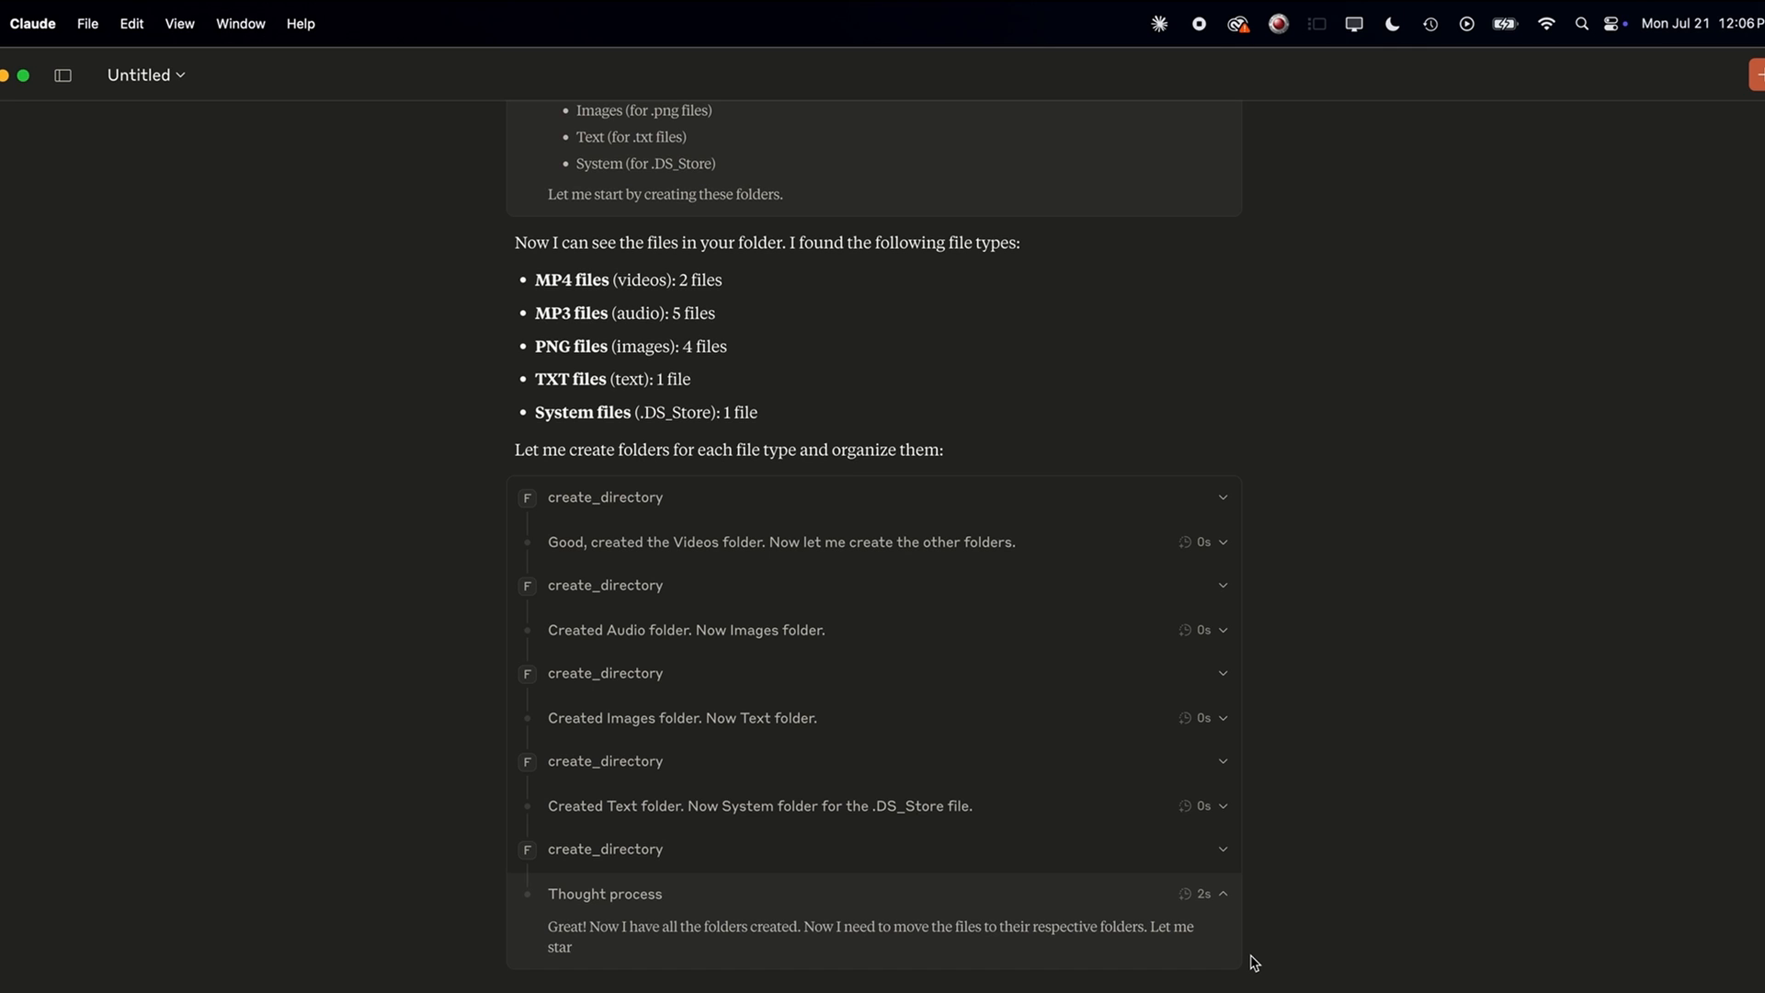
pyautogui.scroll(-3)
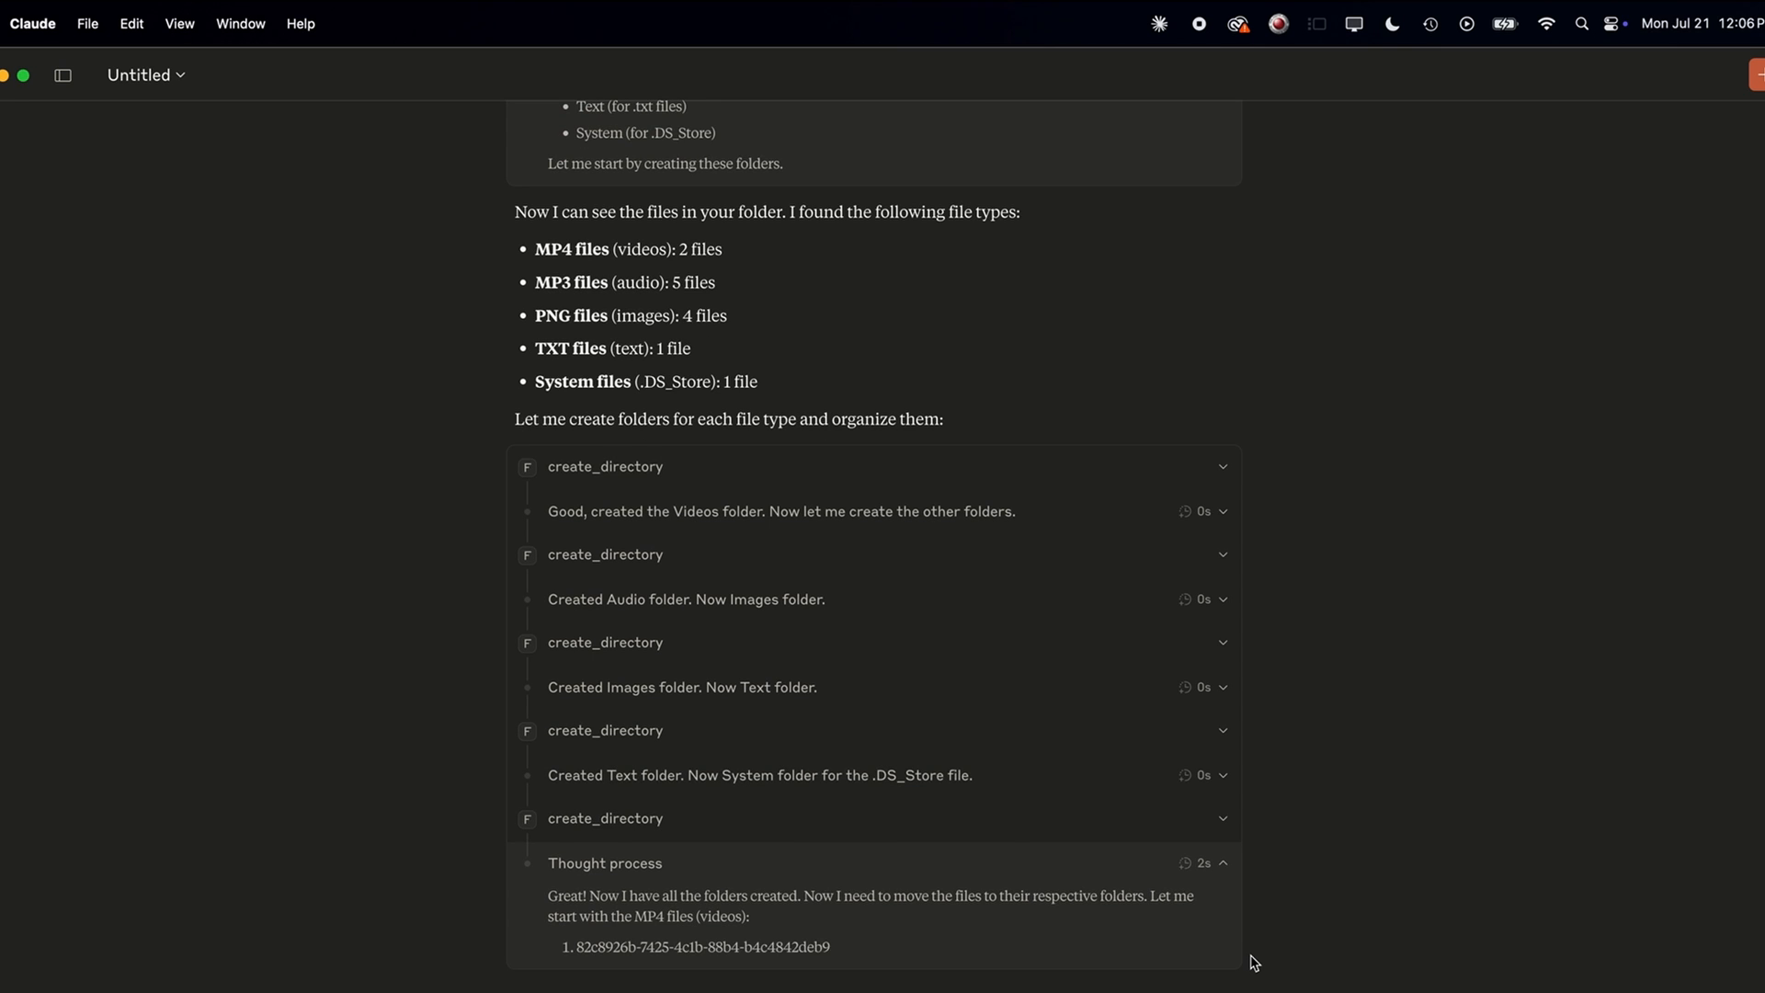